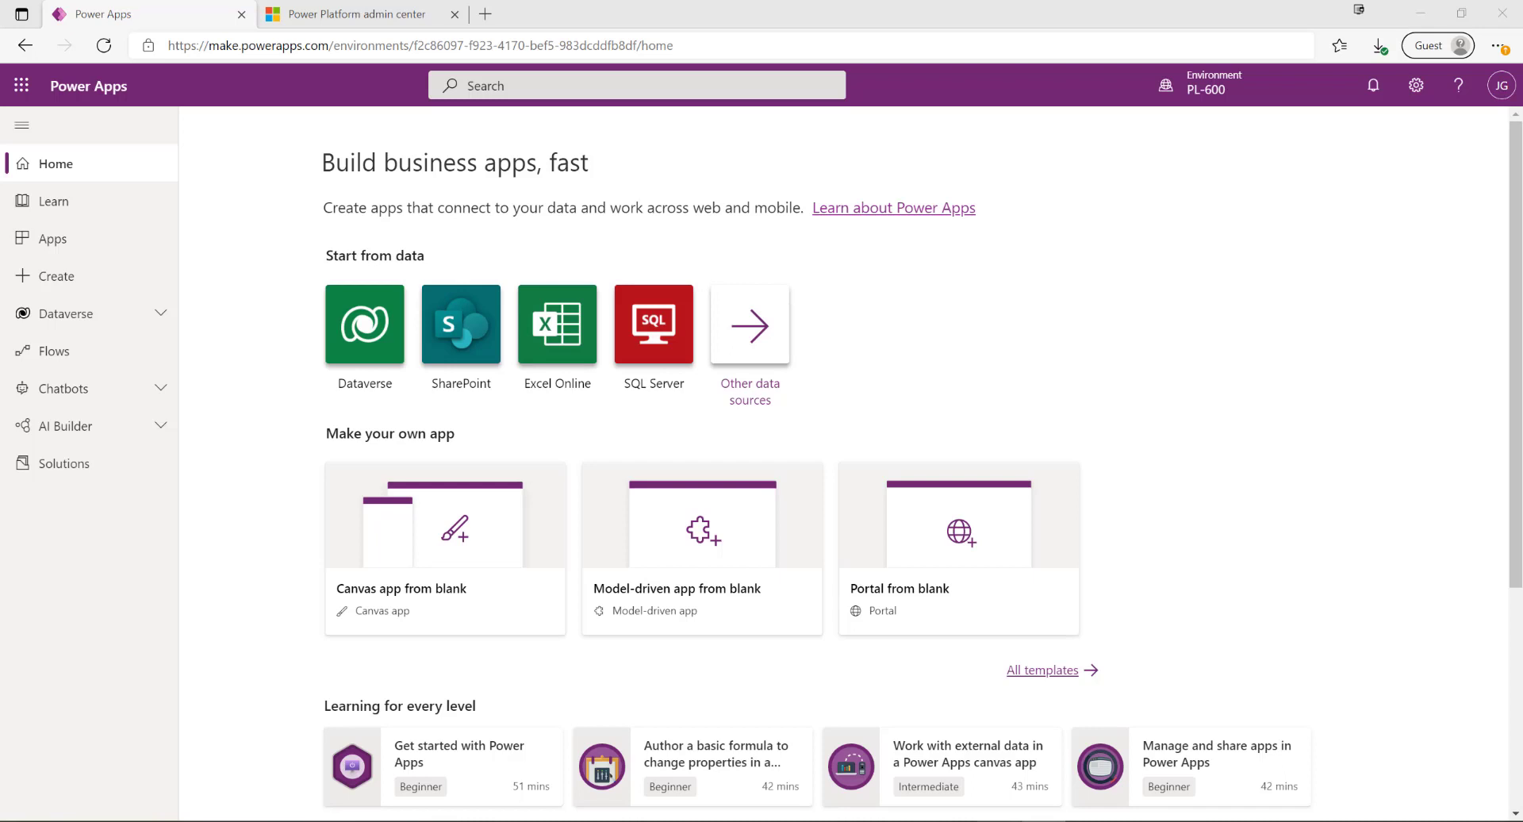
pyautogui.moveTo(297, 150)
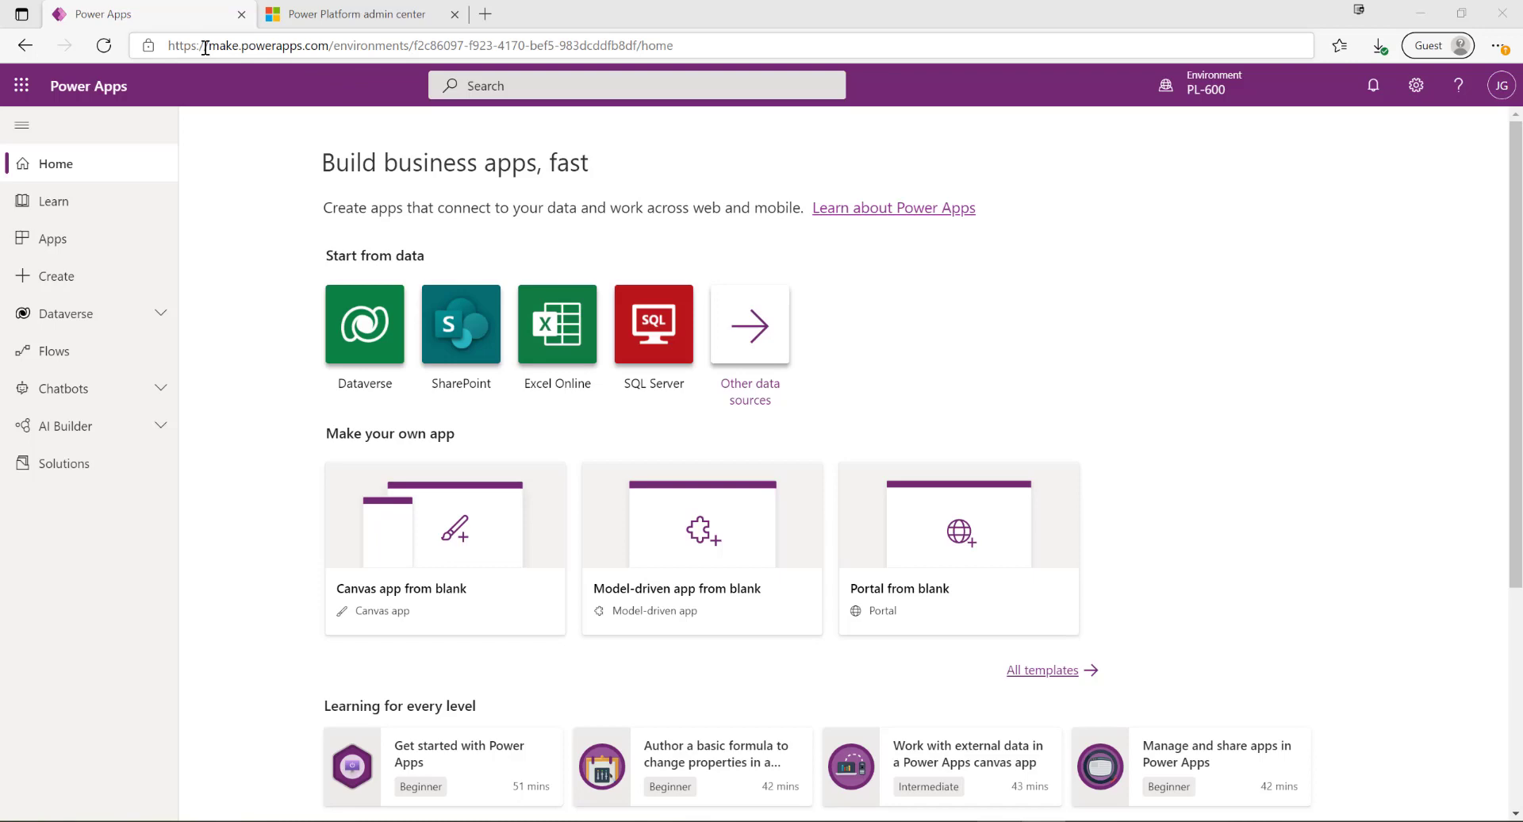
# Switch to the Power Platform admin center browser tab showing the Environments list.
pyautogui.click(357, 14)
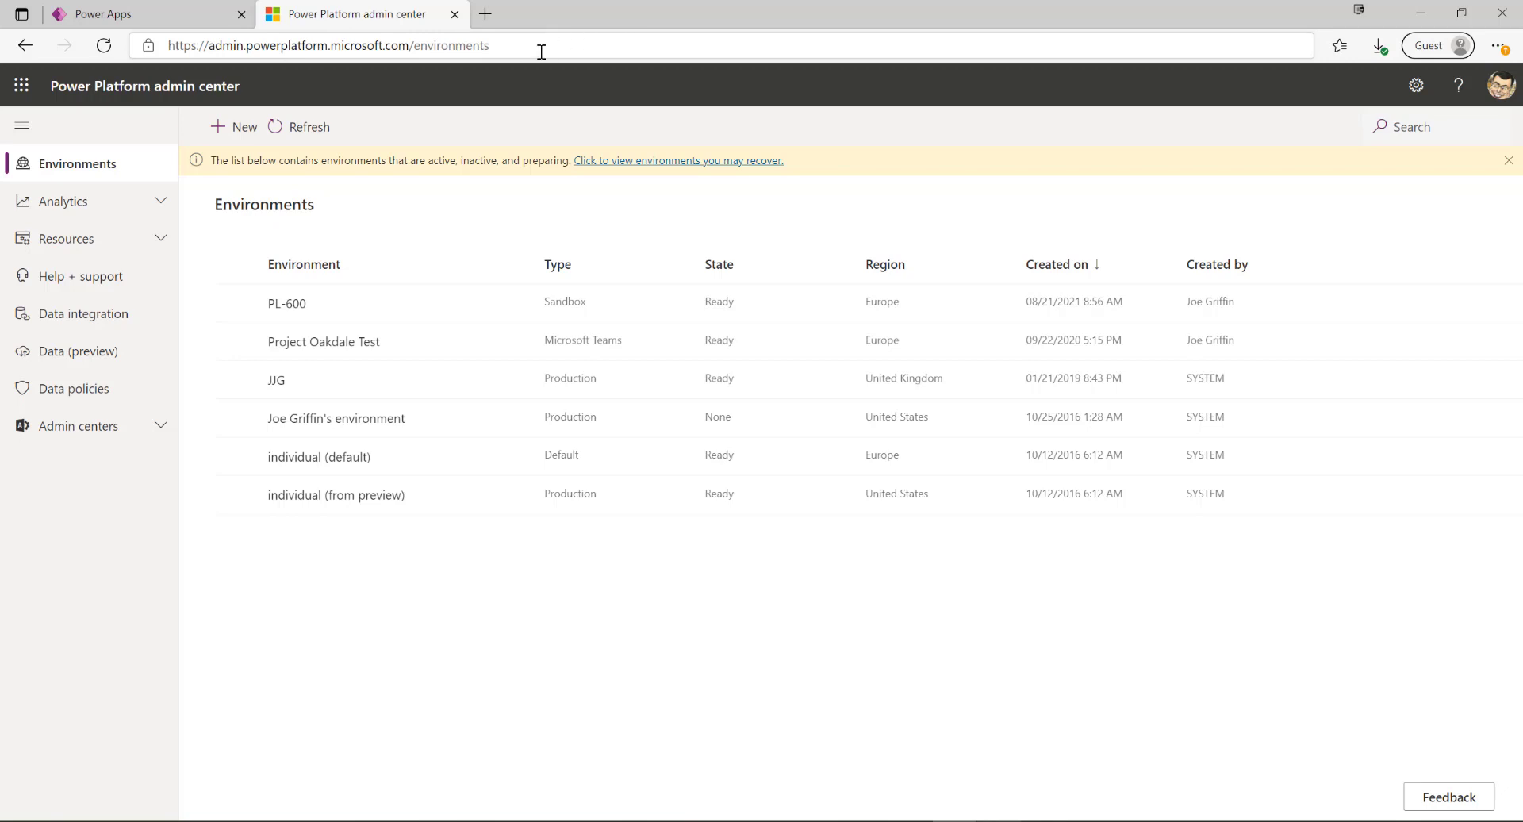
pyautogui.moveTo(558, 509)
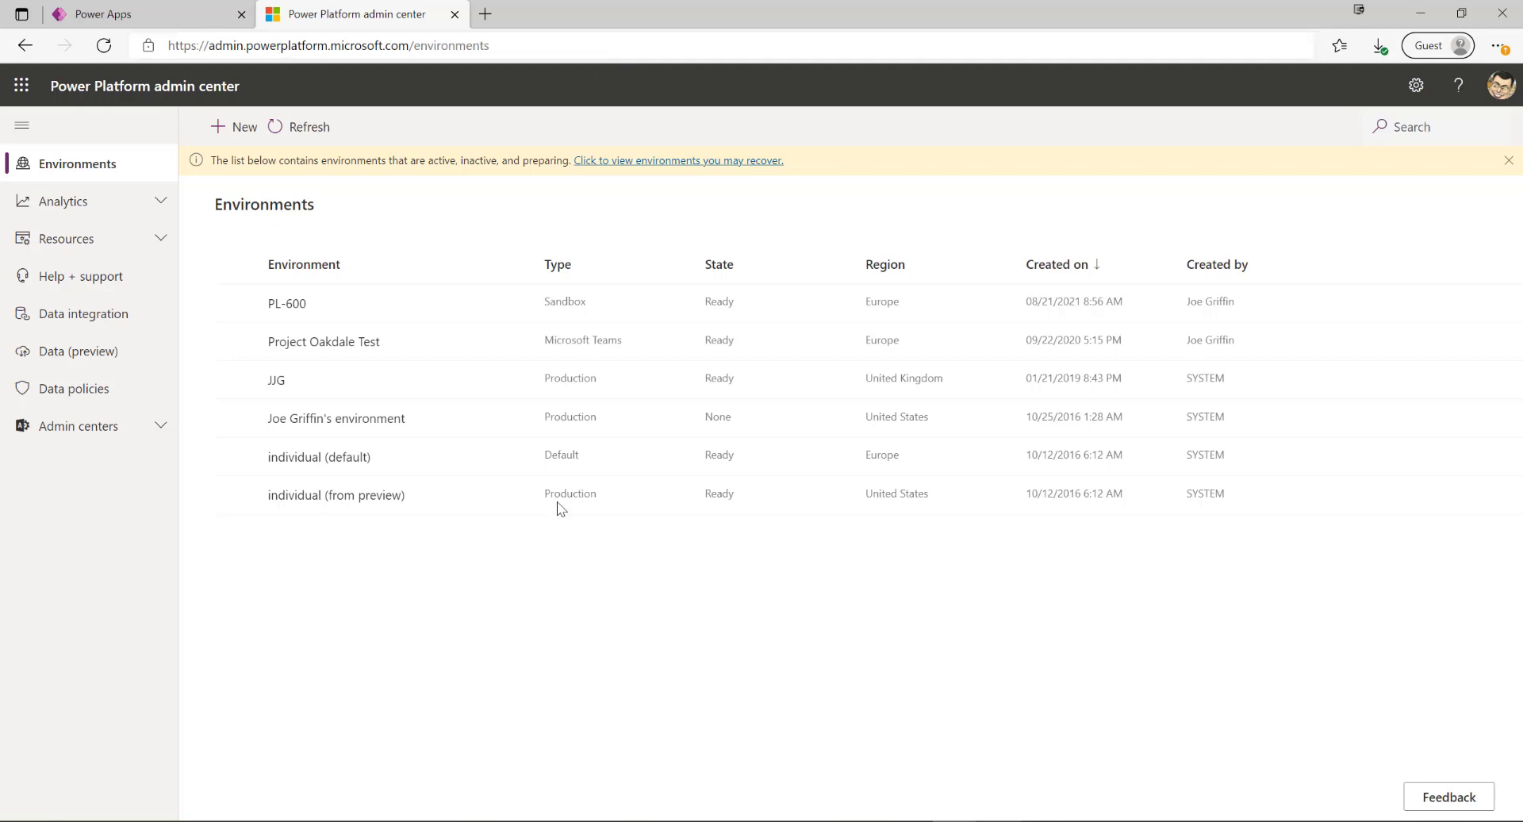
pyautogui.moveTo(514, 668)
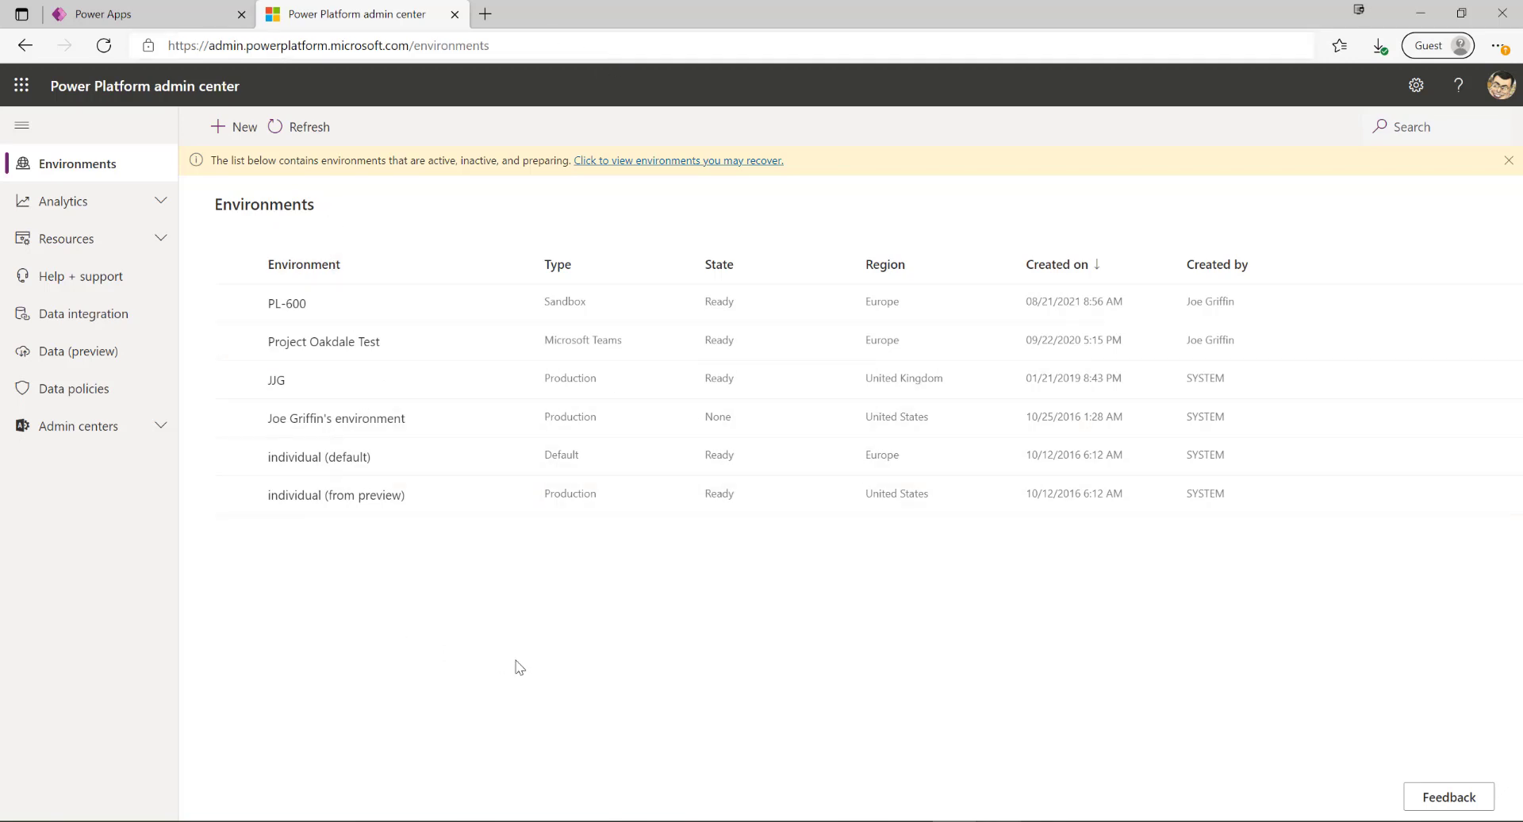
pyautogui.moveTo(288, 303)
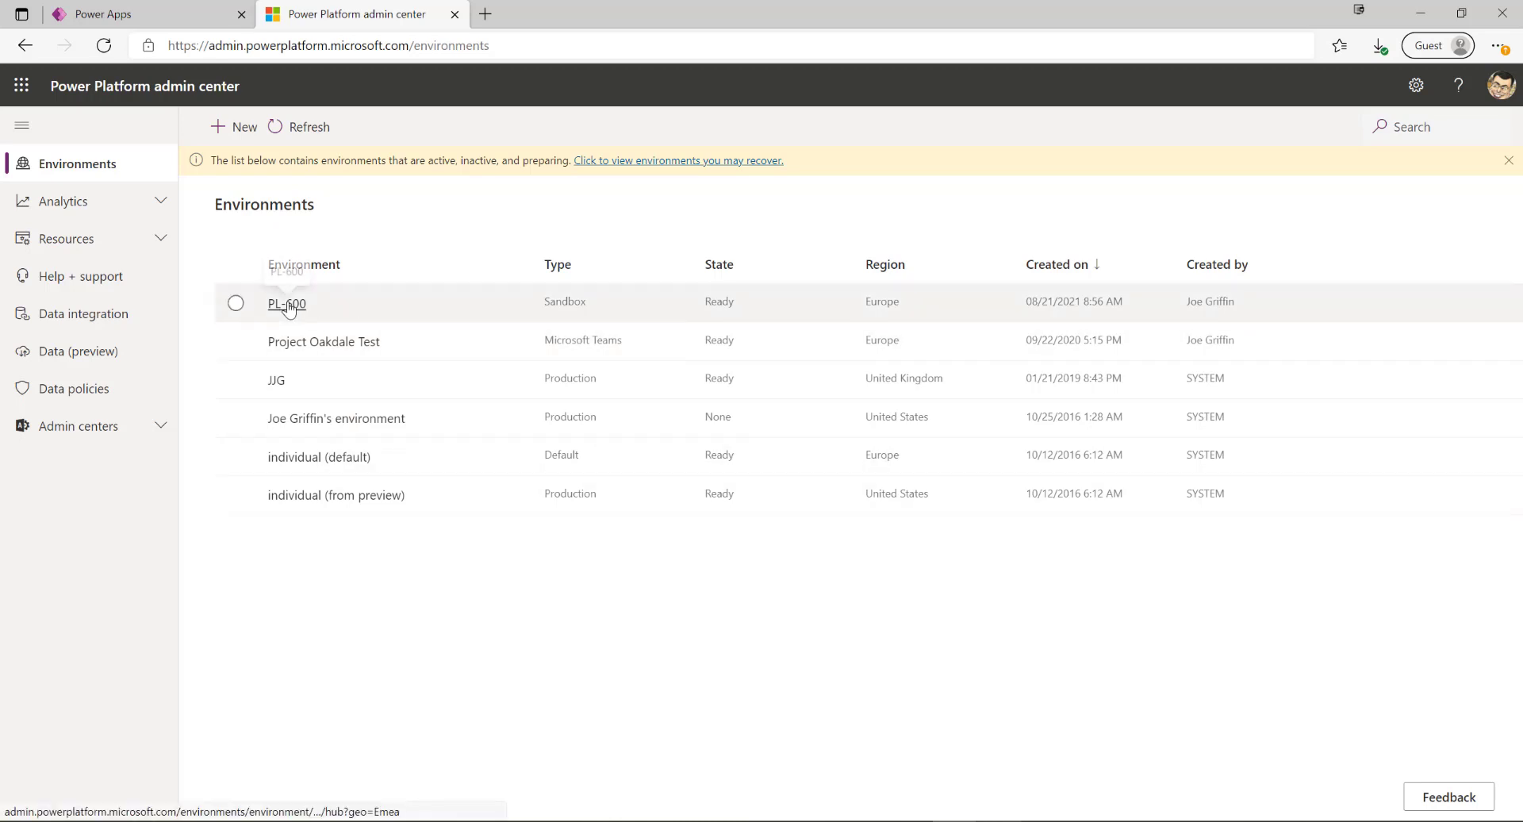
# Show the Dynamics 365 apps installed in the PL-600 environment via Resources.
pyautogui.click(287, 305)
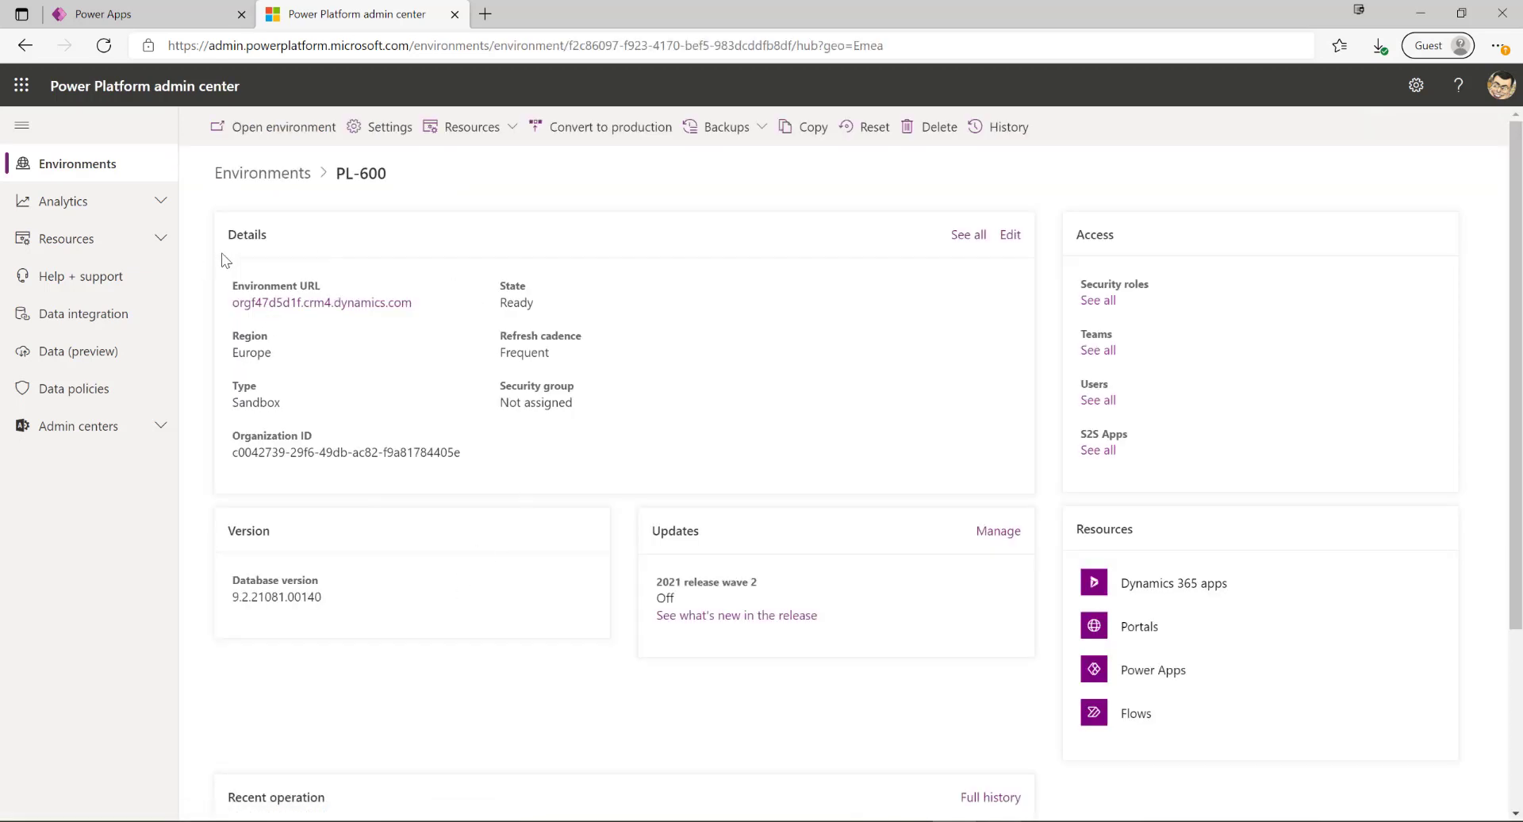
pyautogui.click(473, 127)
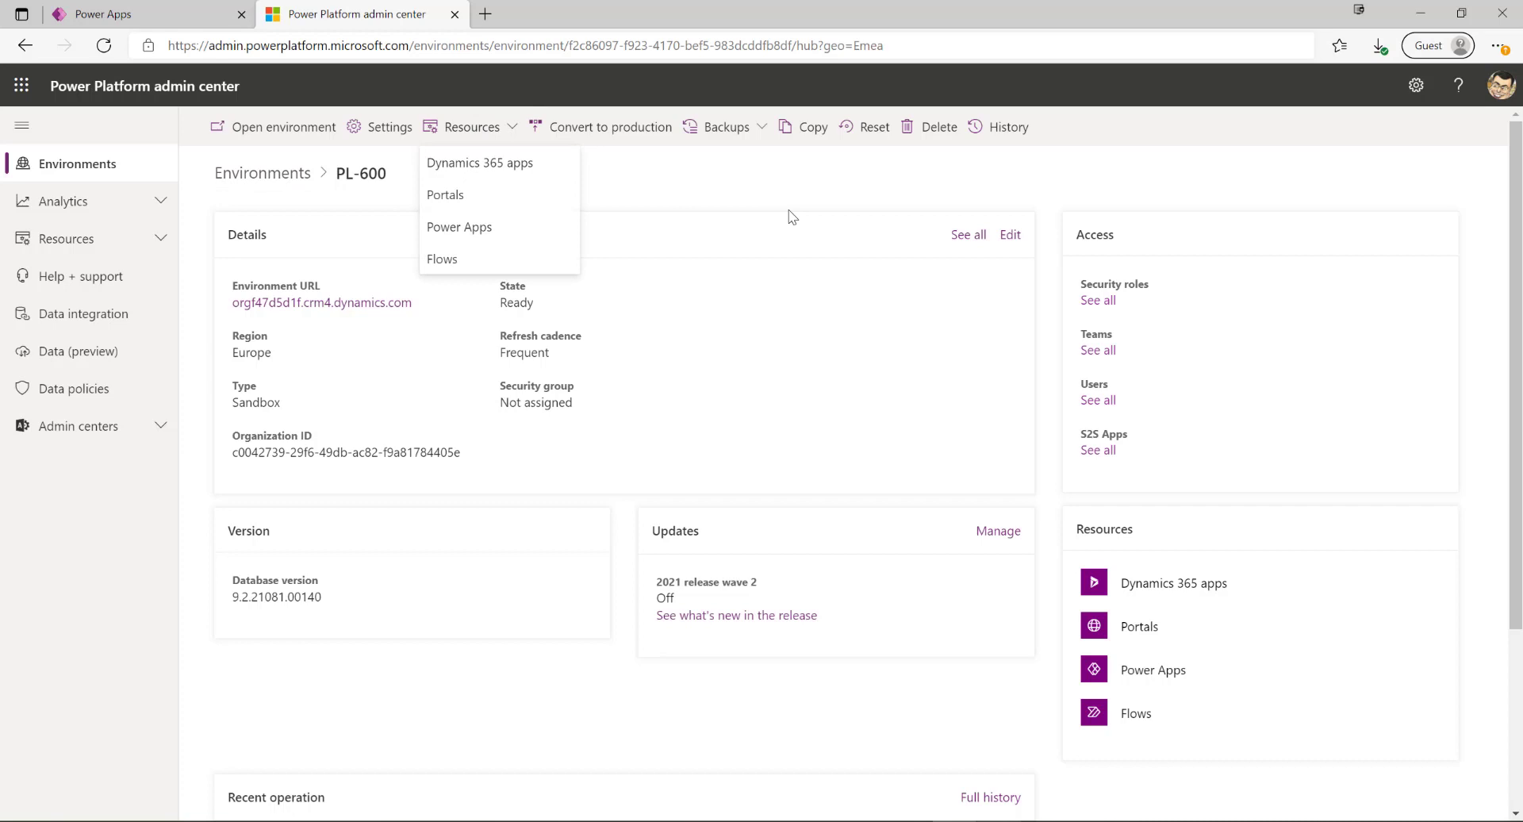
pyautogui.moveTo(479, 162)
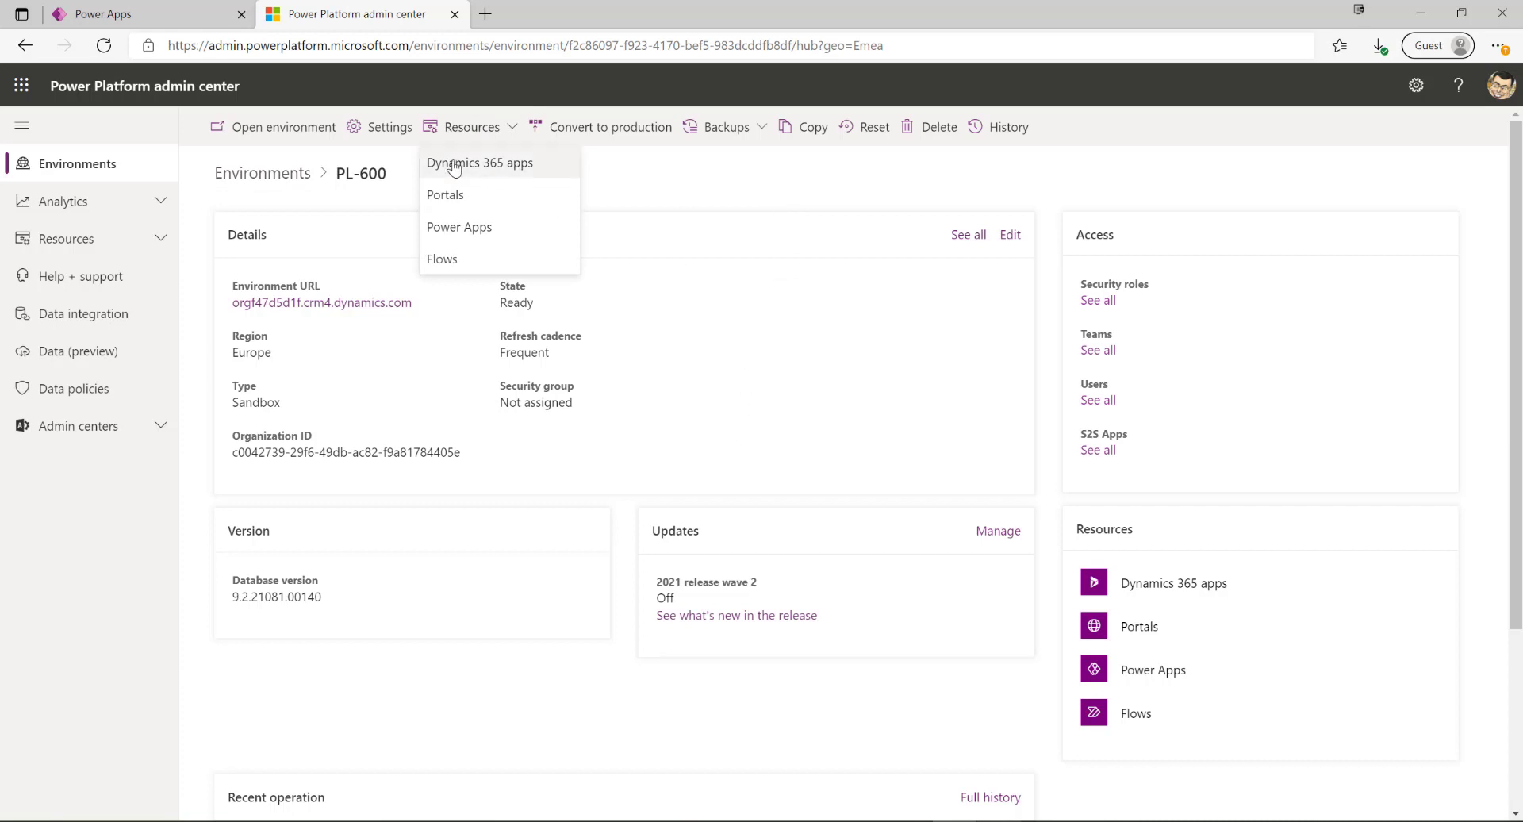
pyautogui.click(479, 162)
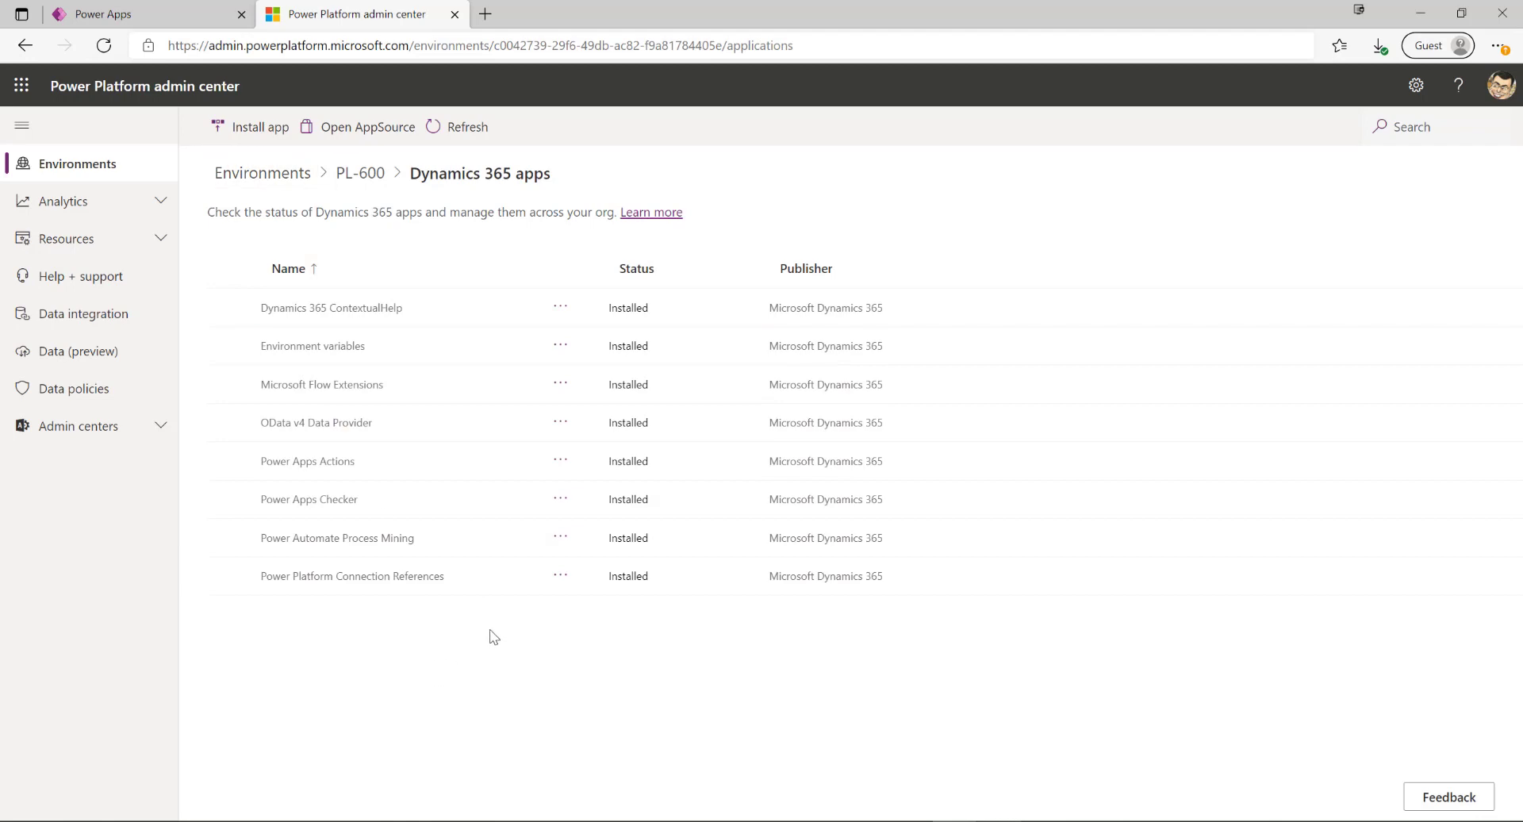
# Browse the installable Dynamics 365 apps catalog, cancel without installing, and return to Environments.
pyautogui.click(258, 127)
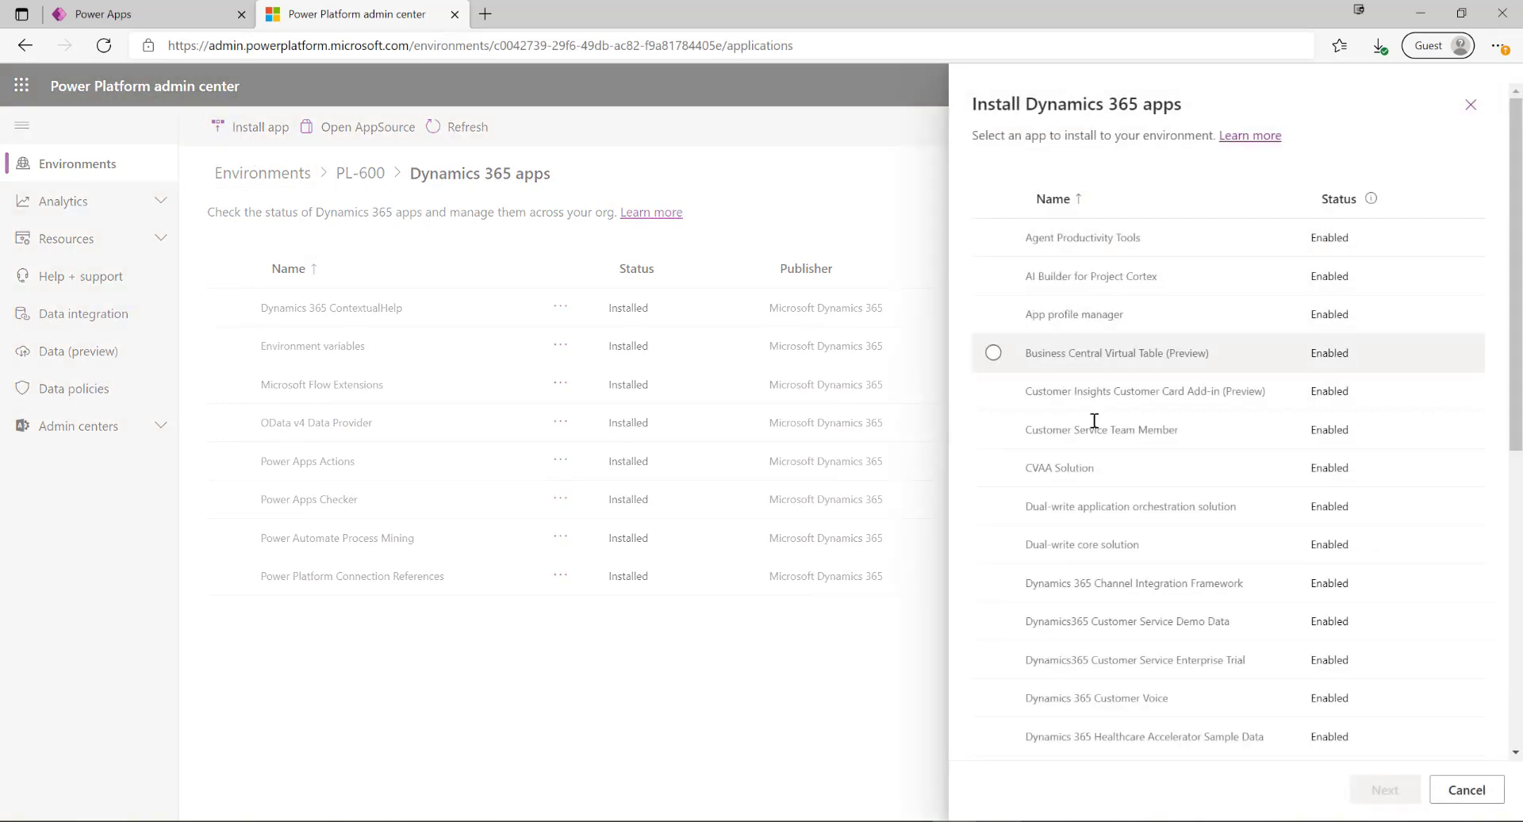
pyautogui.scroll(-3)
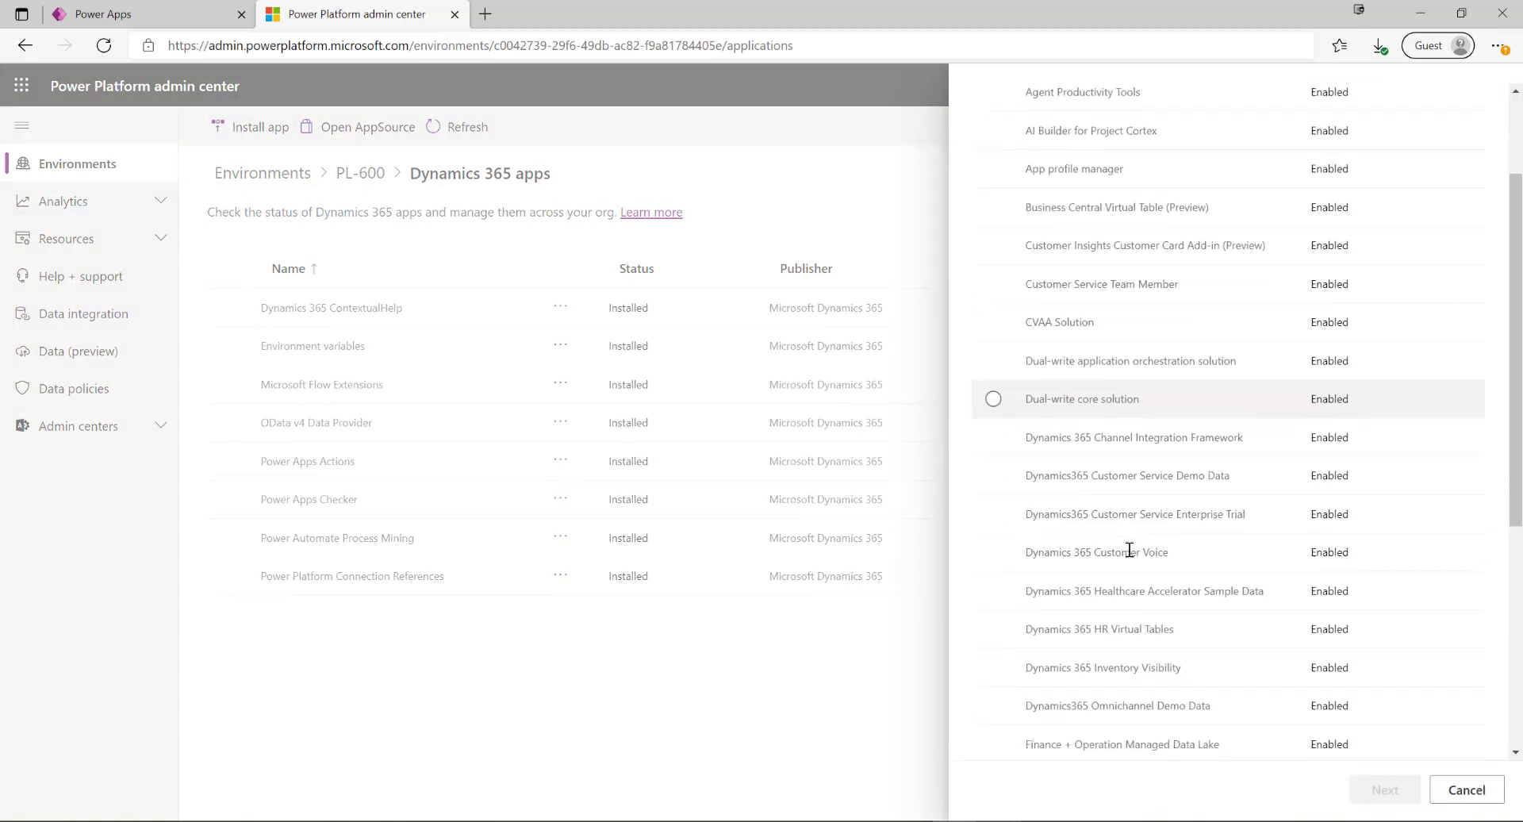
pyautogui.scroll(-3)
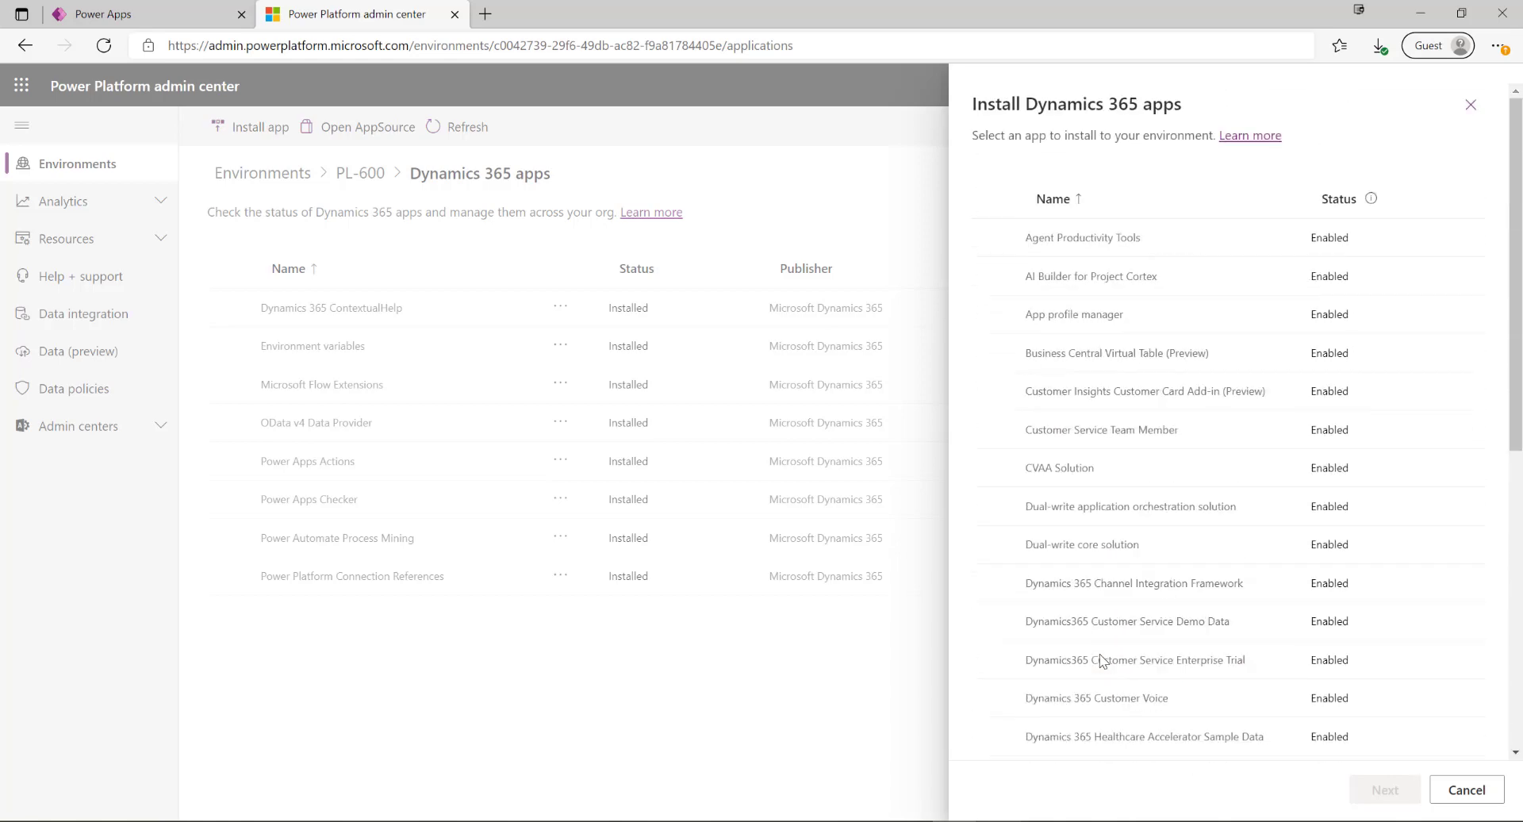
pyautogui.moveTo(1102, 660)
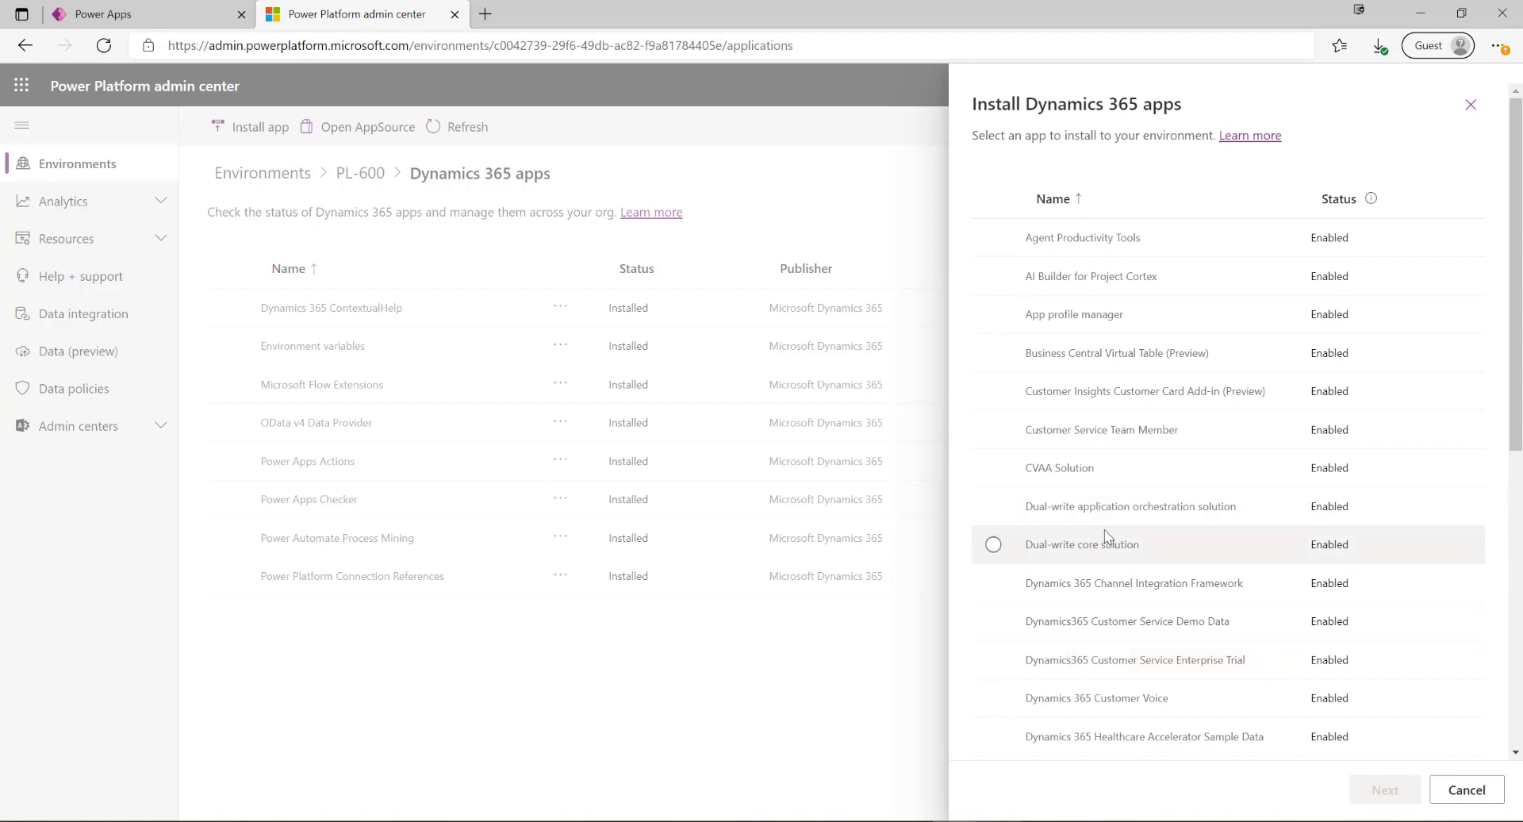
pyautogui.moveTo(1115, 582)
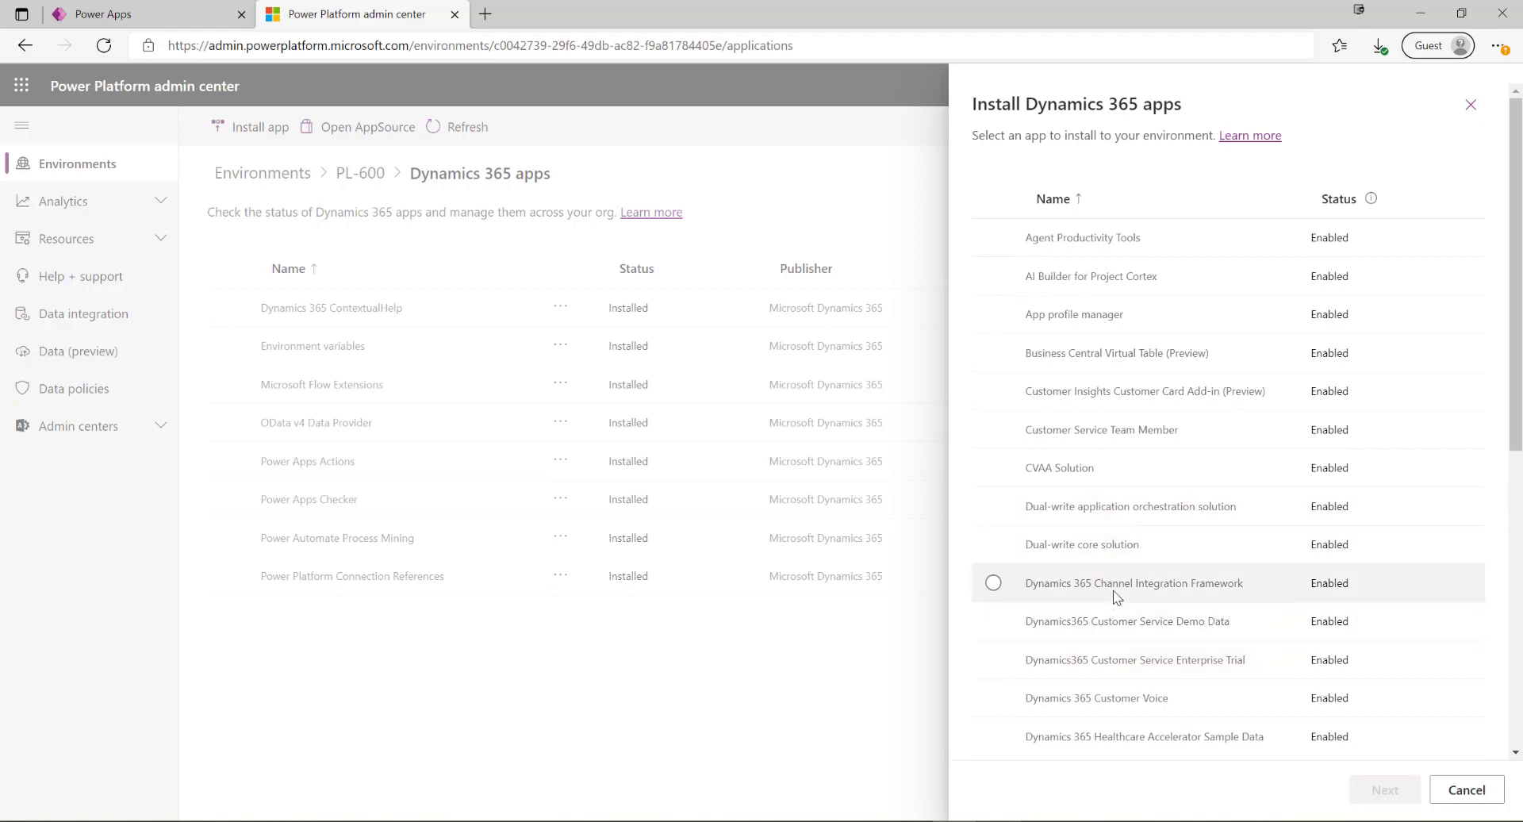
pyautogui.scroll(-3)
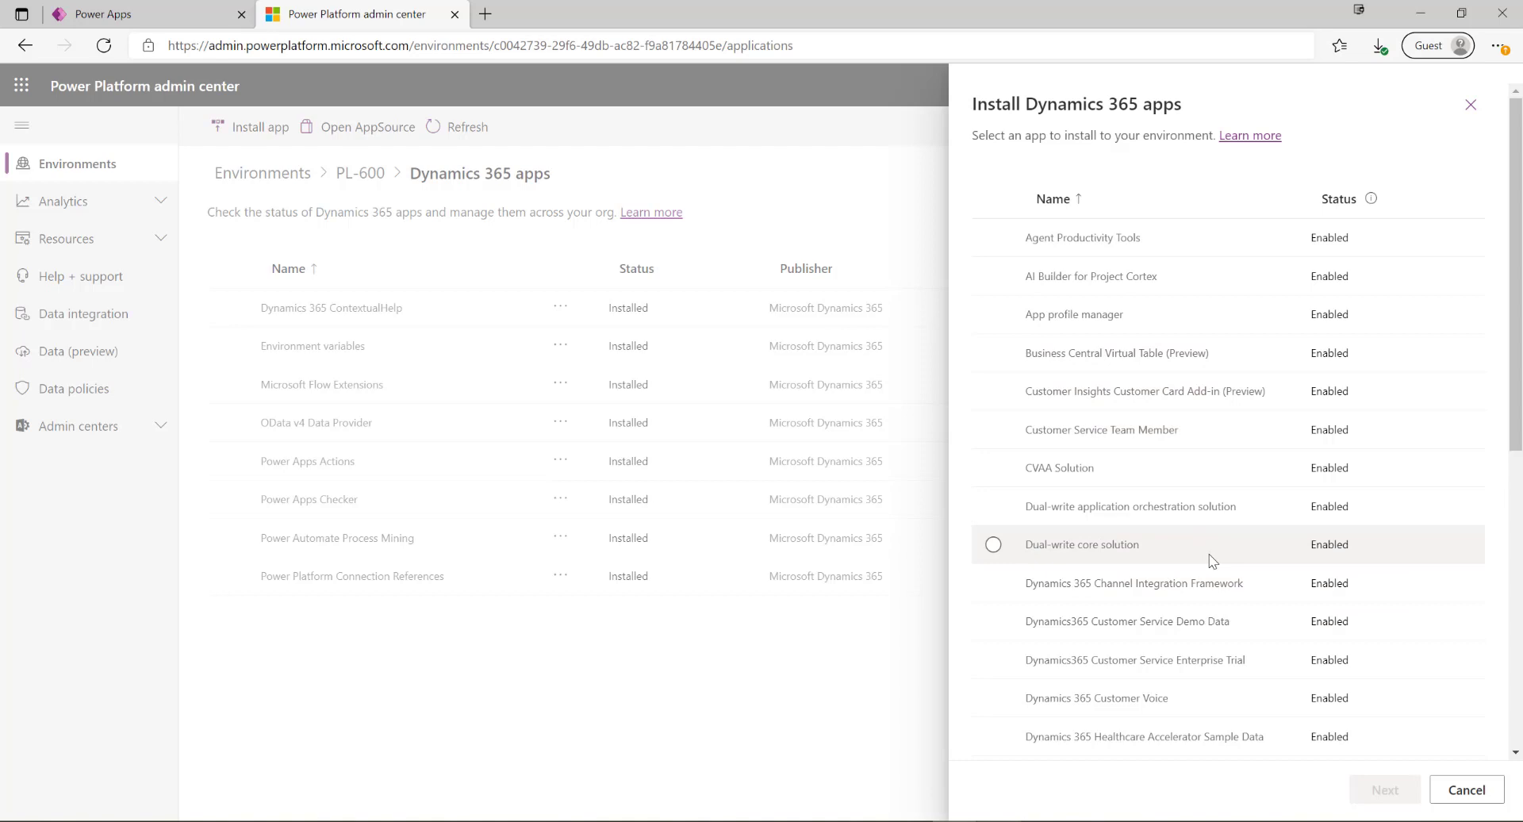
pyautogui.click(1465, 789)
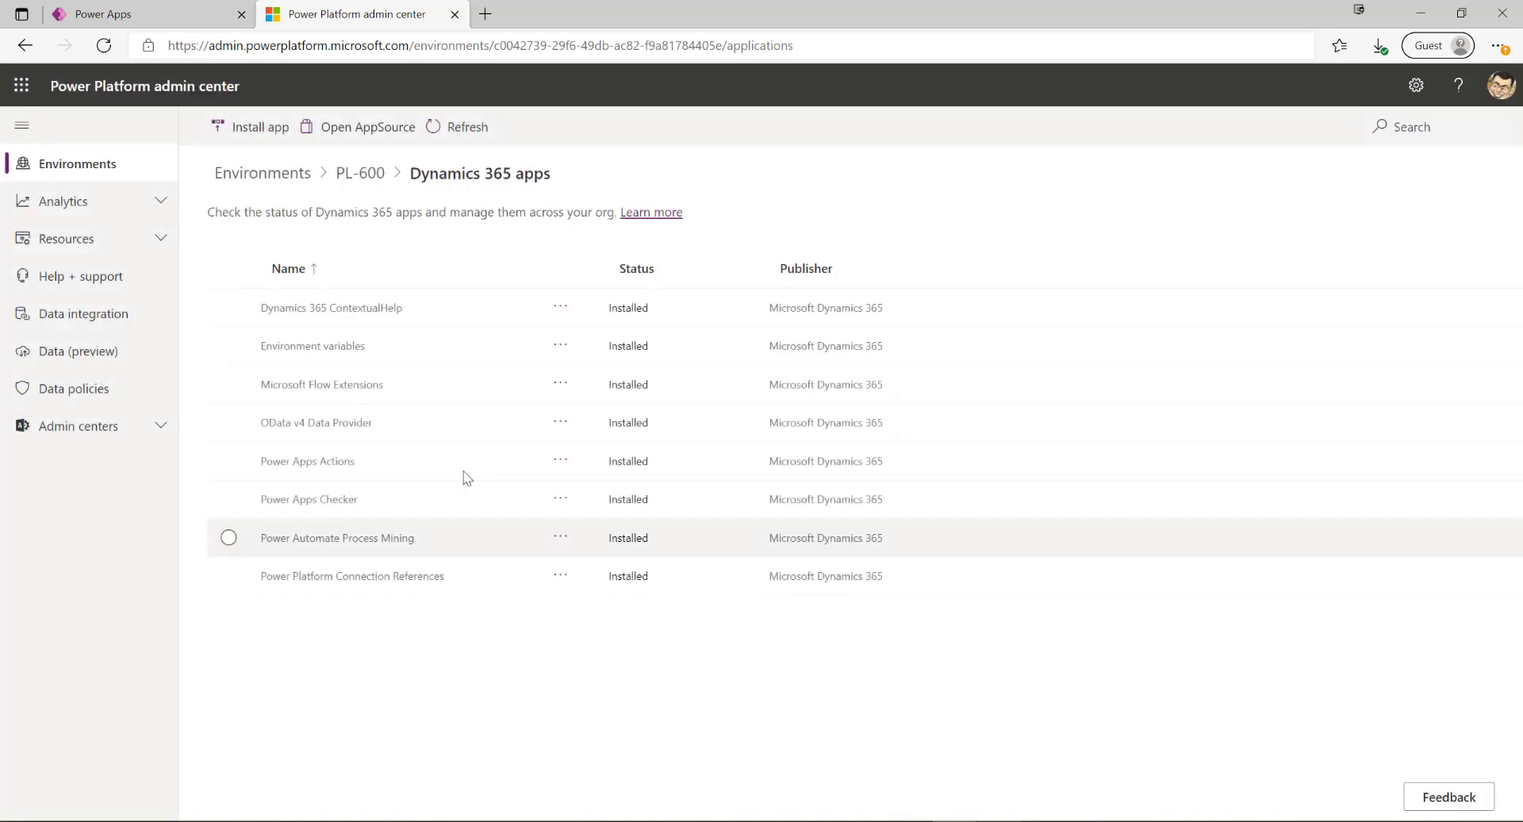
pyautogui.click(76, 164)
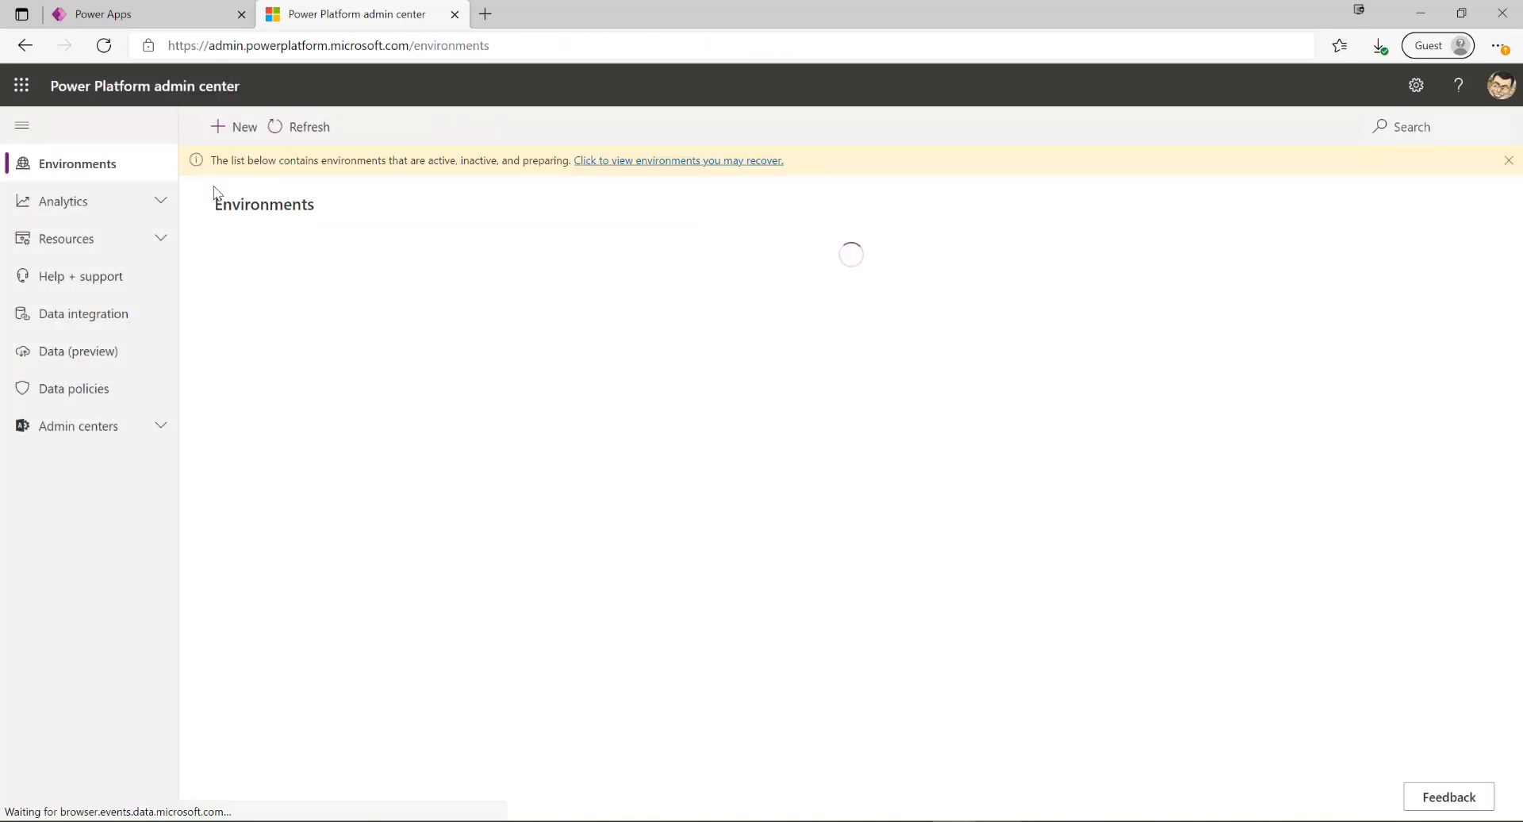
# Create a new environment 'PL-600 - D365 Apps' in United Kingdom with a database and continue.
pyautogui.click(244, 127)
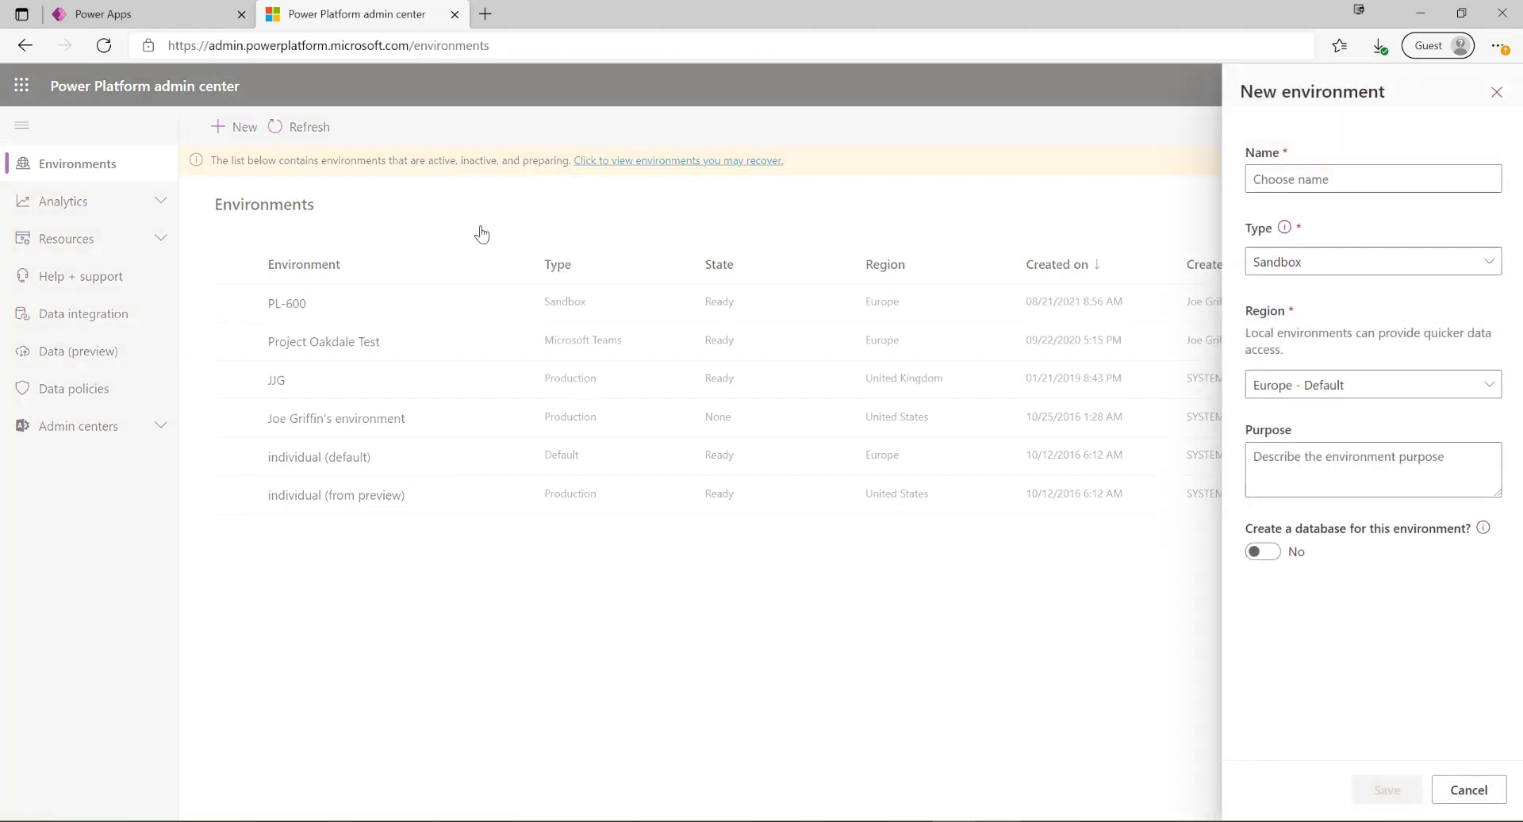
pyautogui.write('PO')
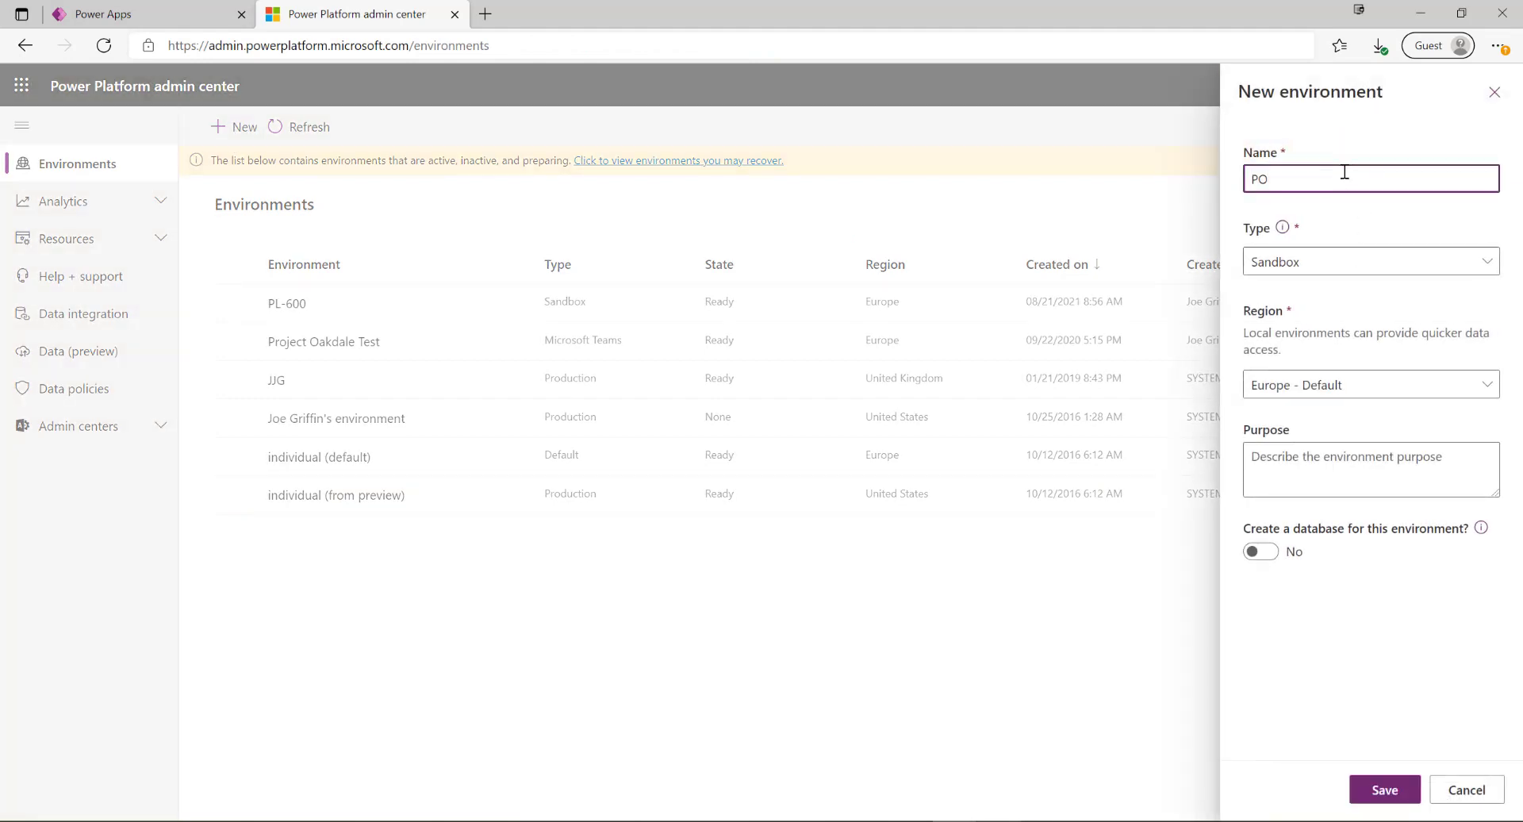
pyautogui.write('L-600')
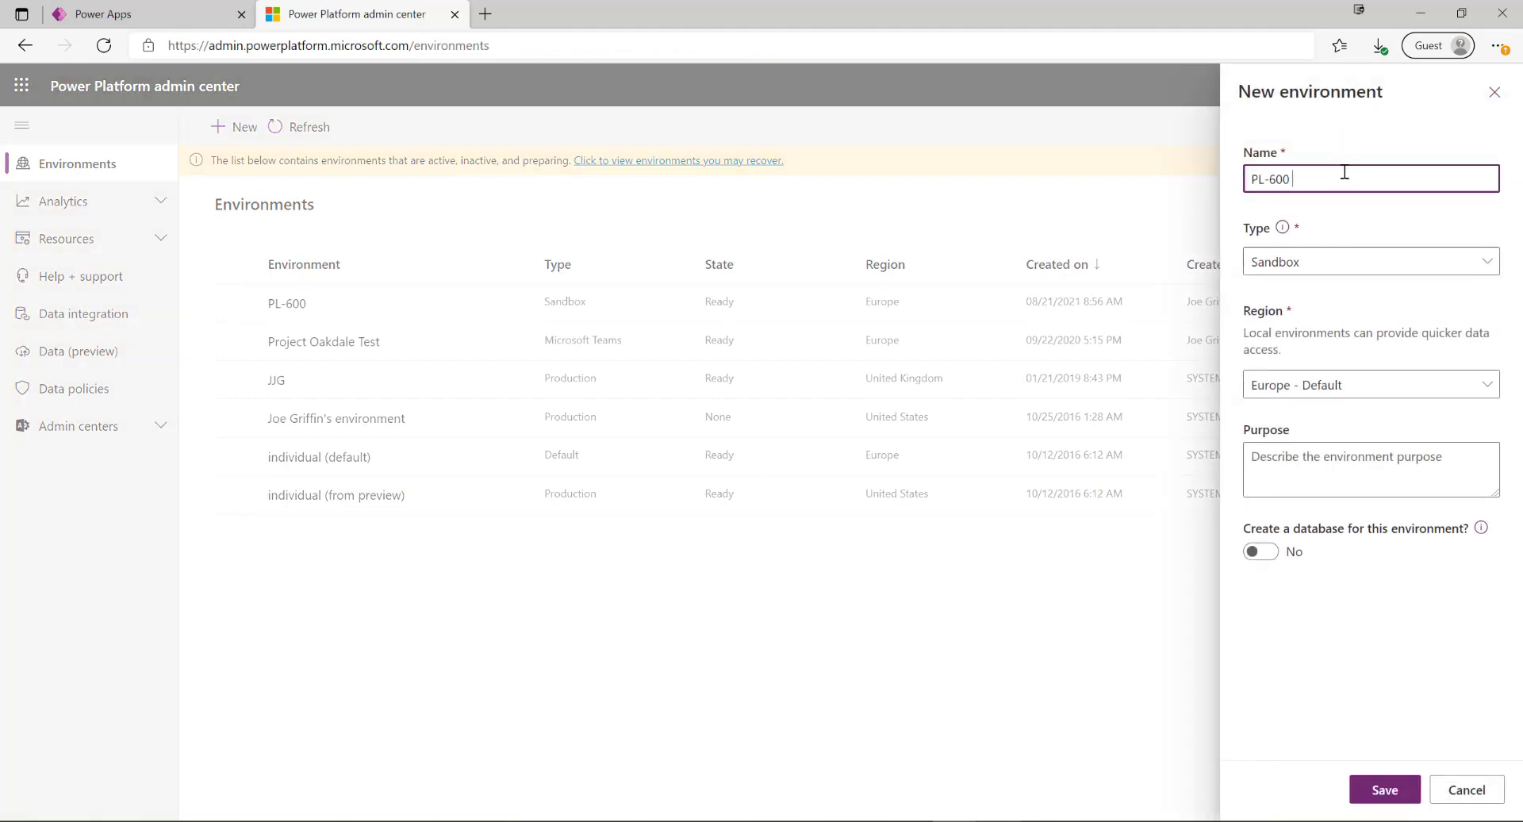
pyautogui.write('- D365 Ap')
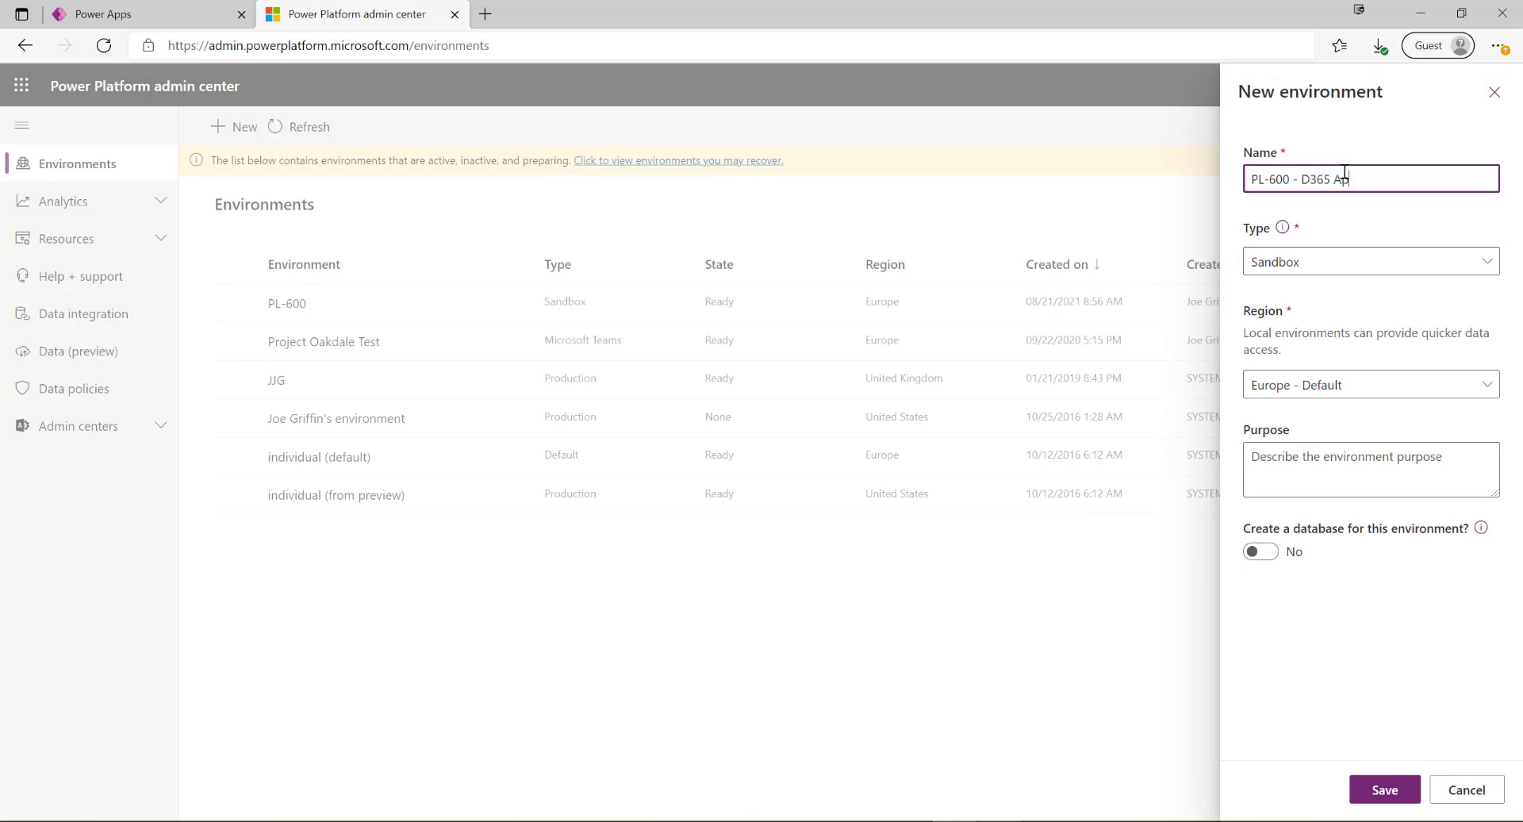
pyautogui.click(1369, 384)
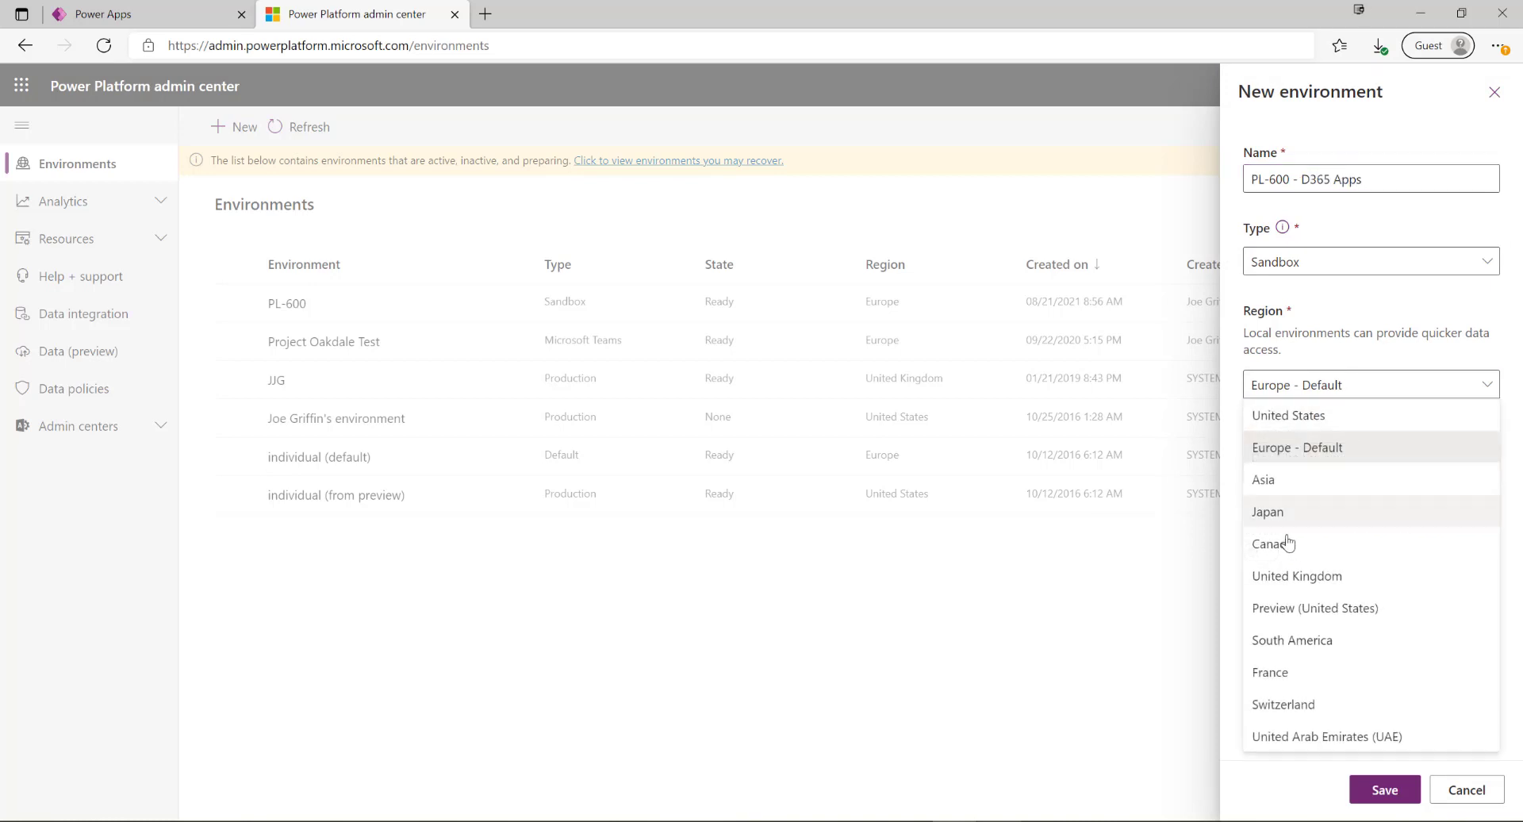
pyautogui.click(1296, 574)
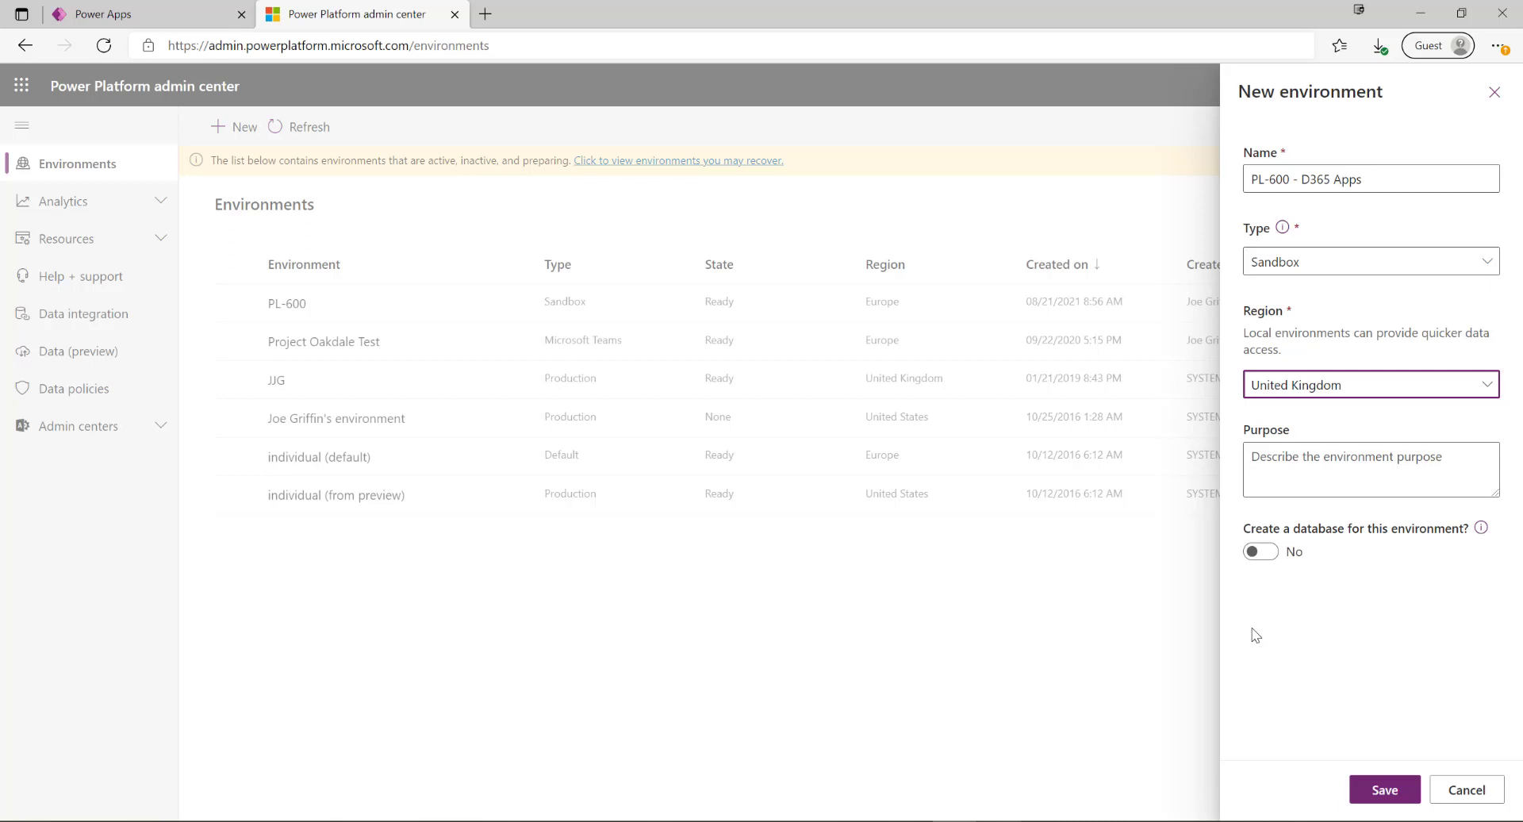
pyautogui.click(1260, 550)
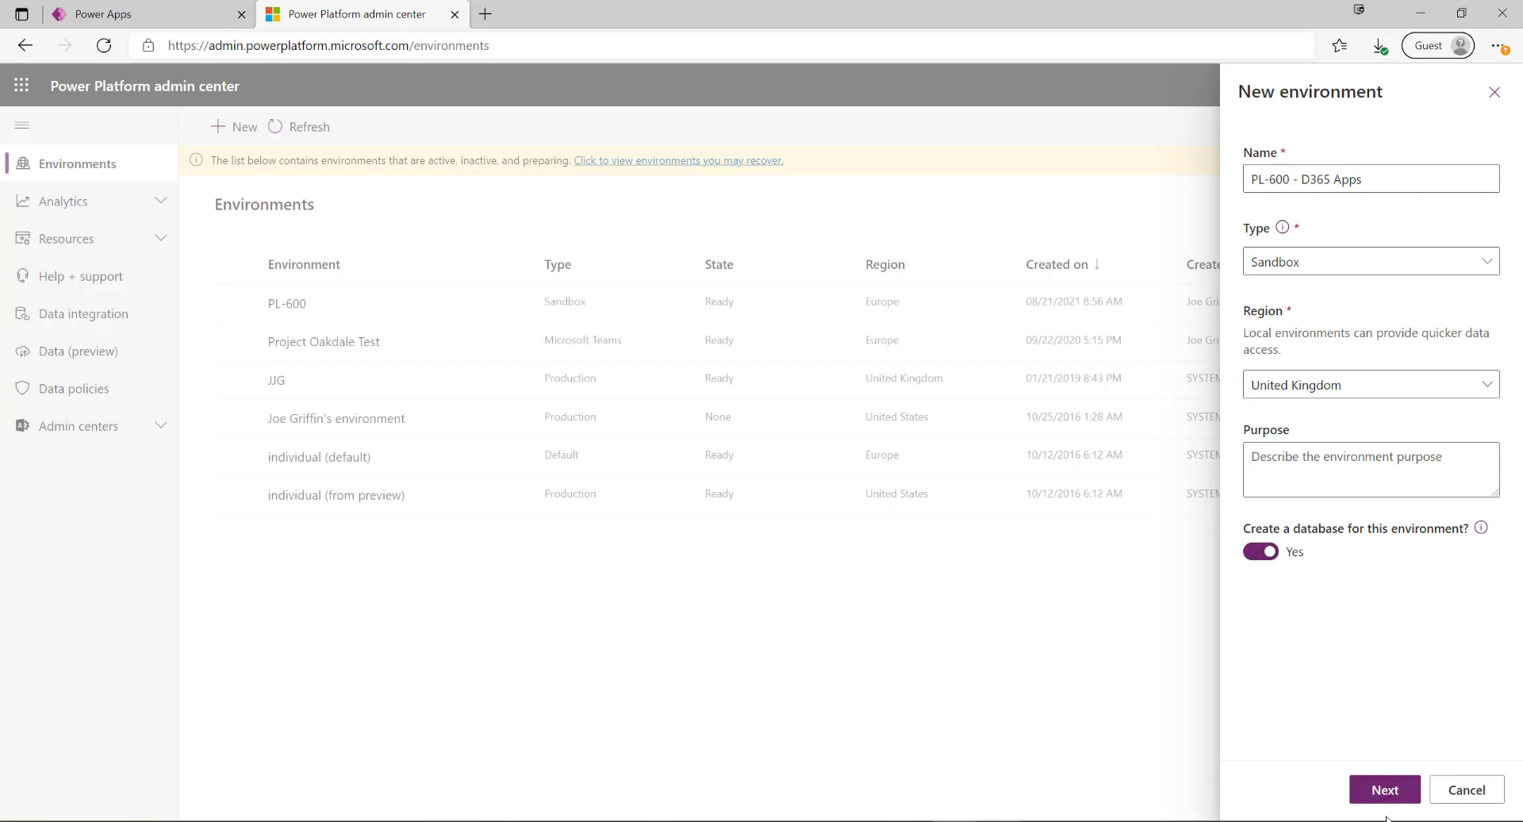
pyautogui.click(1383, 789)
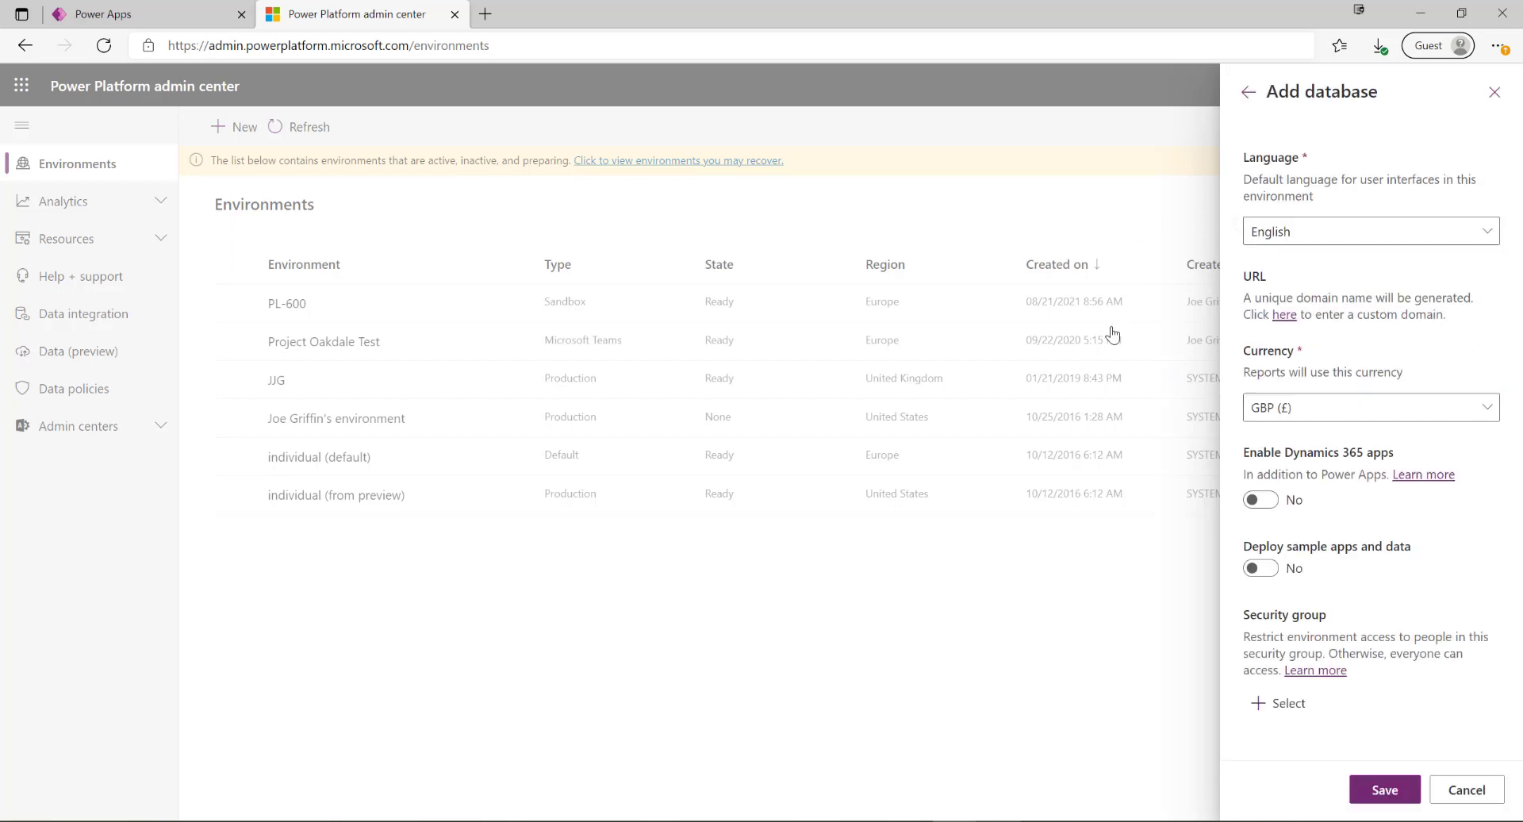
pyautogui.moveTo(1246, 458)
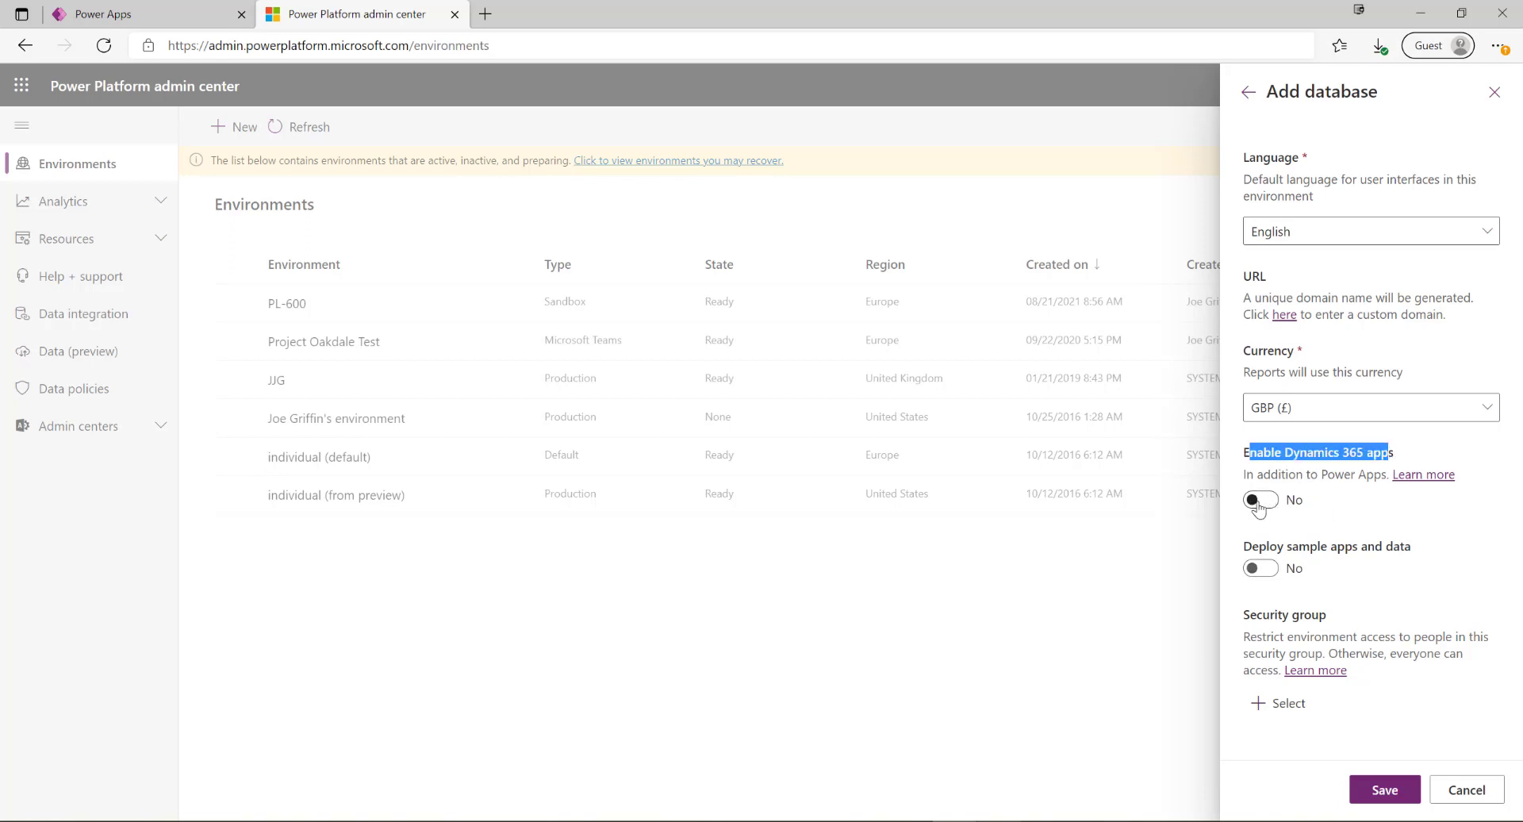
# Enable Dynamics 365 apps on the database, try Customer Service, settle on Sales Enterprise and save.
pyautogui.click(1259, 500)
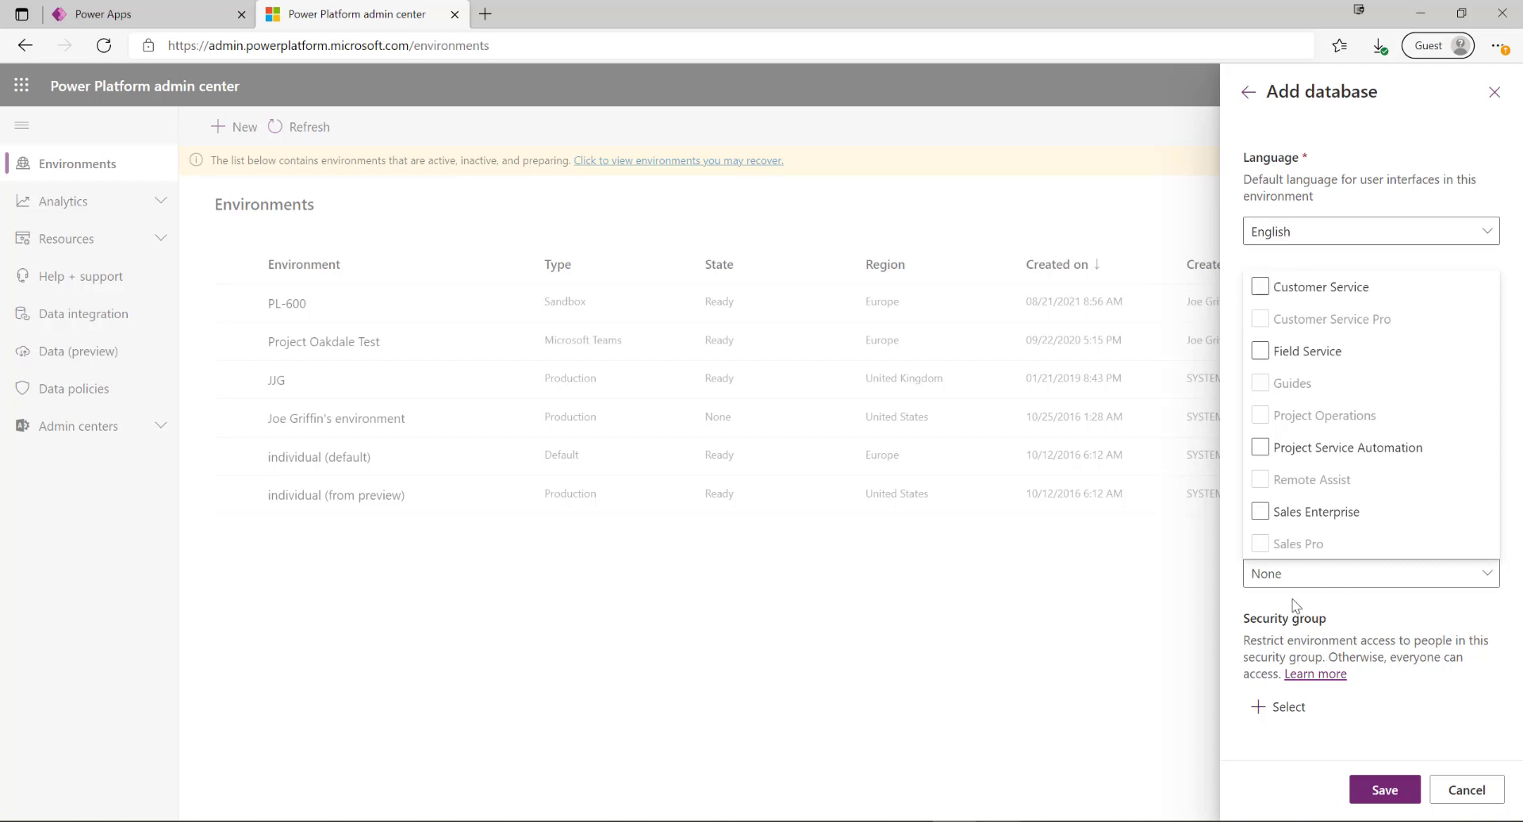
pyautogui.click(1262, 350)
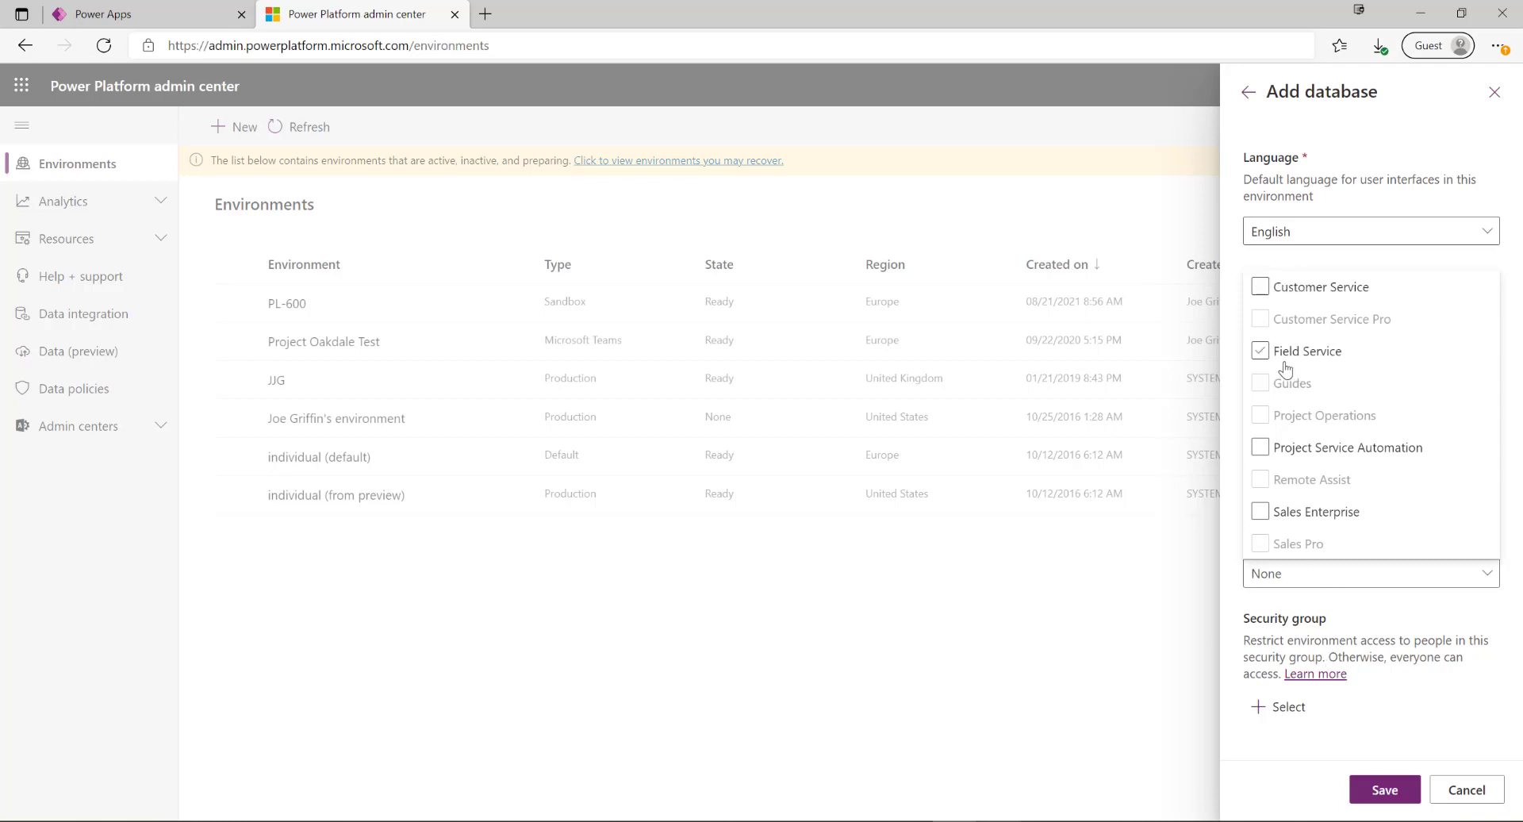
pyautogui.click(1261, 350)
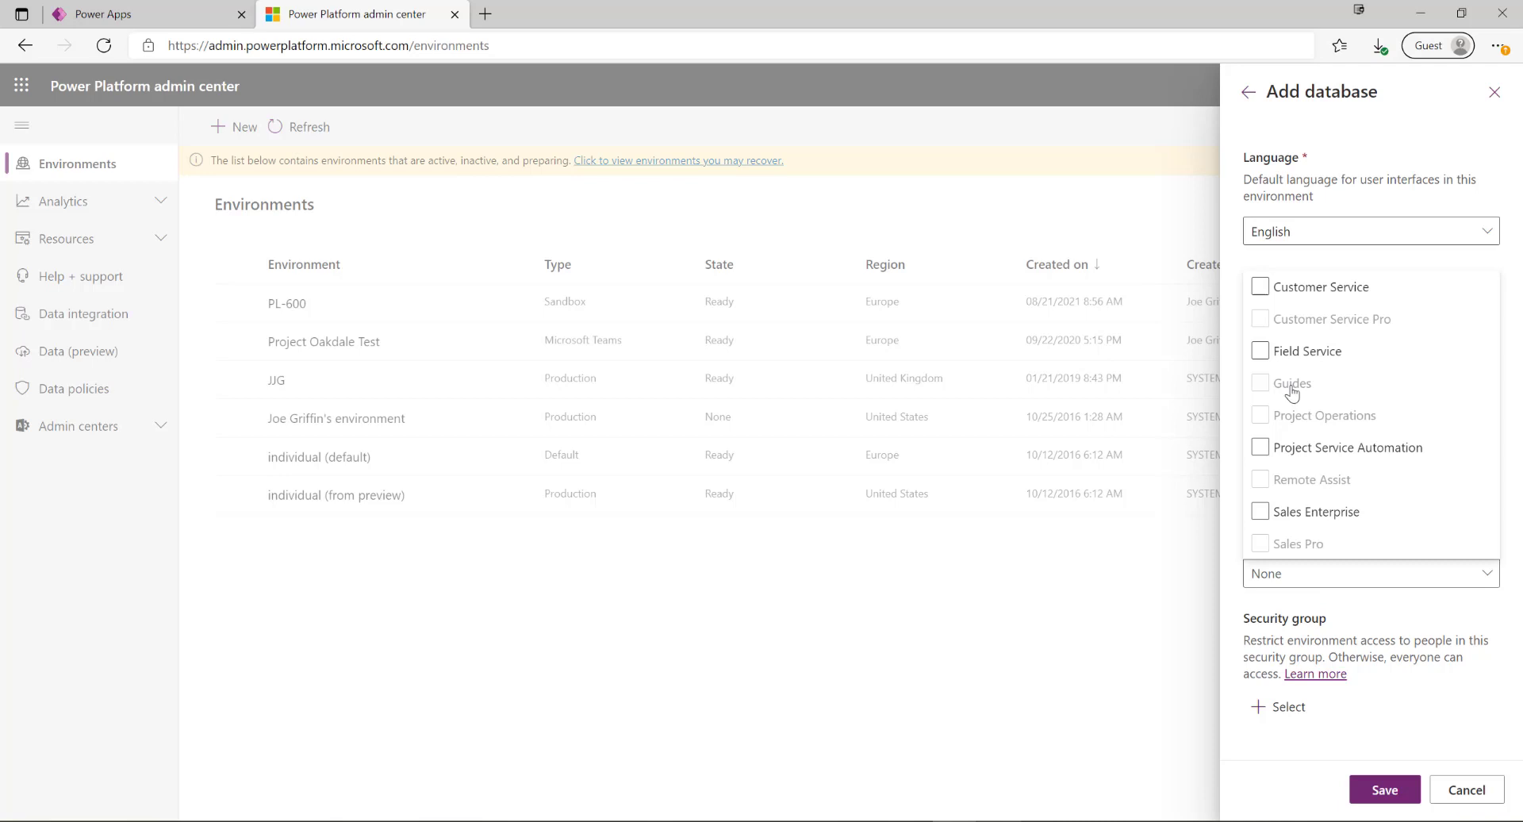
pyautogui.click(1259, 287)
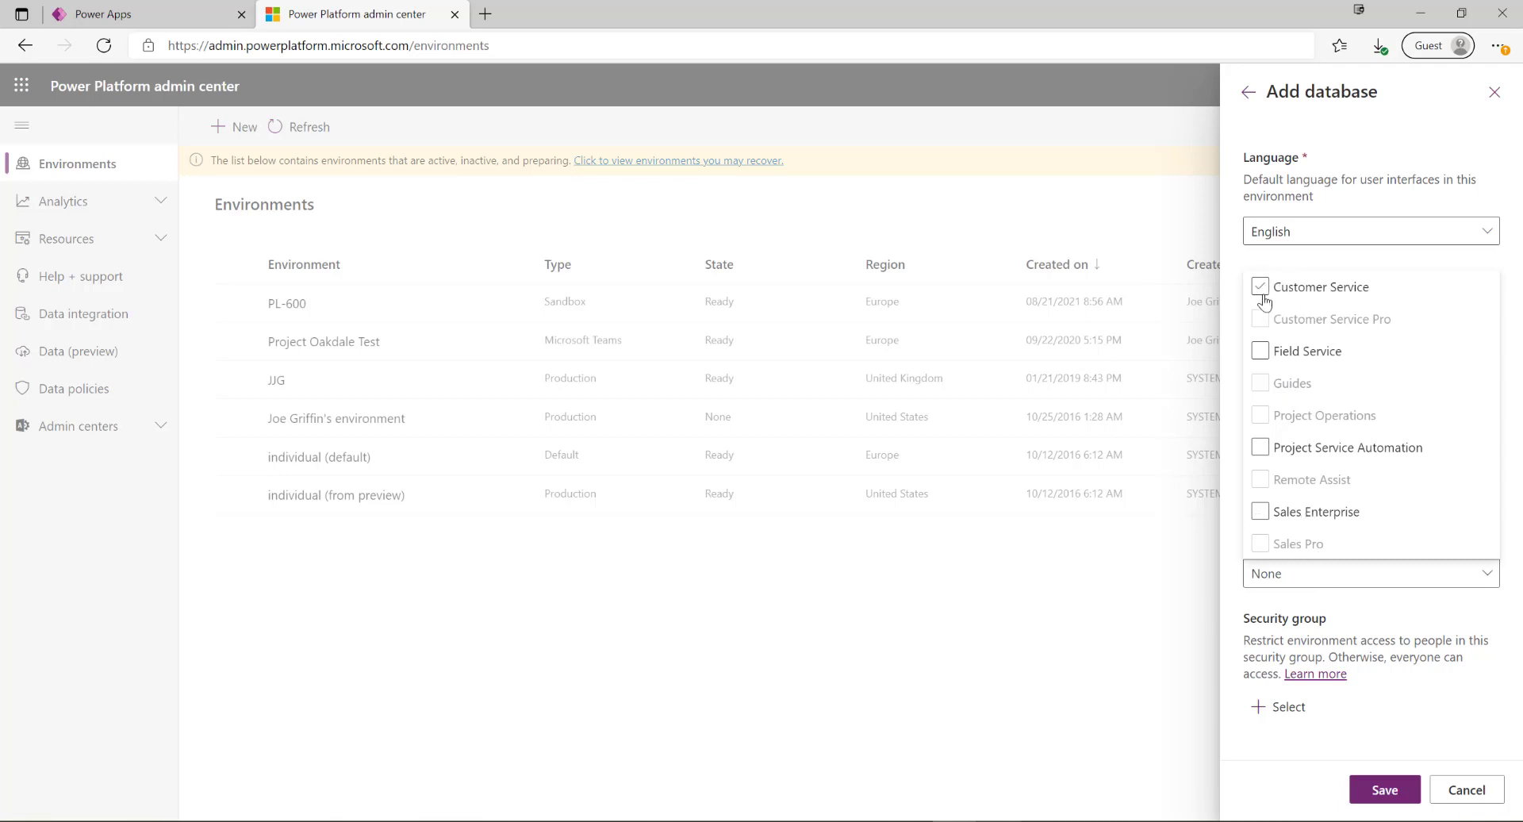
pyautogui.click(1259, 287)
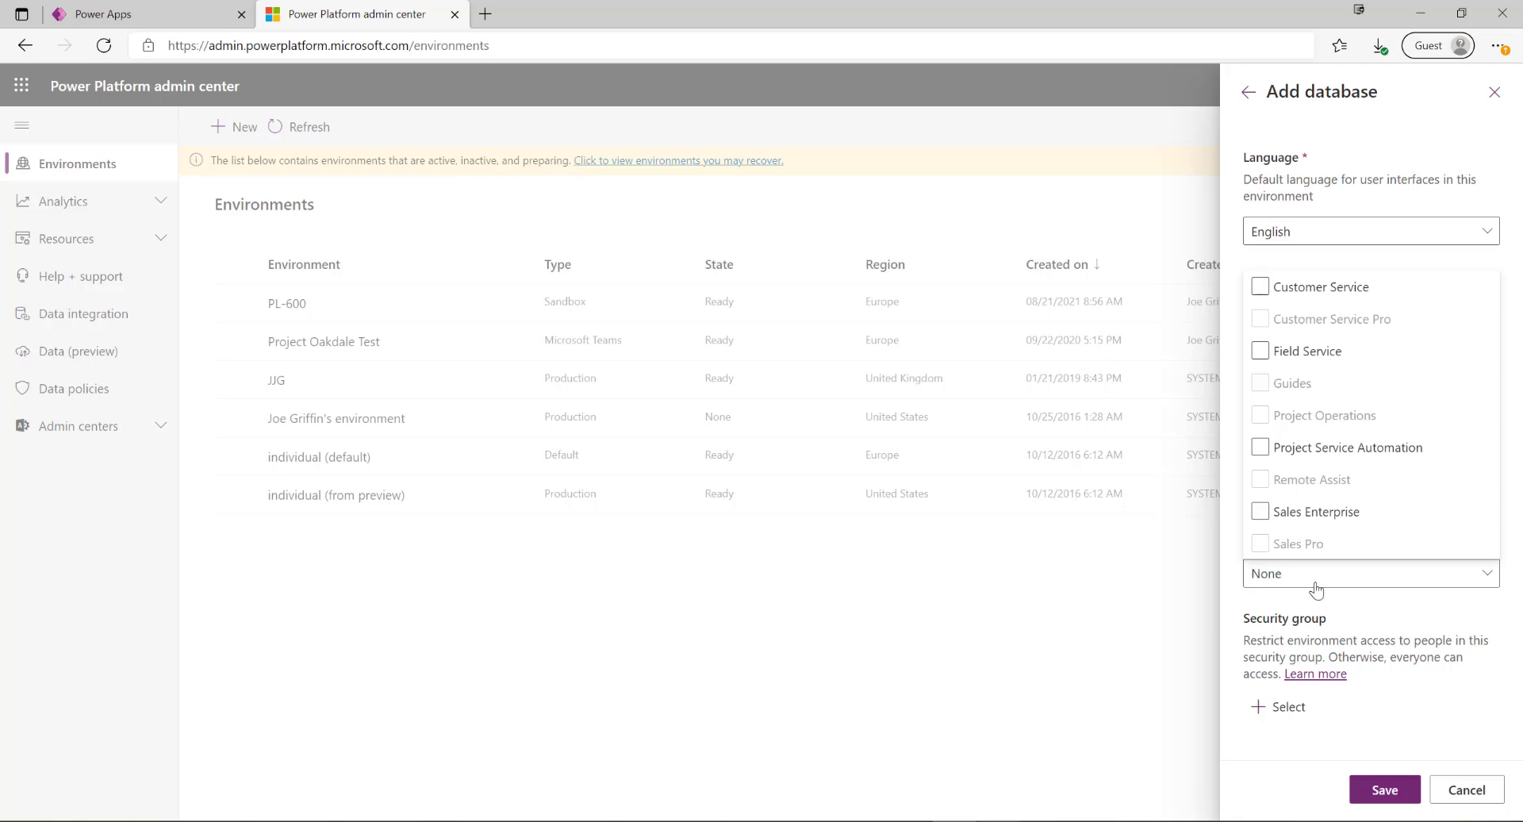
pyautogui.click(1261, 510)
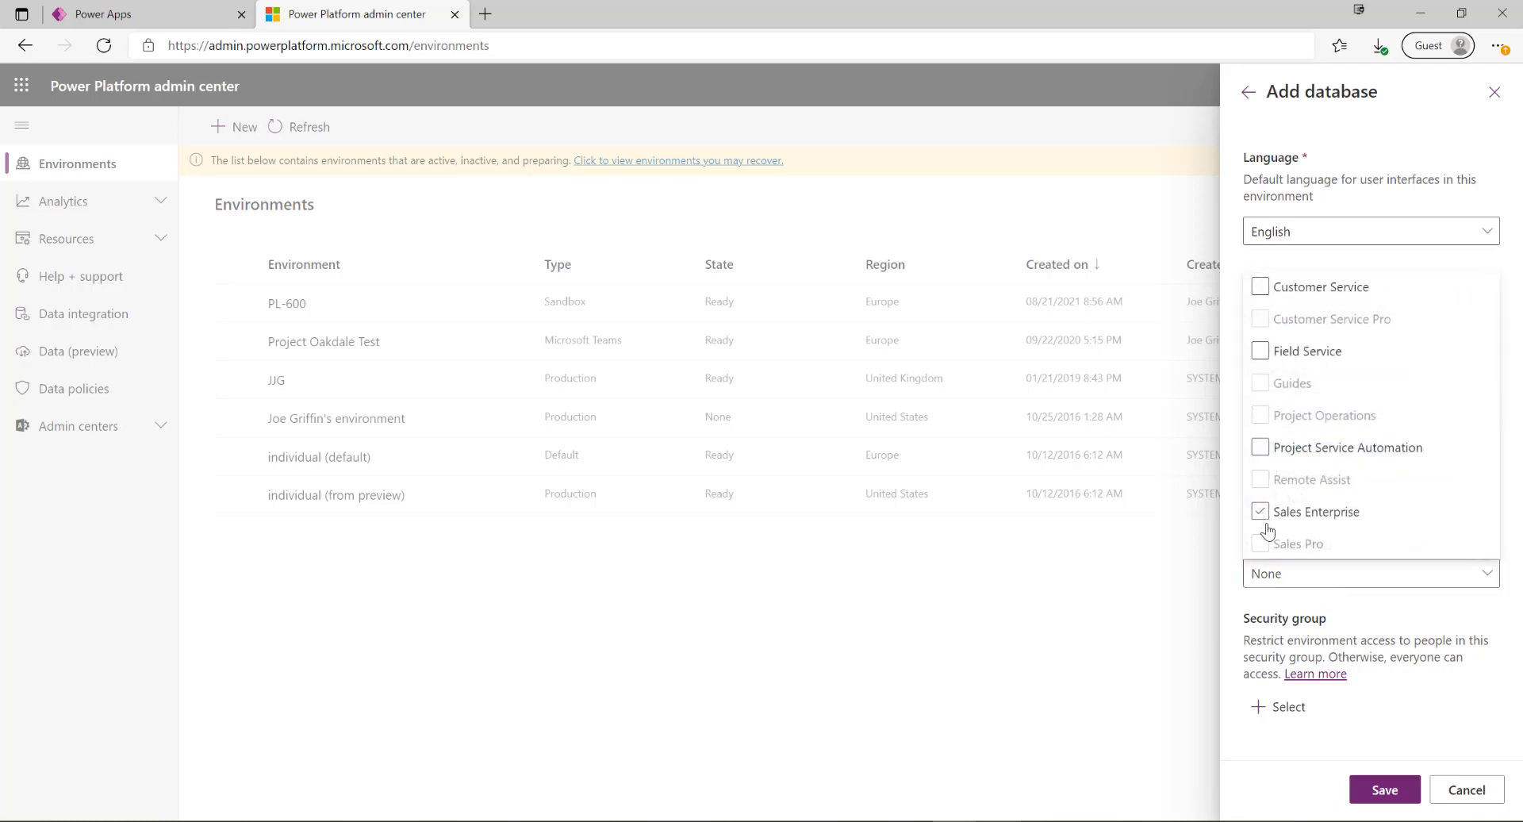
pyautogui.click(1259, 510)
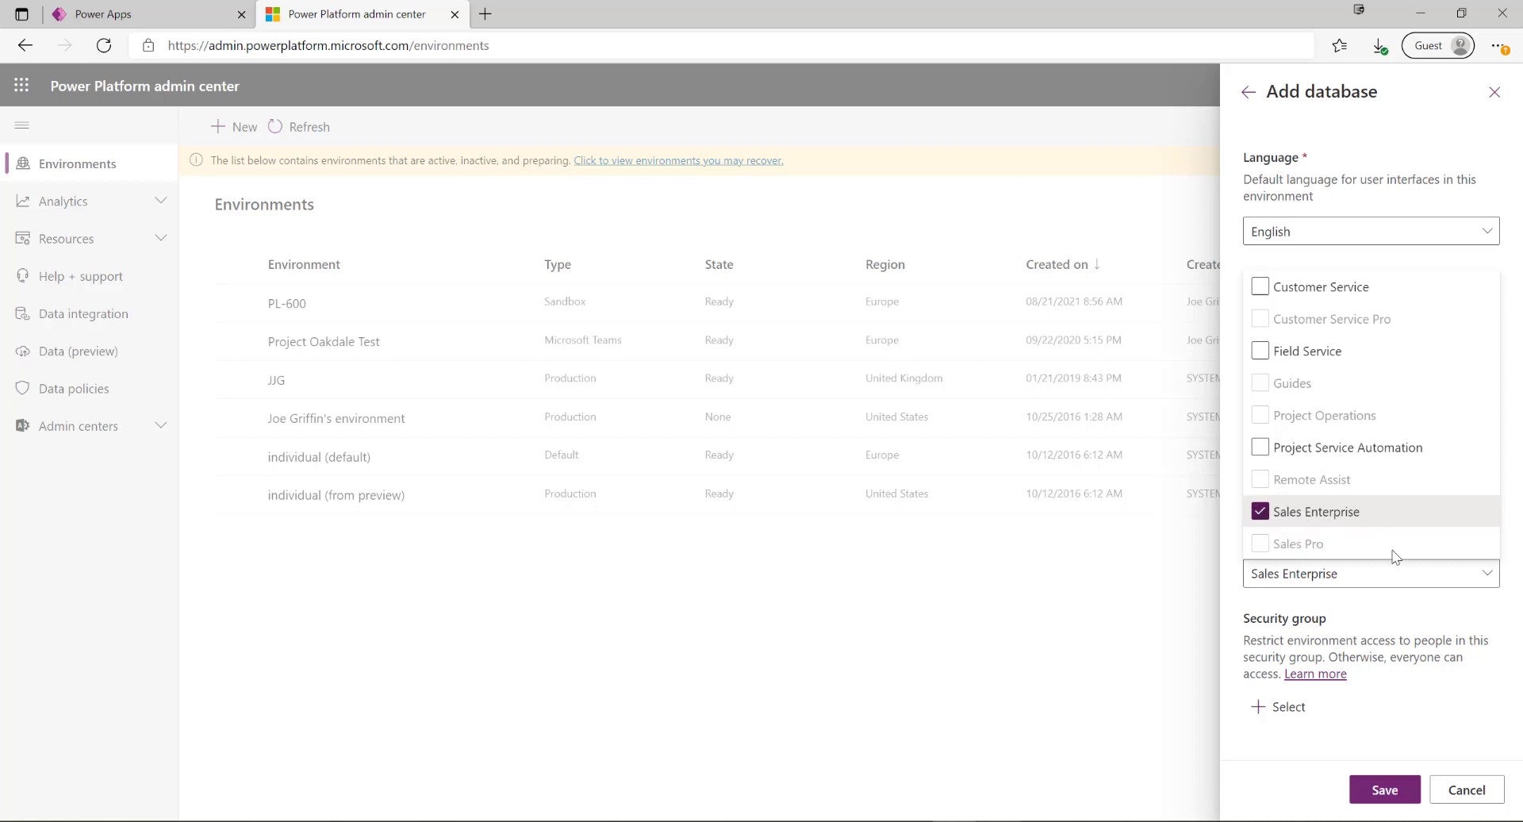
pyautogui.click(1383, 788)
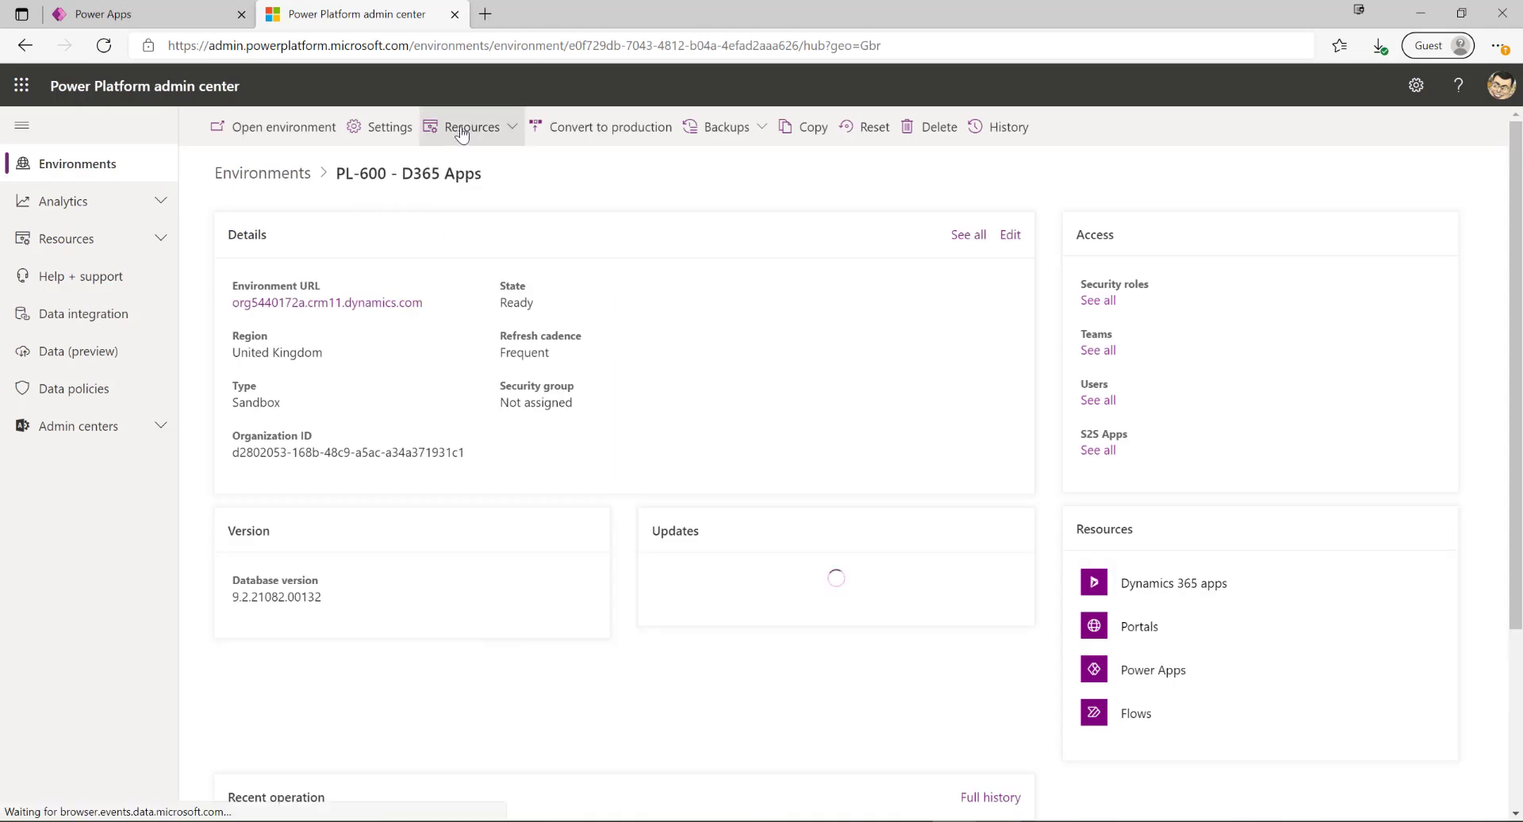
# Show the Dynamics 365 apps for PL-600 - D365 Apps and bring up the install-app panel.
pyautogui.click(473, 127)
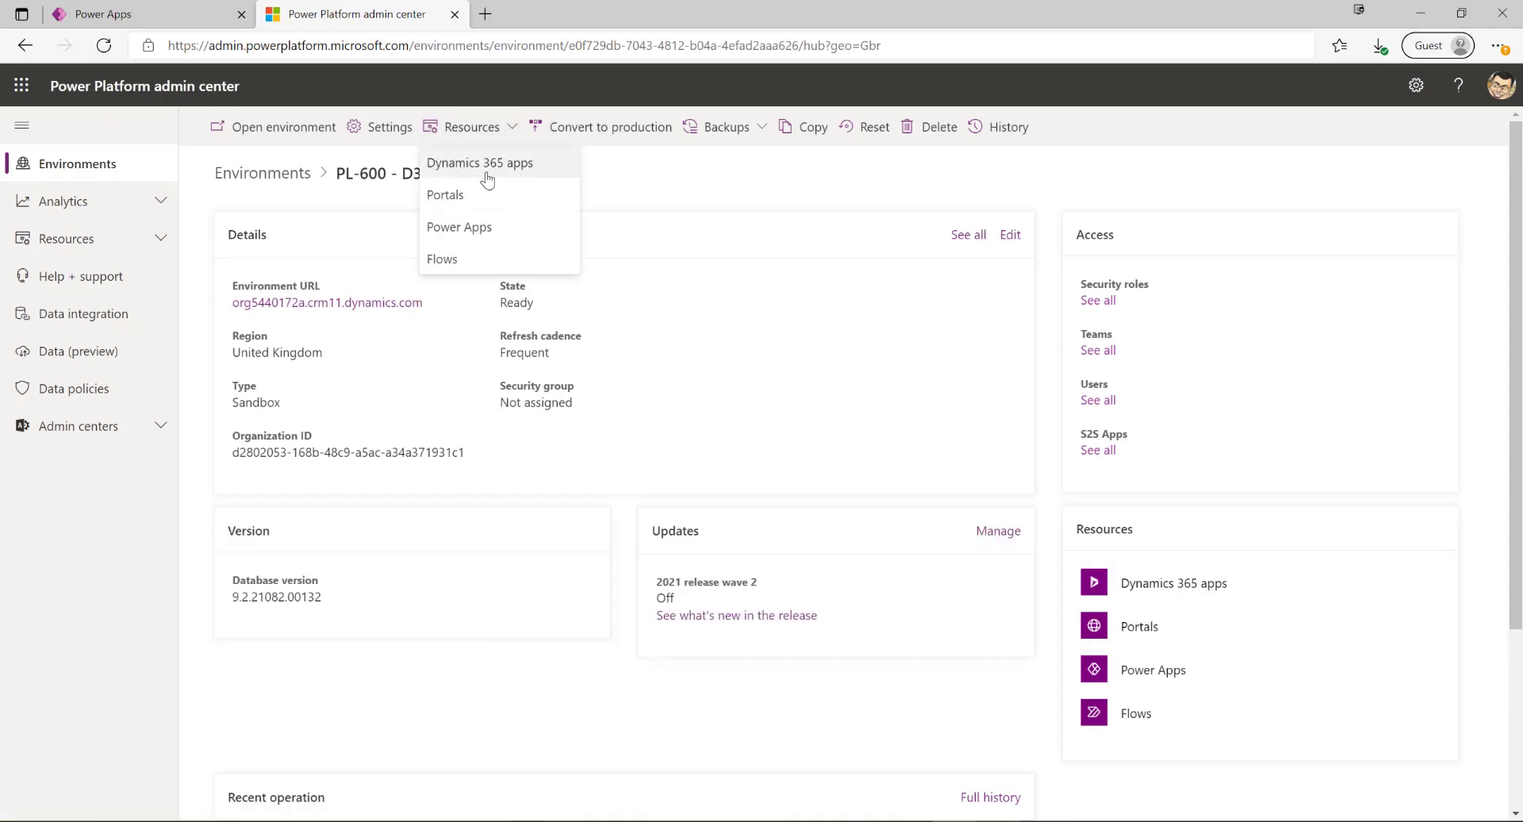
pyautogui.click(480, 162)
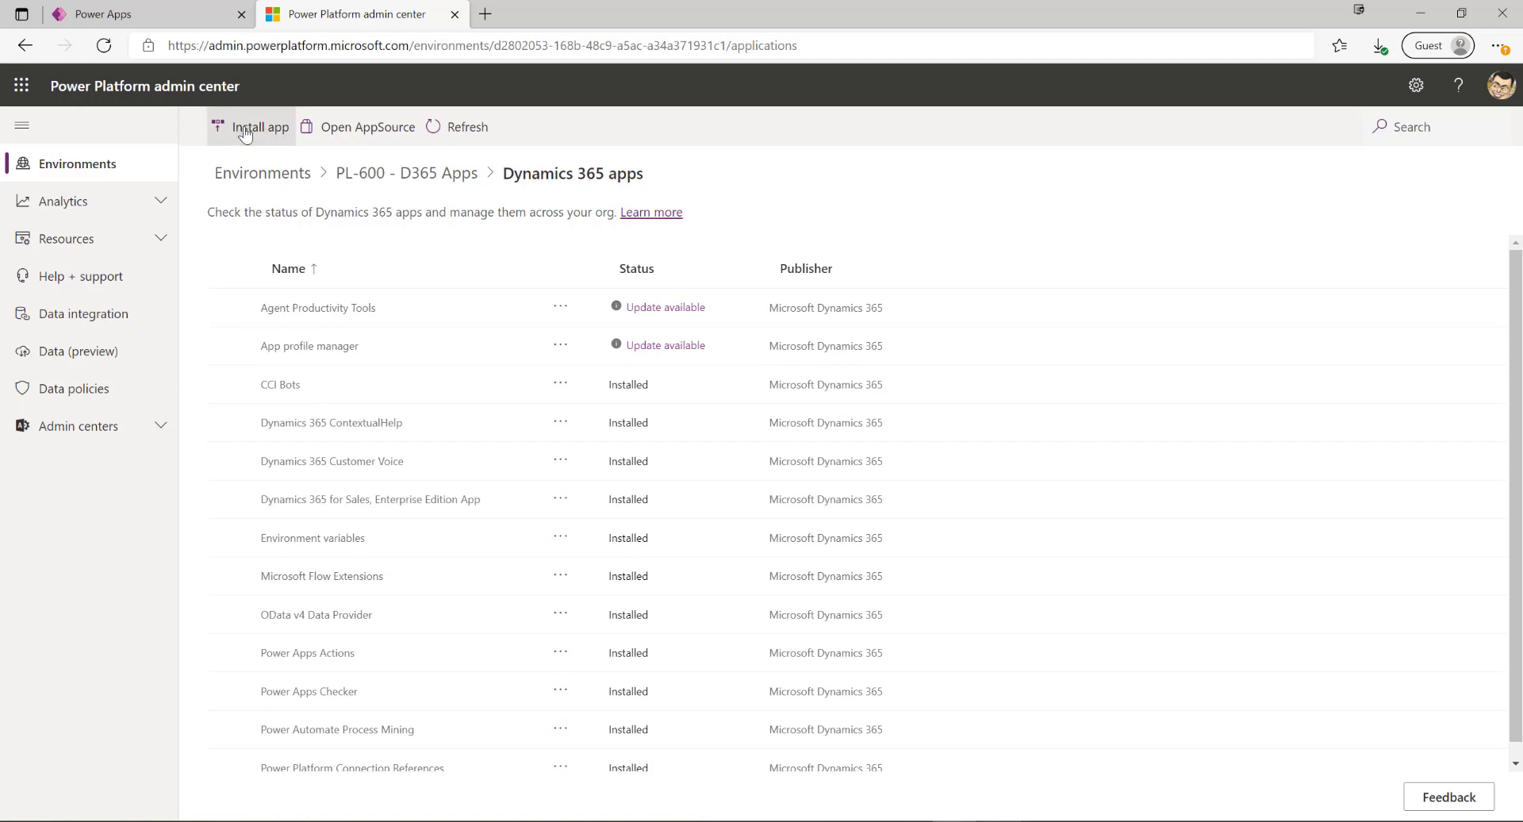
pyautogui.click(259, 127)
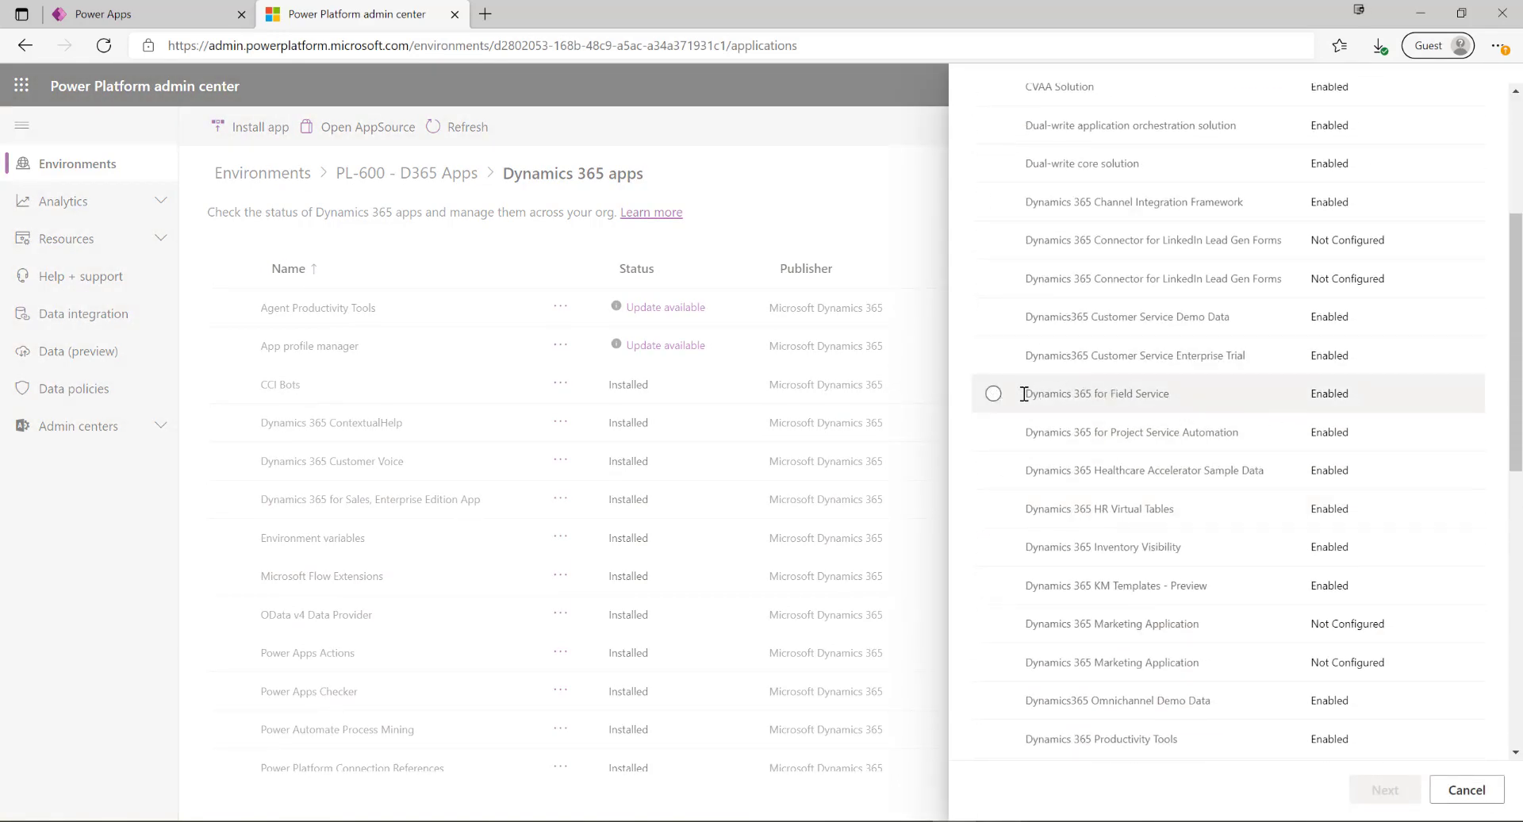
# Select Dynamics 365 for Field Service, review its terms, then back out of the install panel.
pyautogui.click(993, 393)
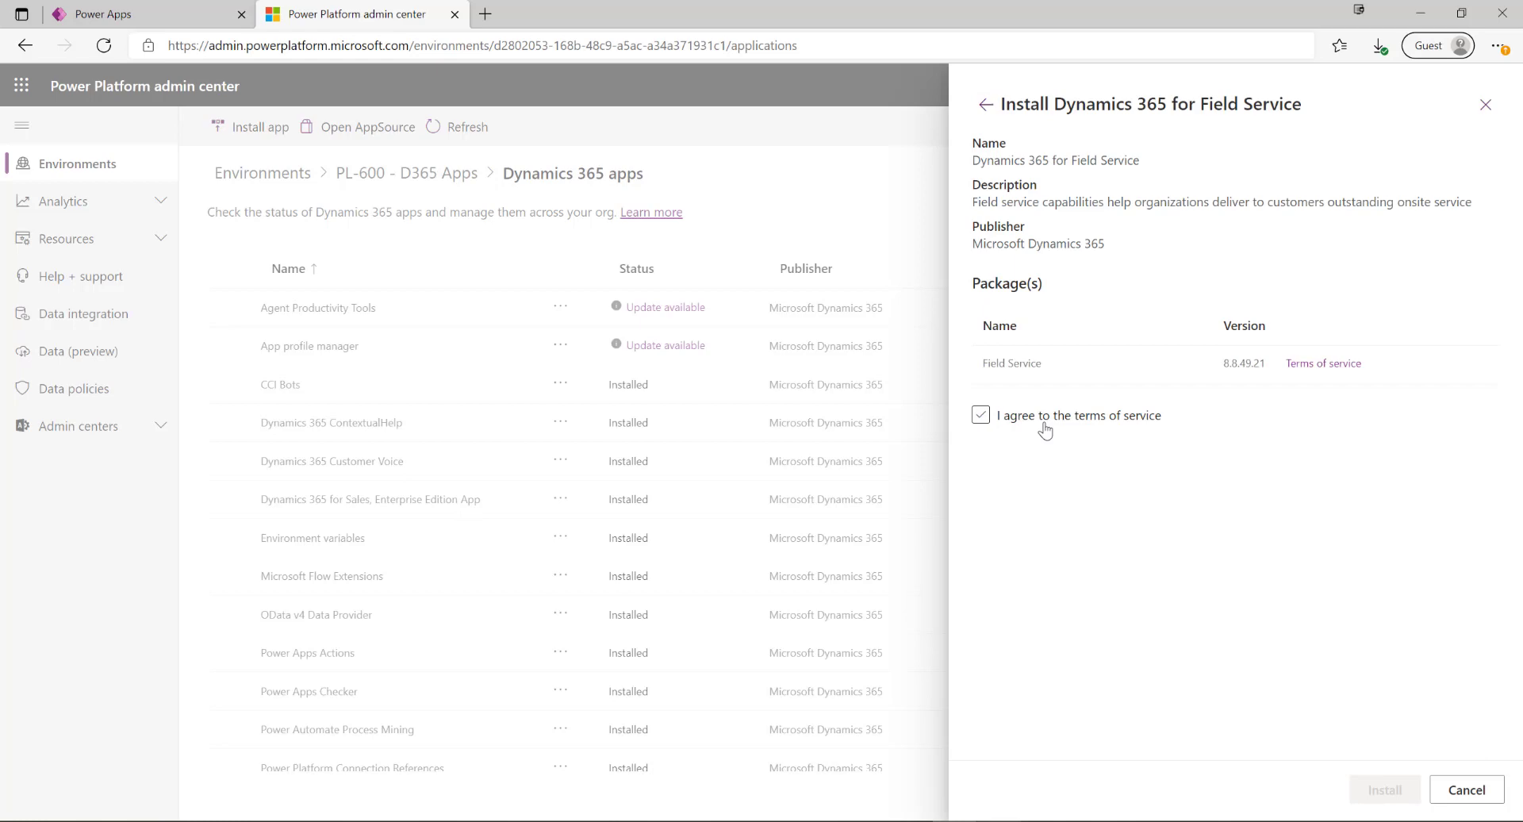
pyautogui.click(981, 414)
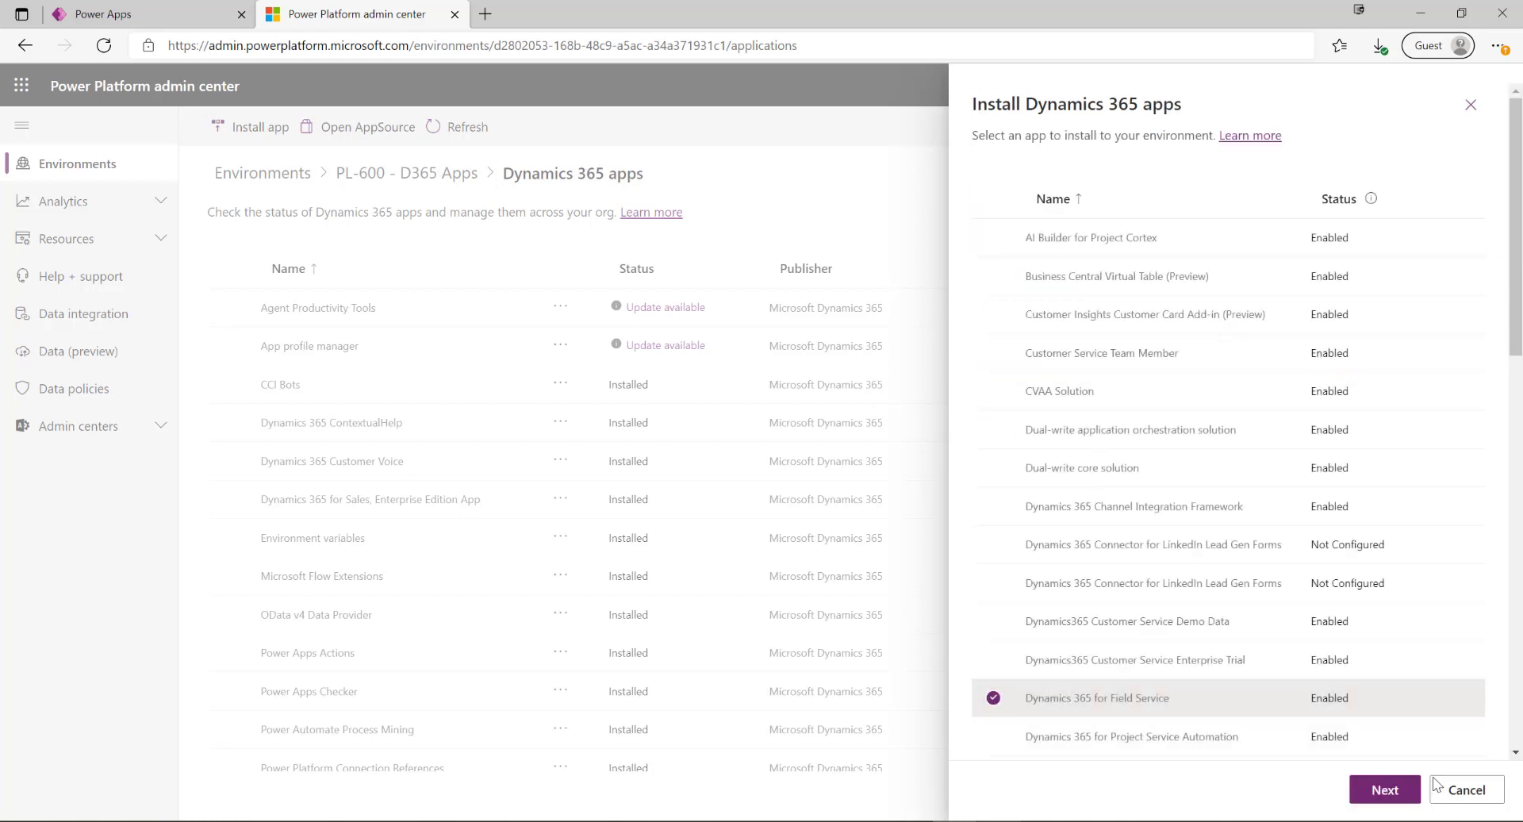
pyautogui.click(1464, 788)
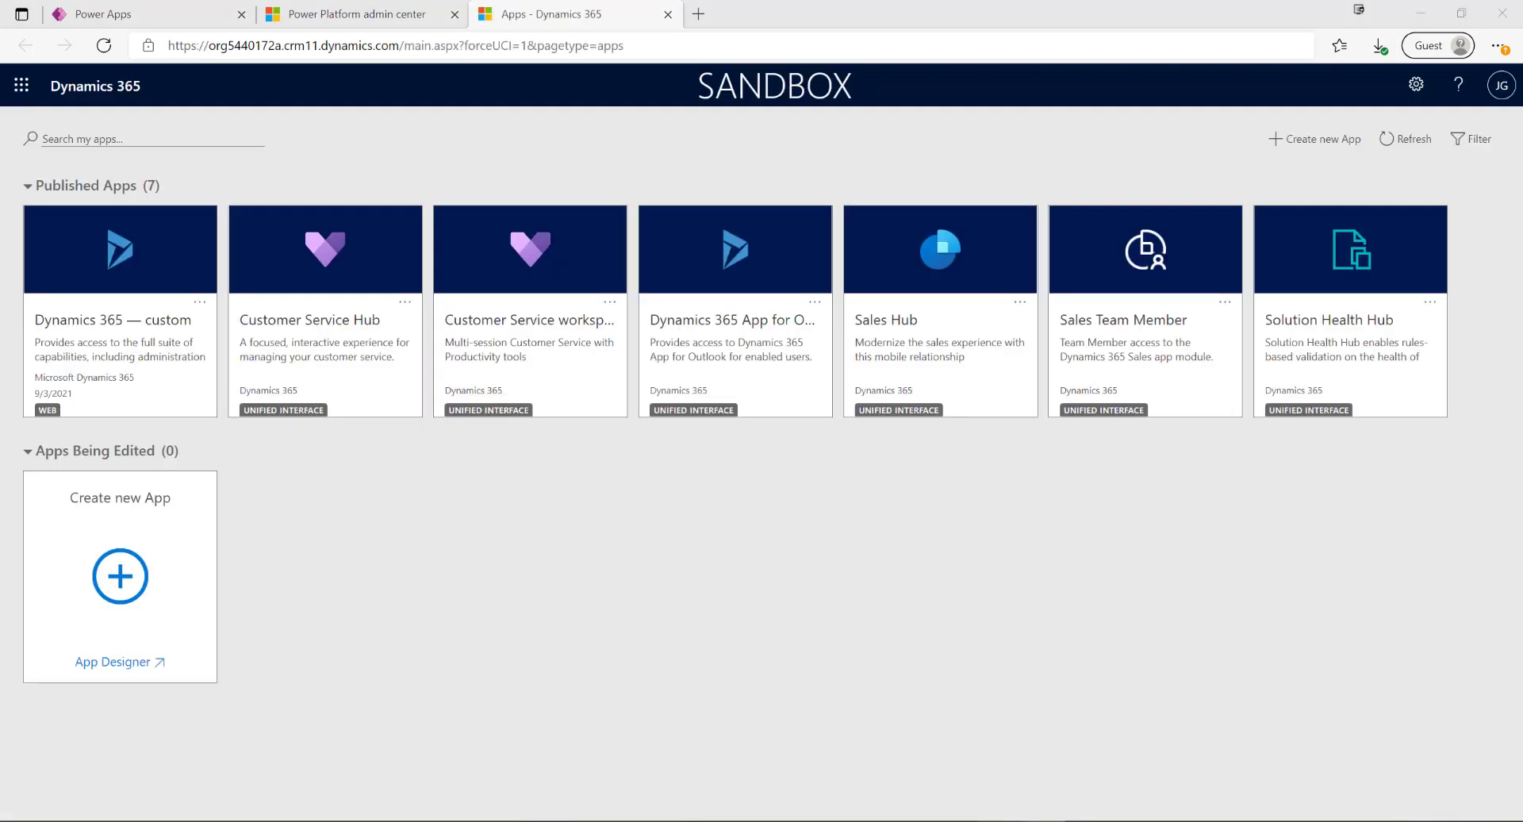
pyautogui.moveTo(890, 344)
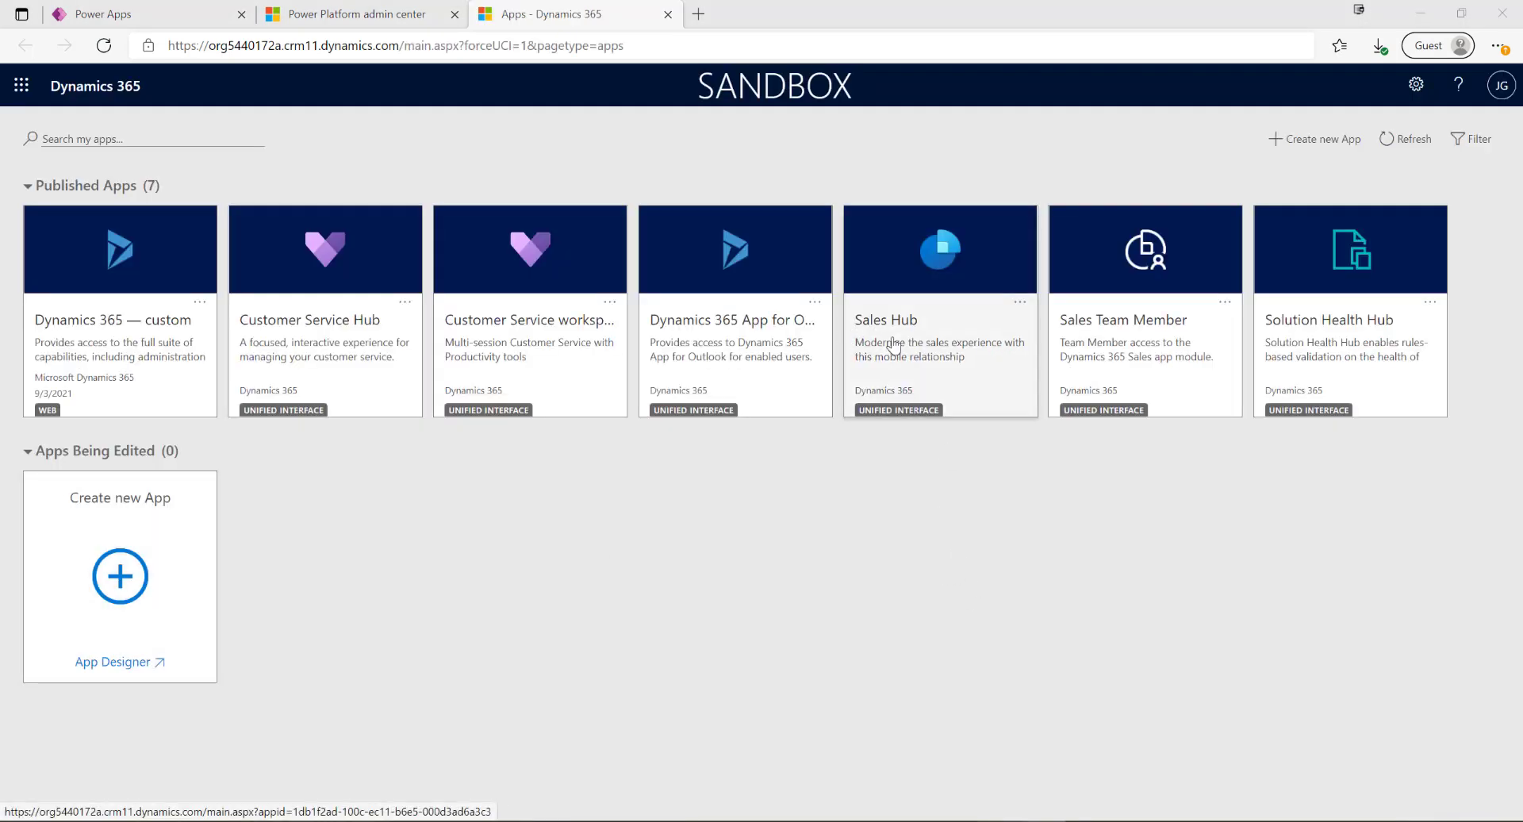
pyautogui.moveTo(940, 336)
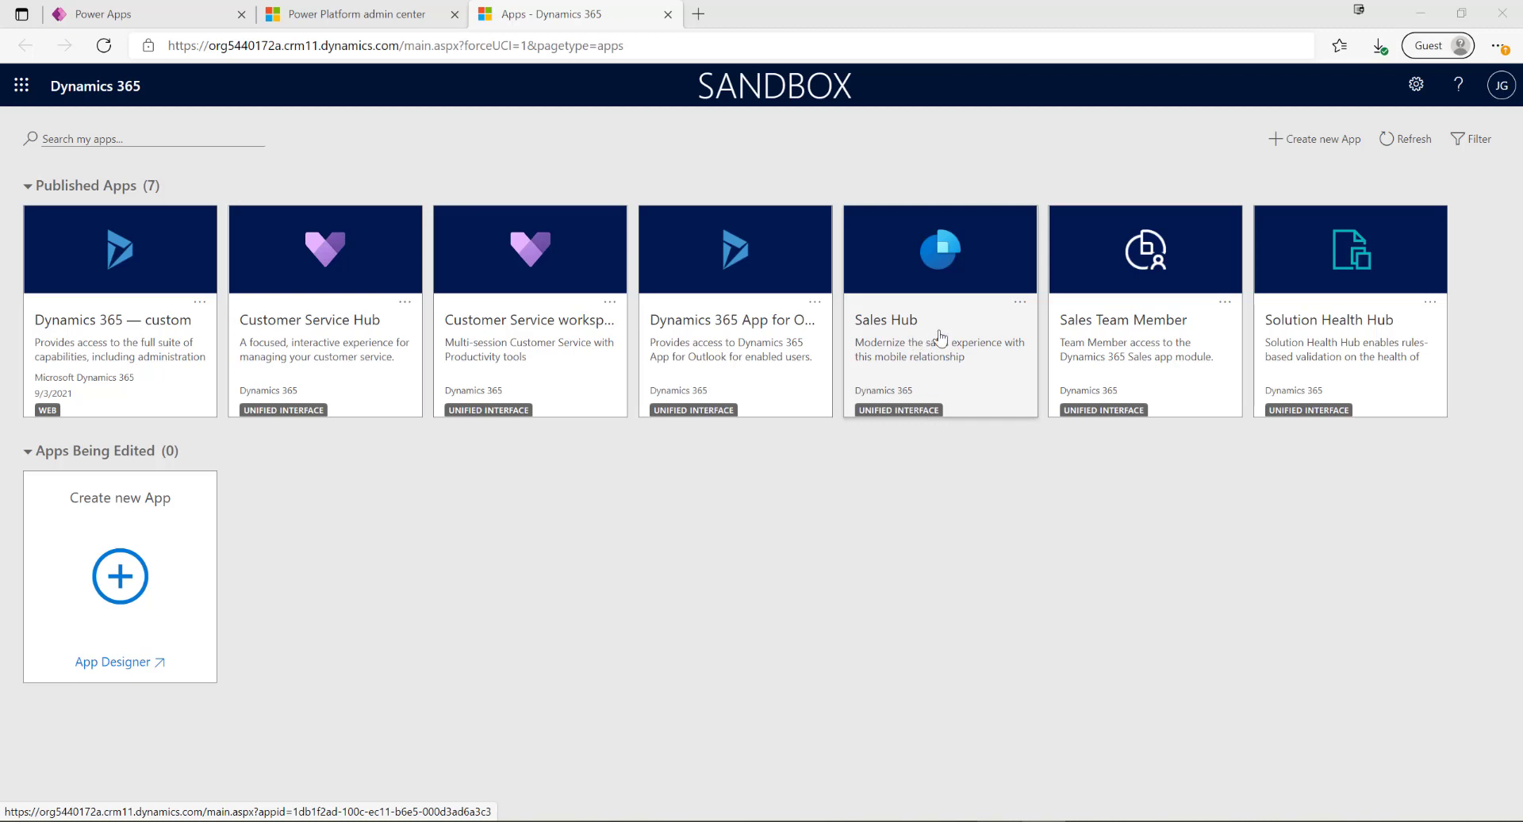
pyautogui.moveTo(925, 516)
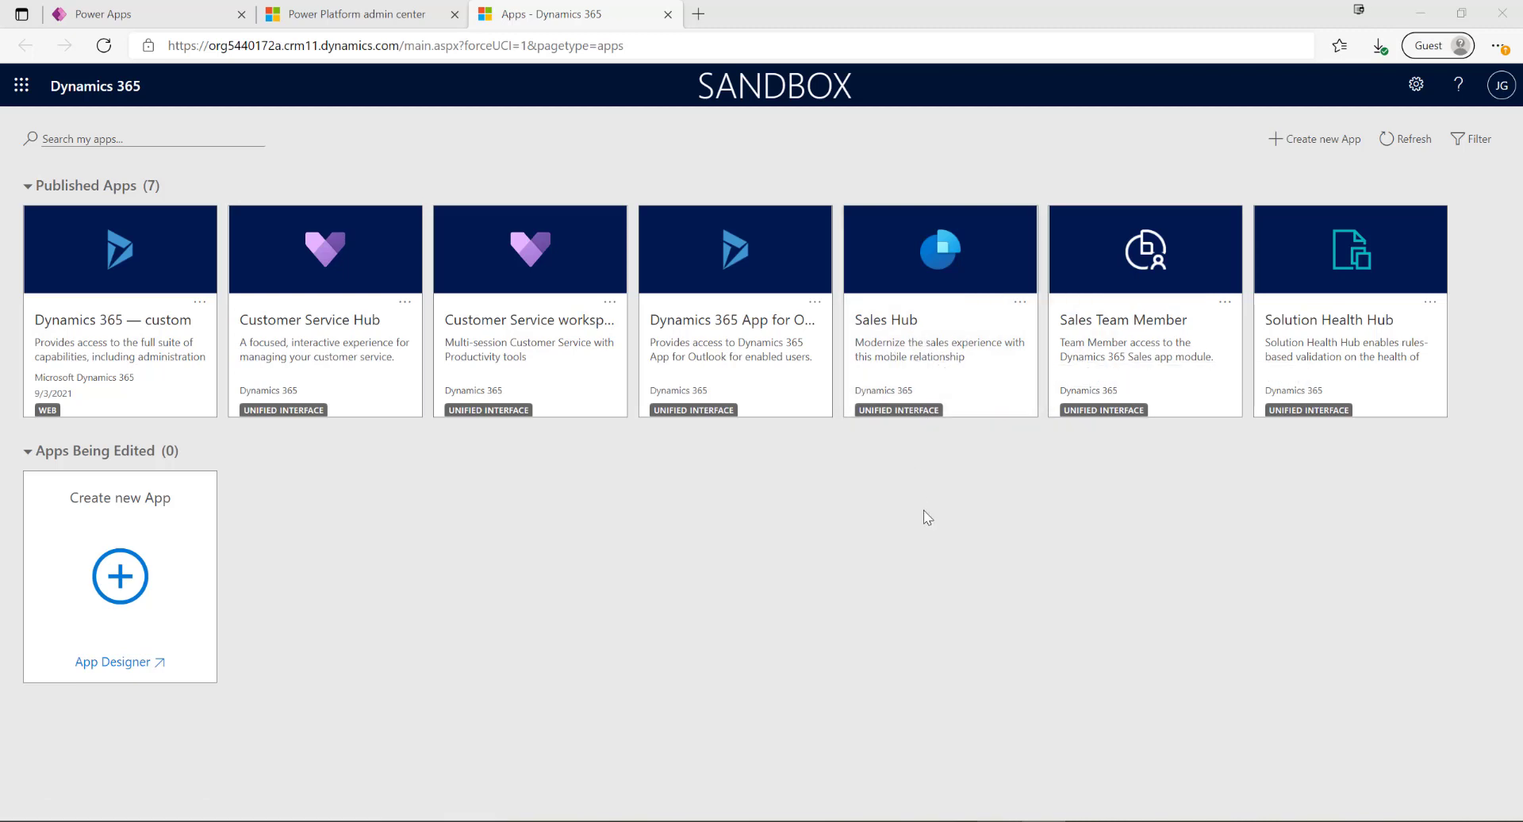
pyautogui.moveTo(914, 513)
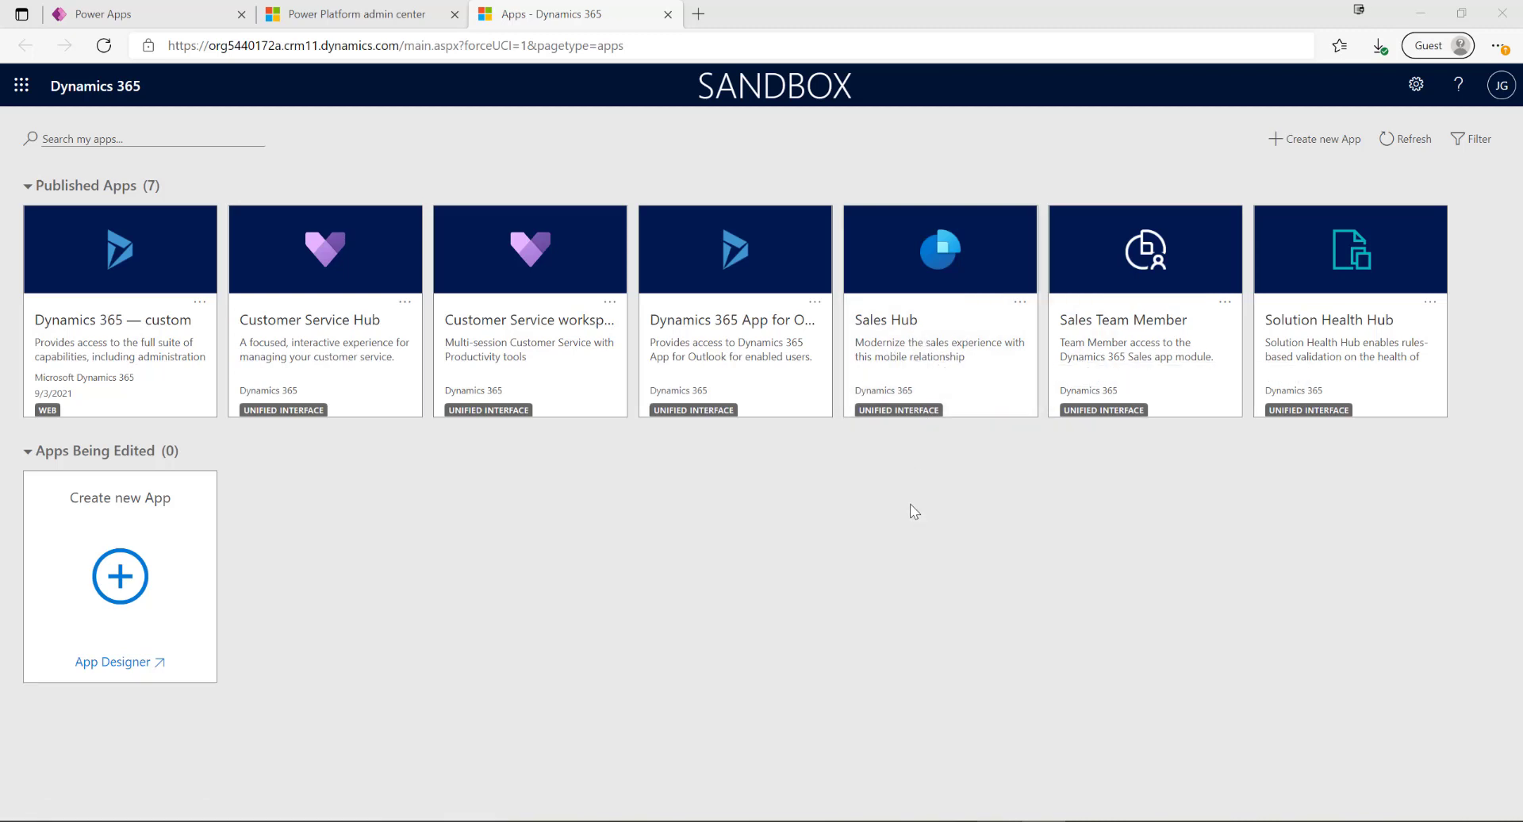
# Return to the PL-600 - D365 Apps environment details in the admin center tab.
pyautogui.click(357, 14)
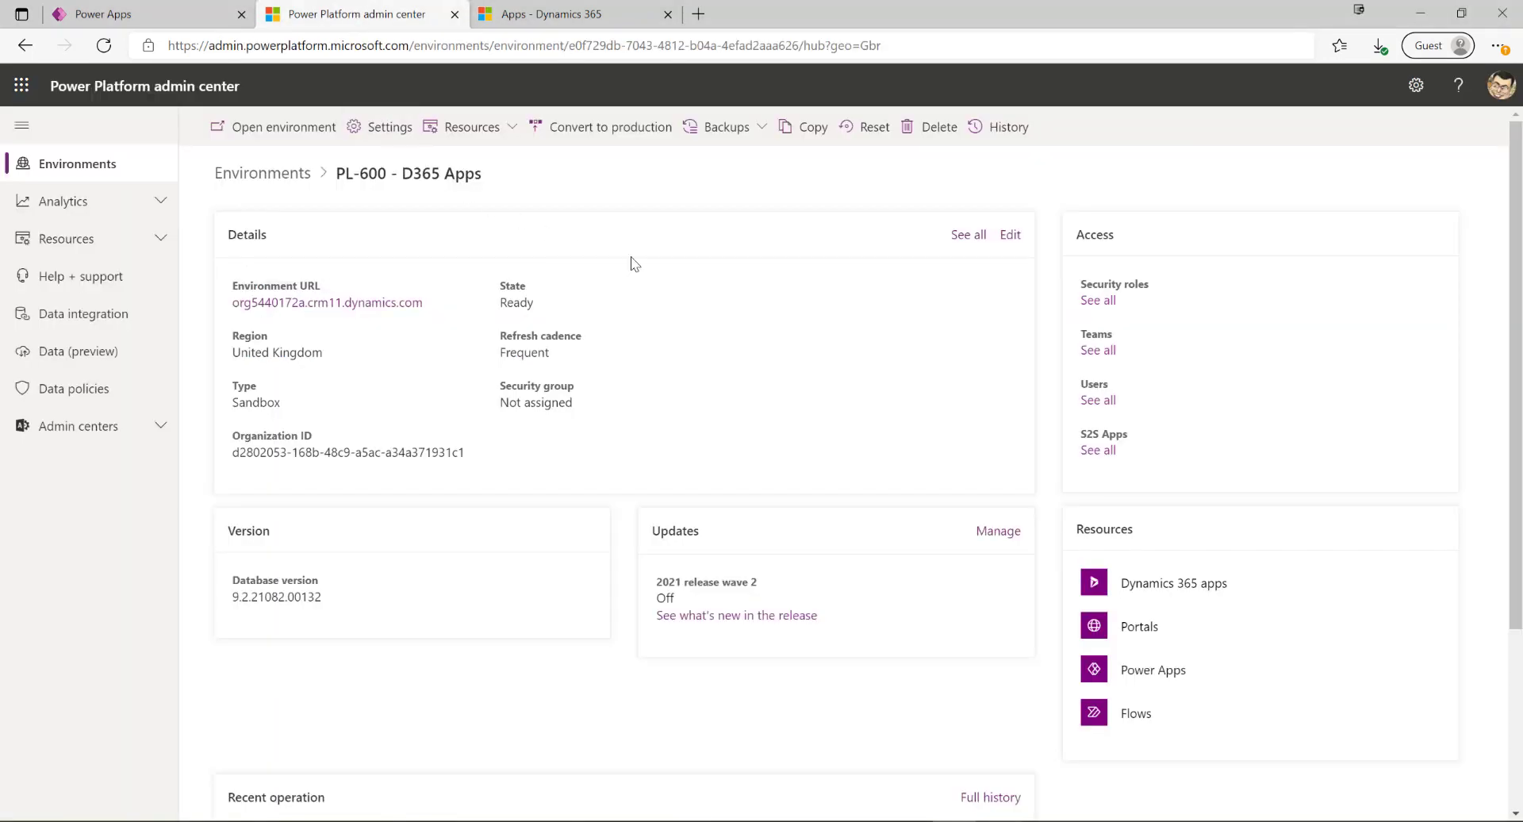
pyautogui.moveTo(639, 254)
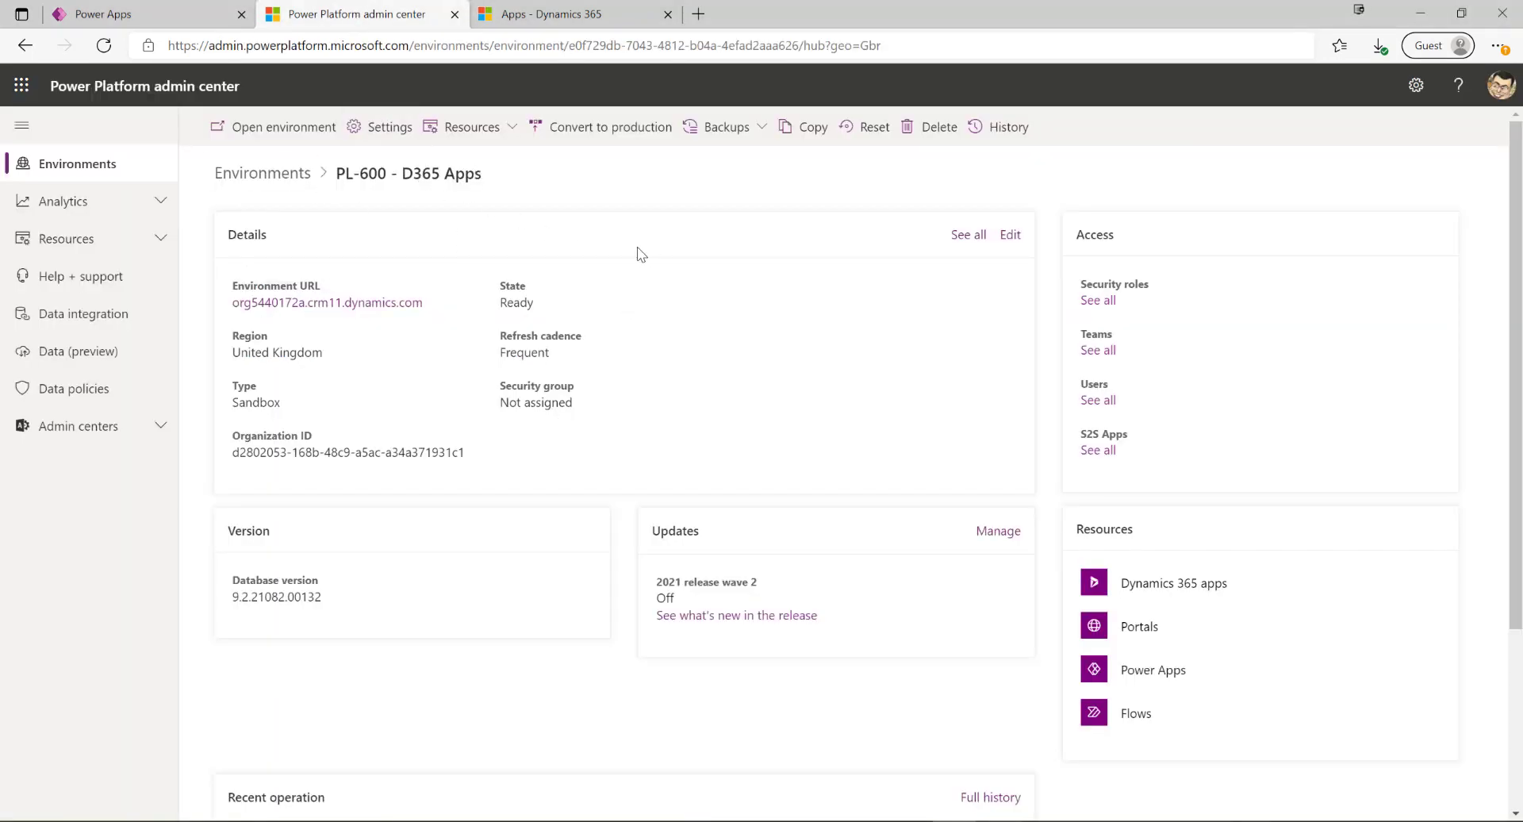
pyautogui.moveTo(731, 205)
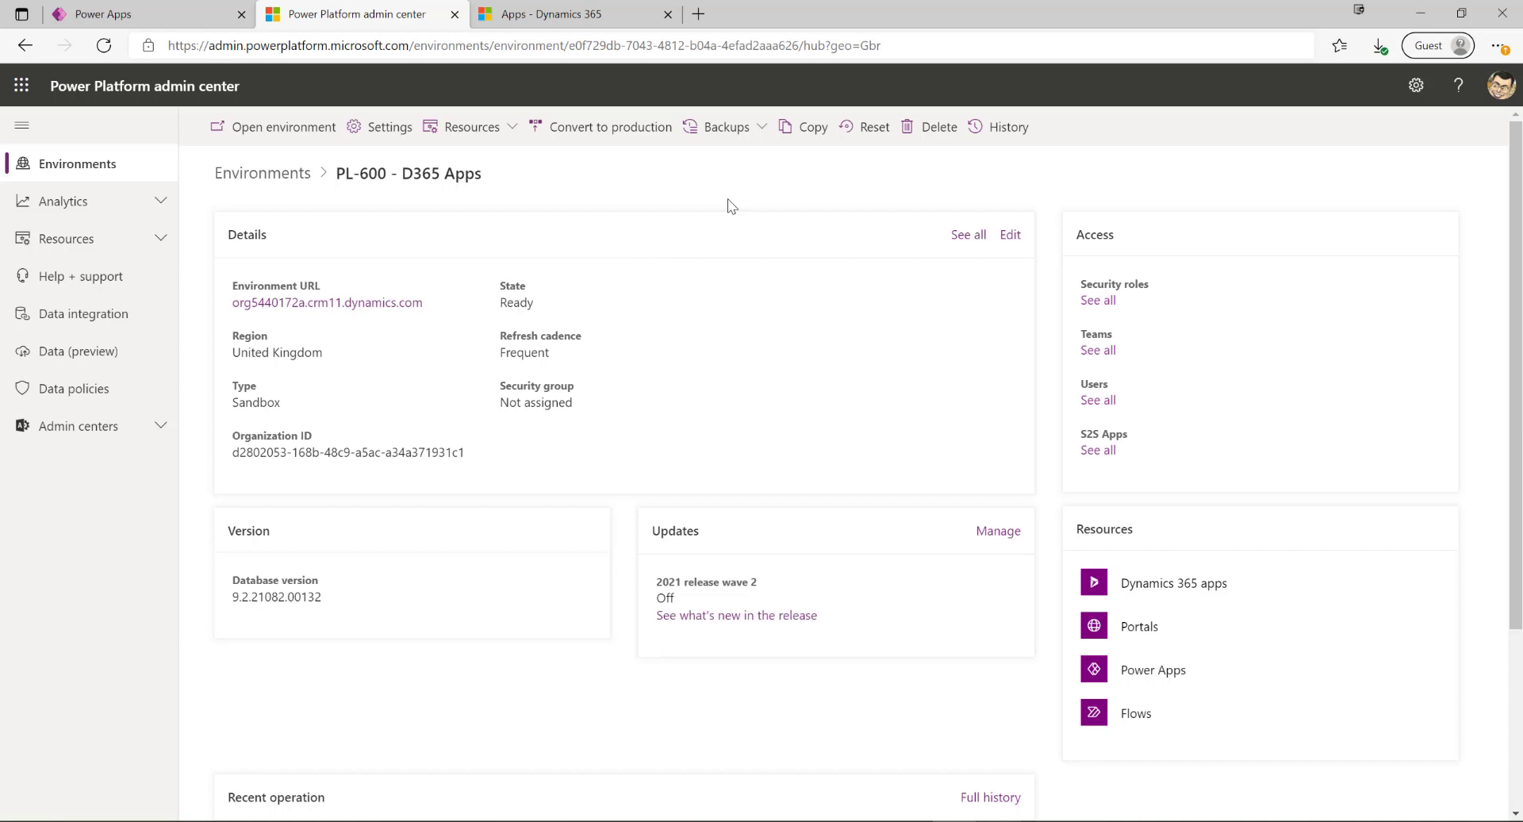
pyautogui.moveTo(670, 184)
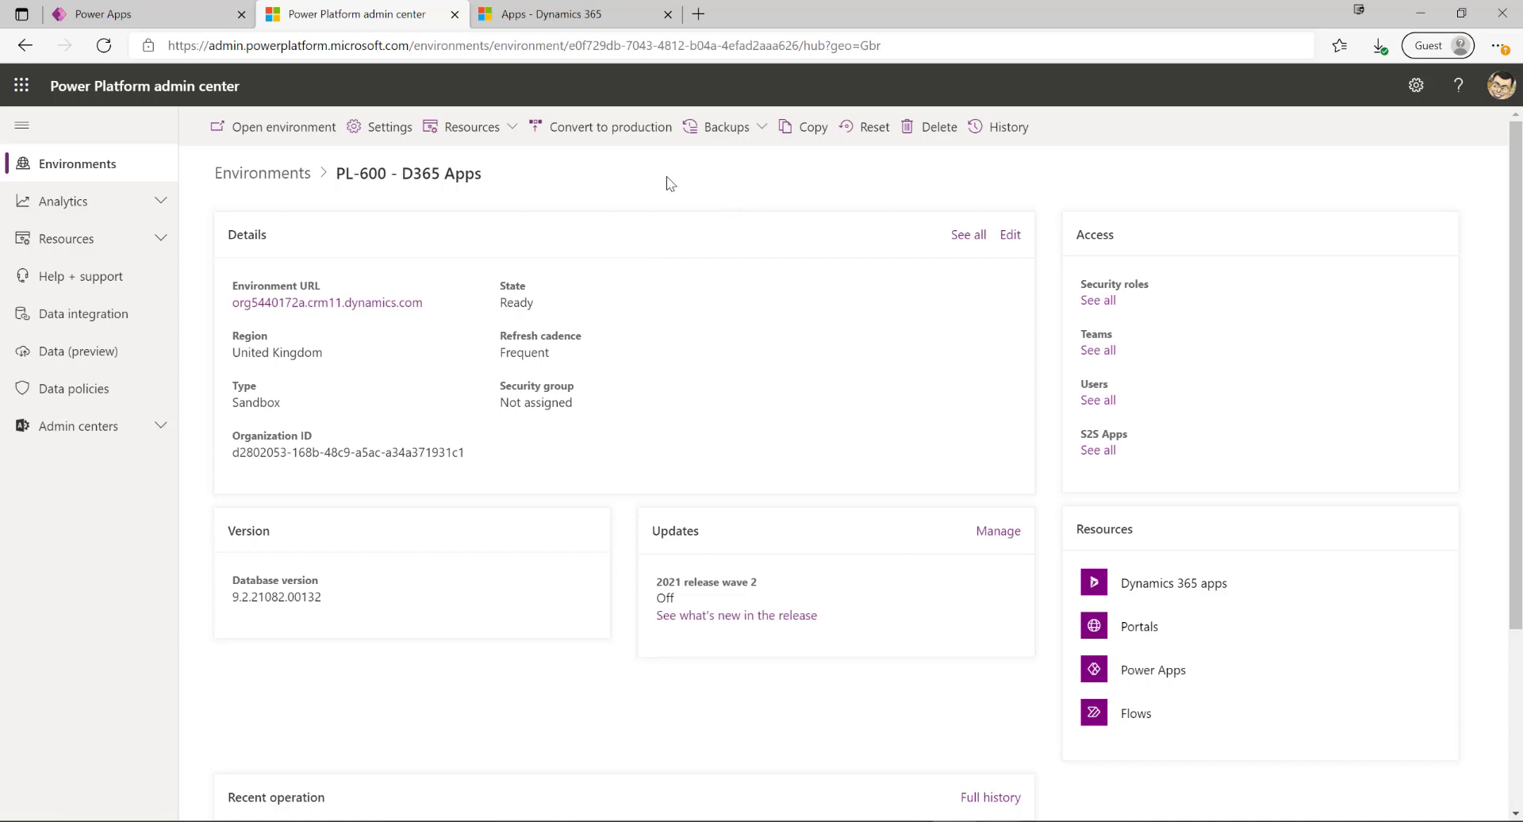
pyautogui.moveTo(595, 199)
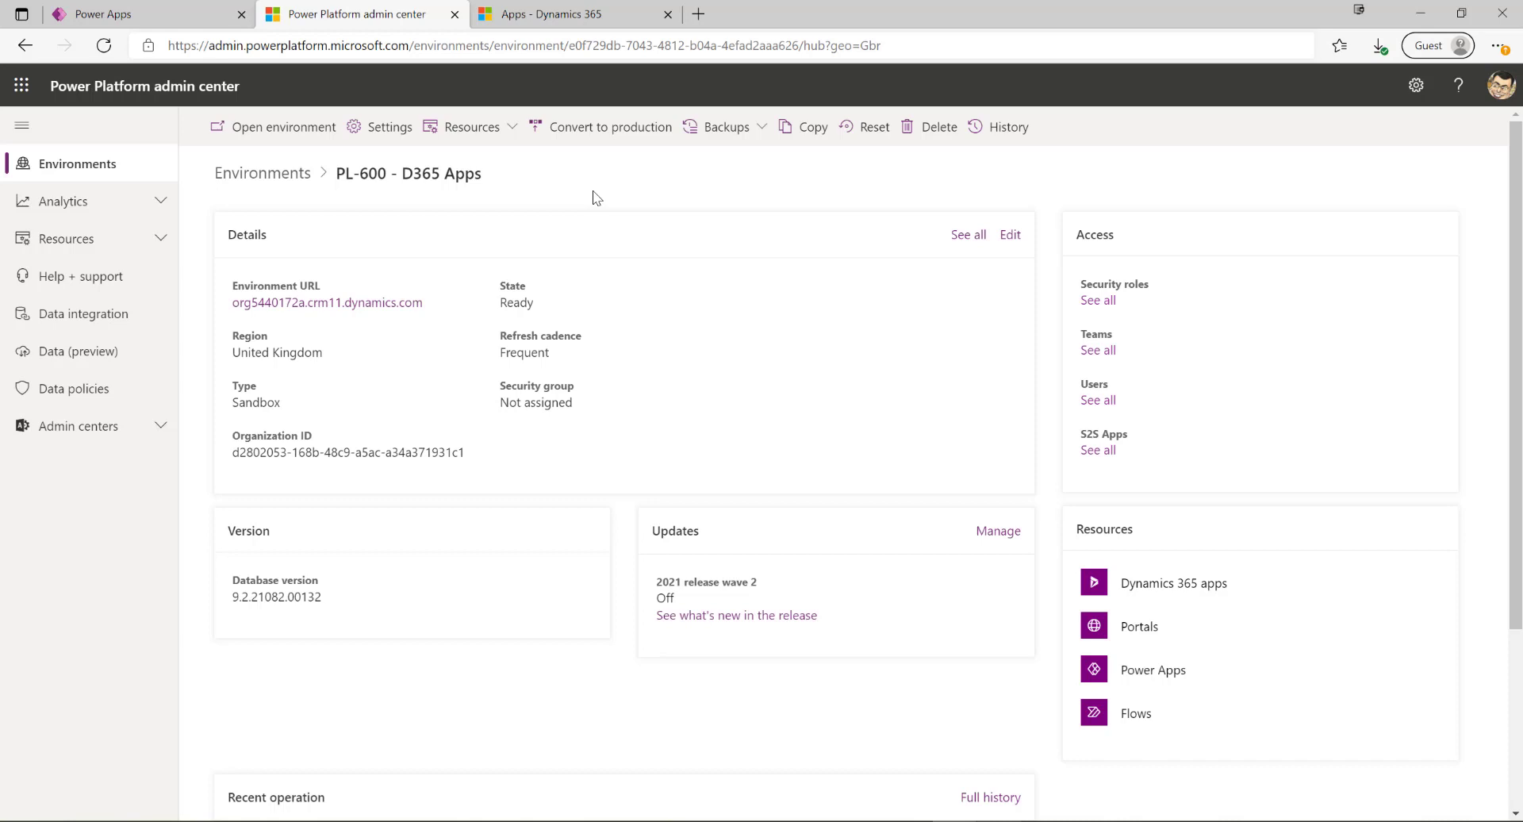
pyautogui.moveTo(587, 227)
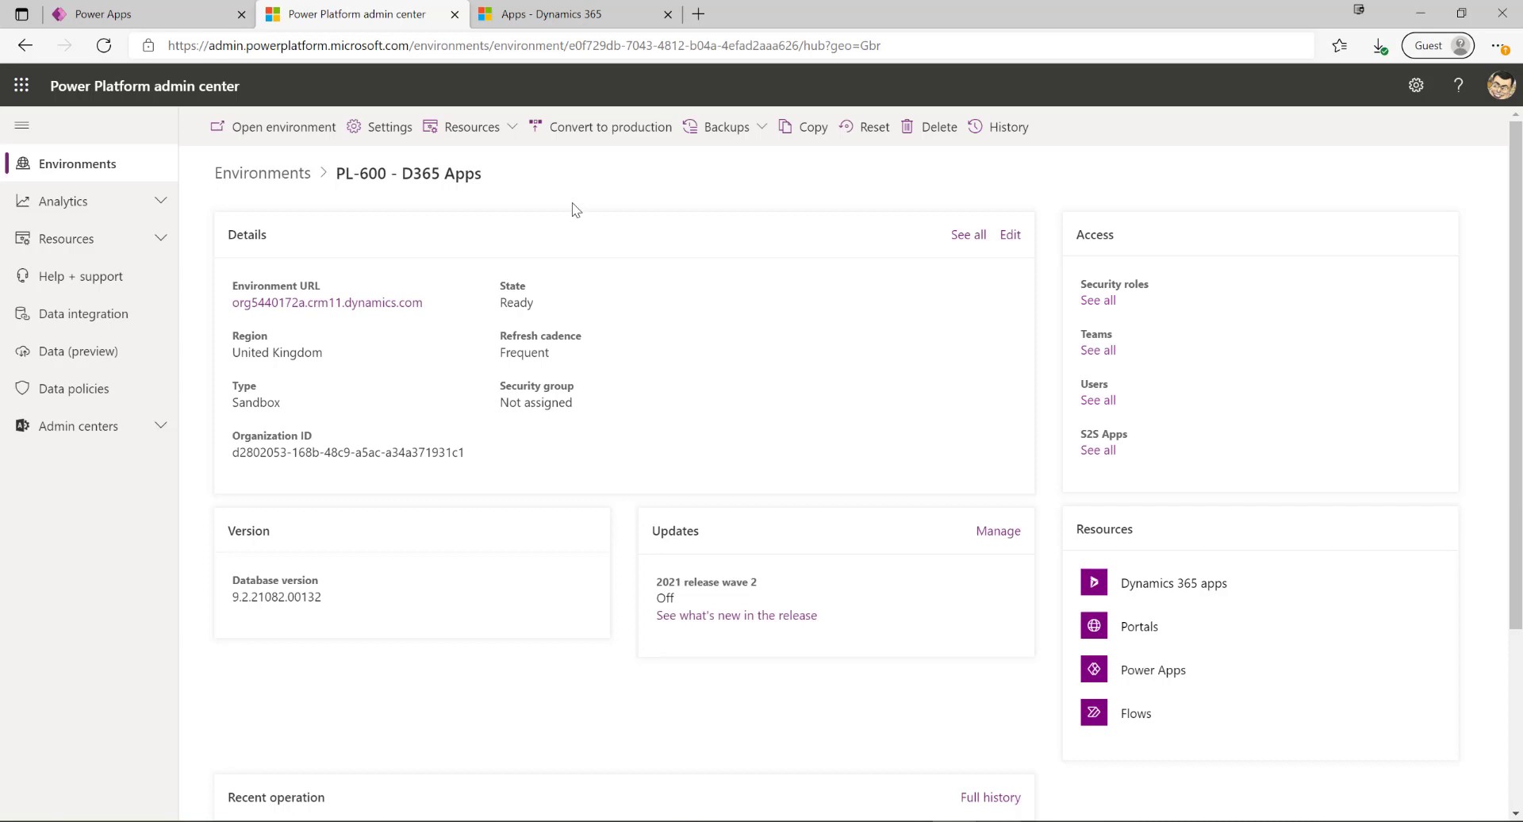
pyautogui.moveTo(554, 265)
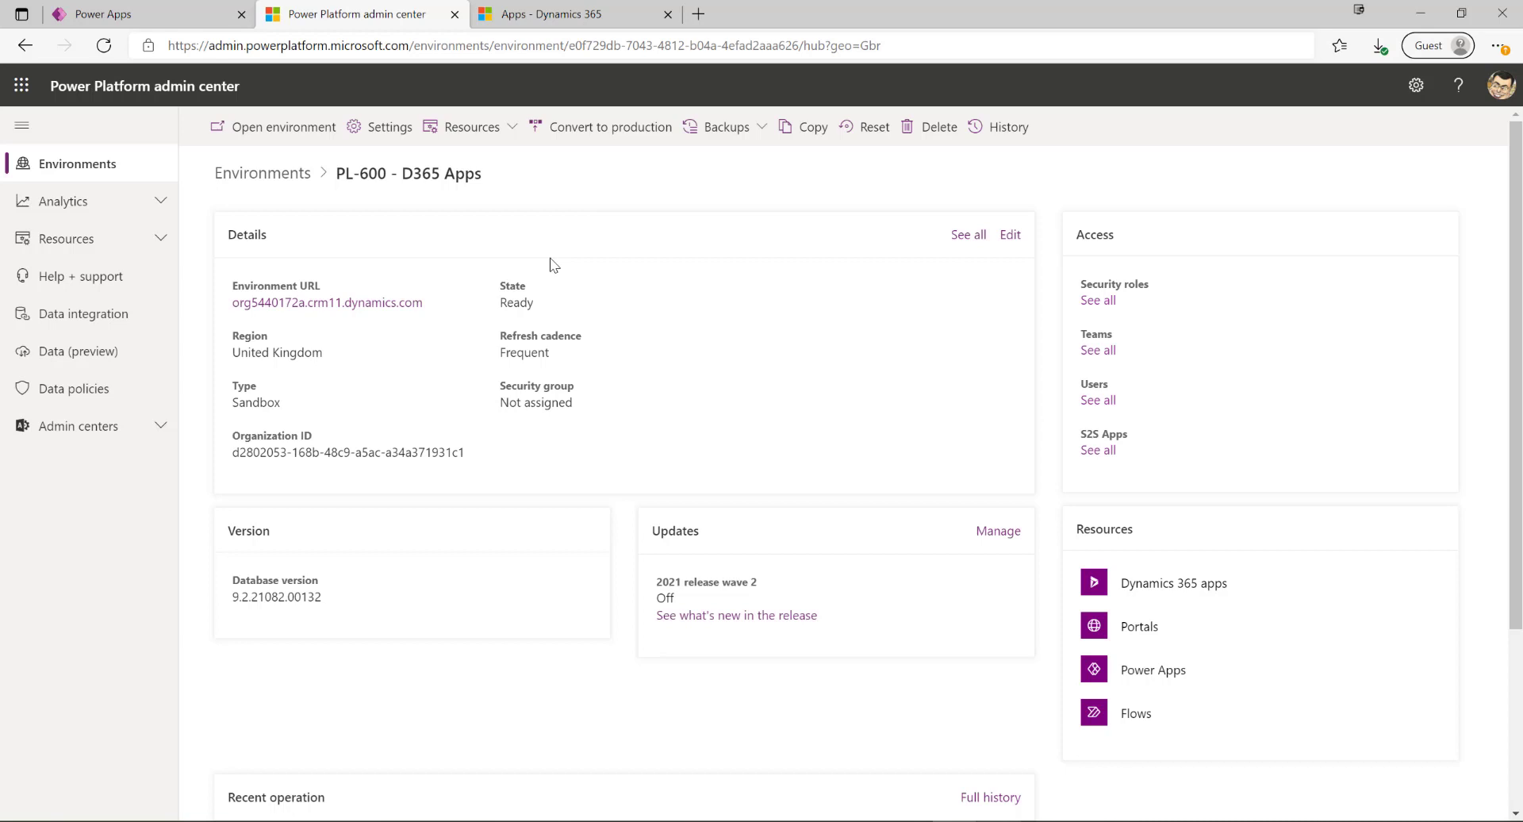
pyautogui.moveTo(525, 247)
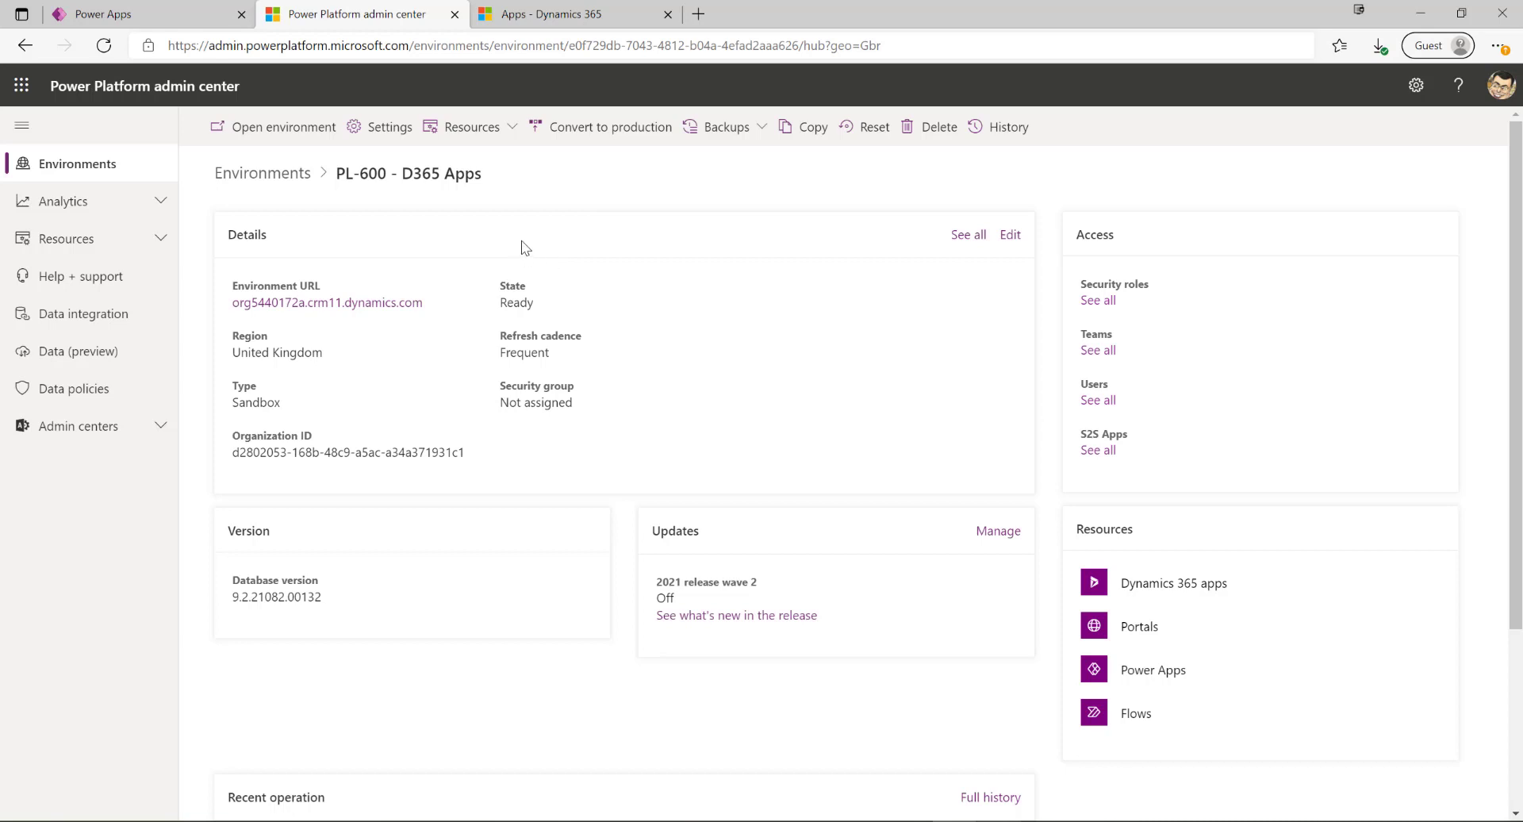
pyautogui.moveTo(486, 227)
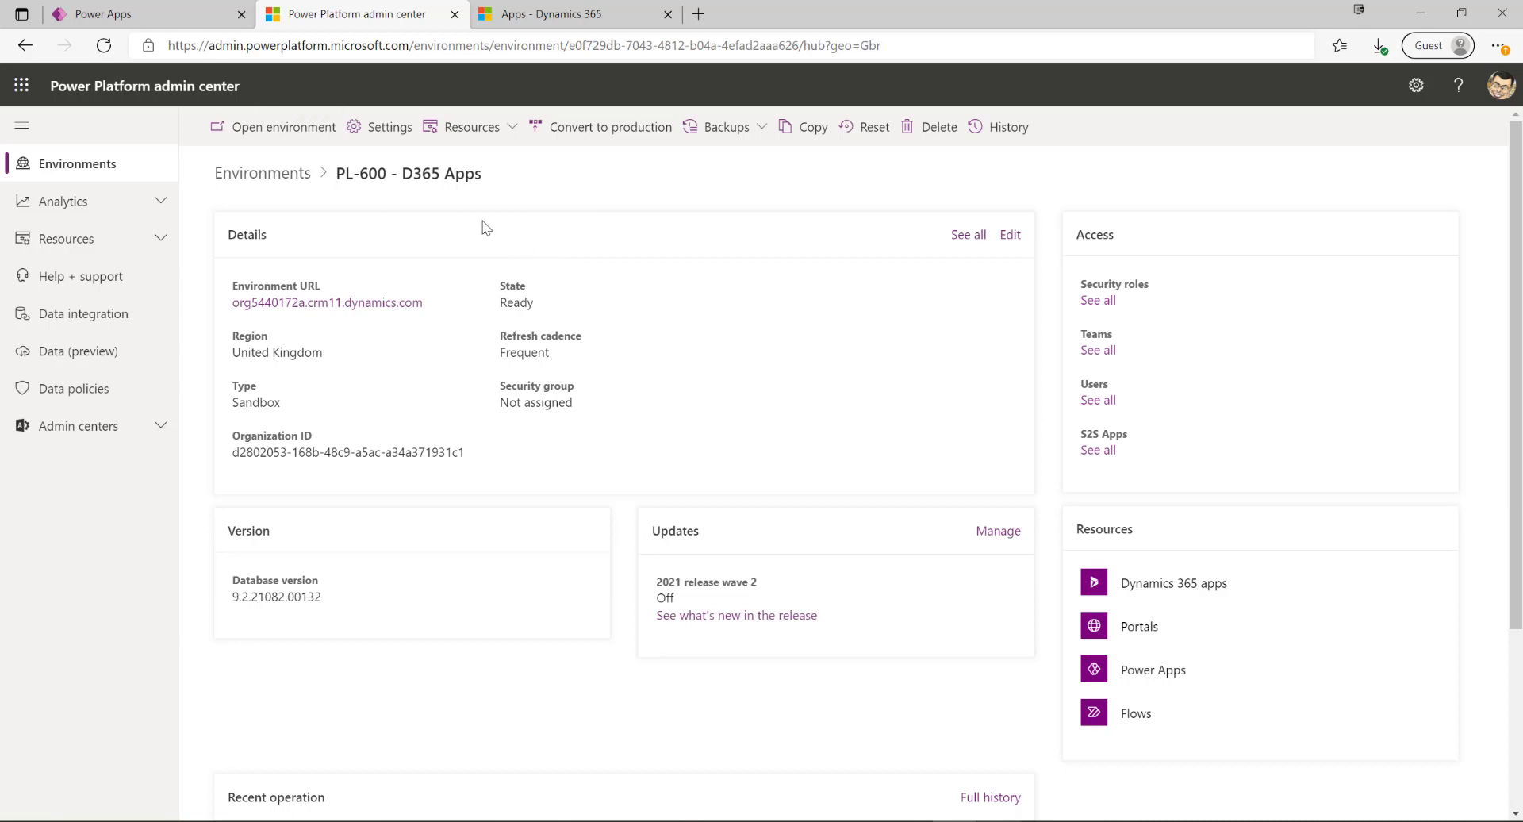
pyautogui.moveTo(456, 163)
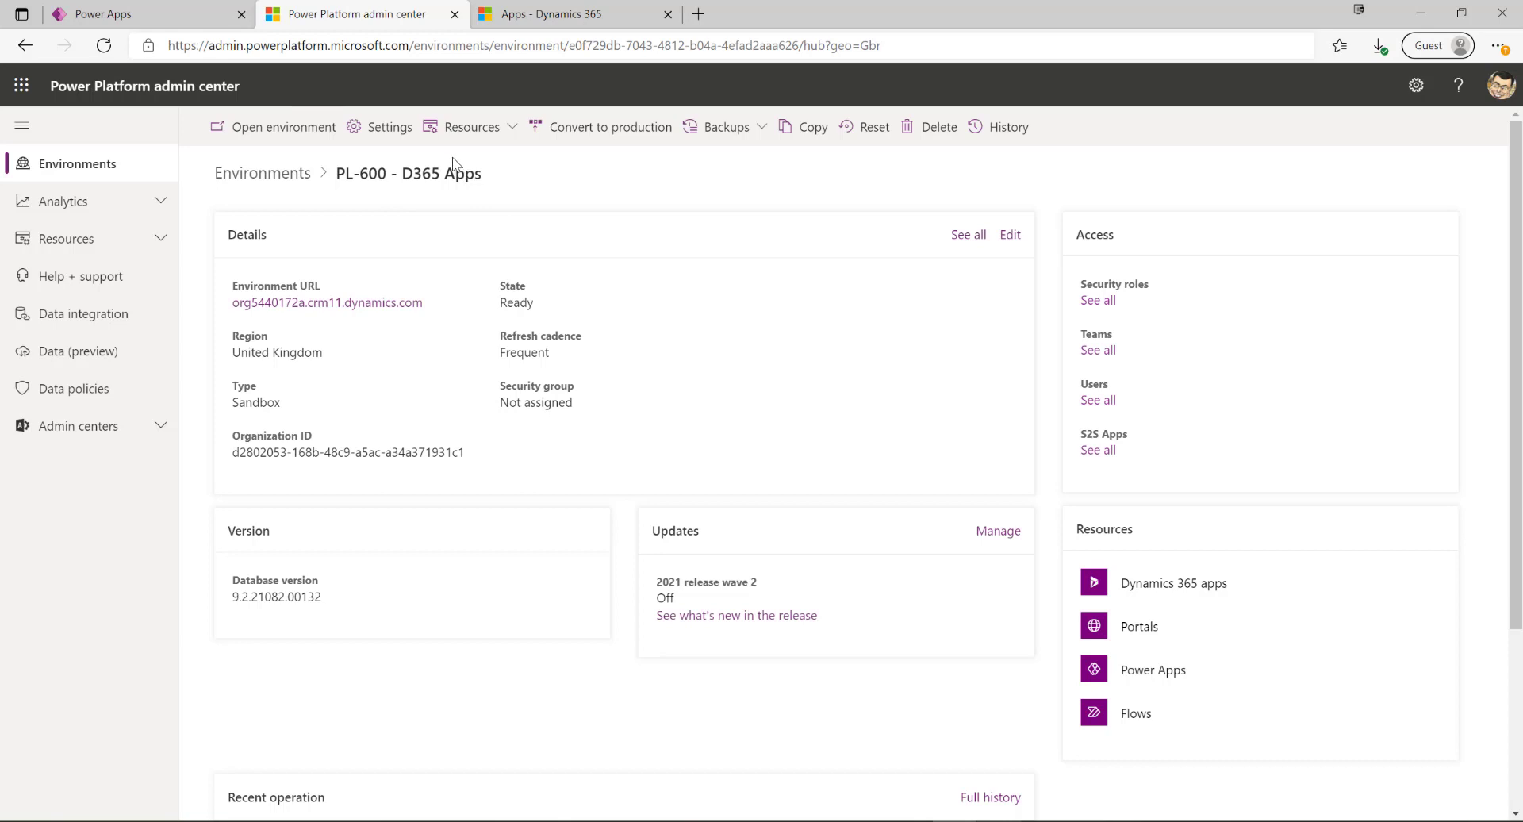
pyautogui.moveTo(545, 193)
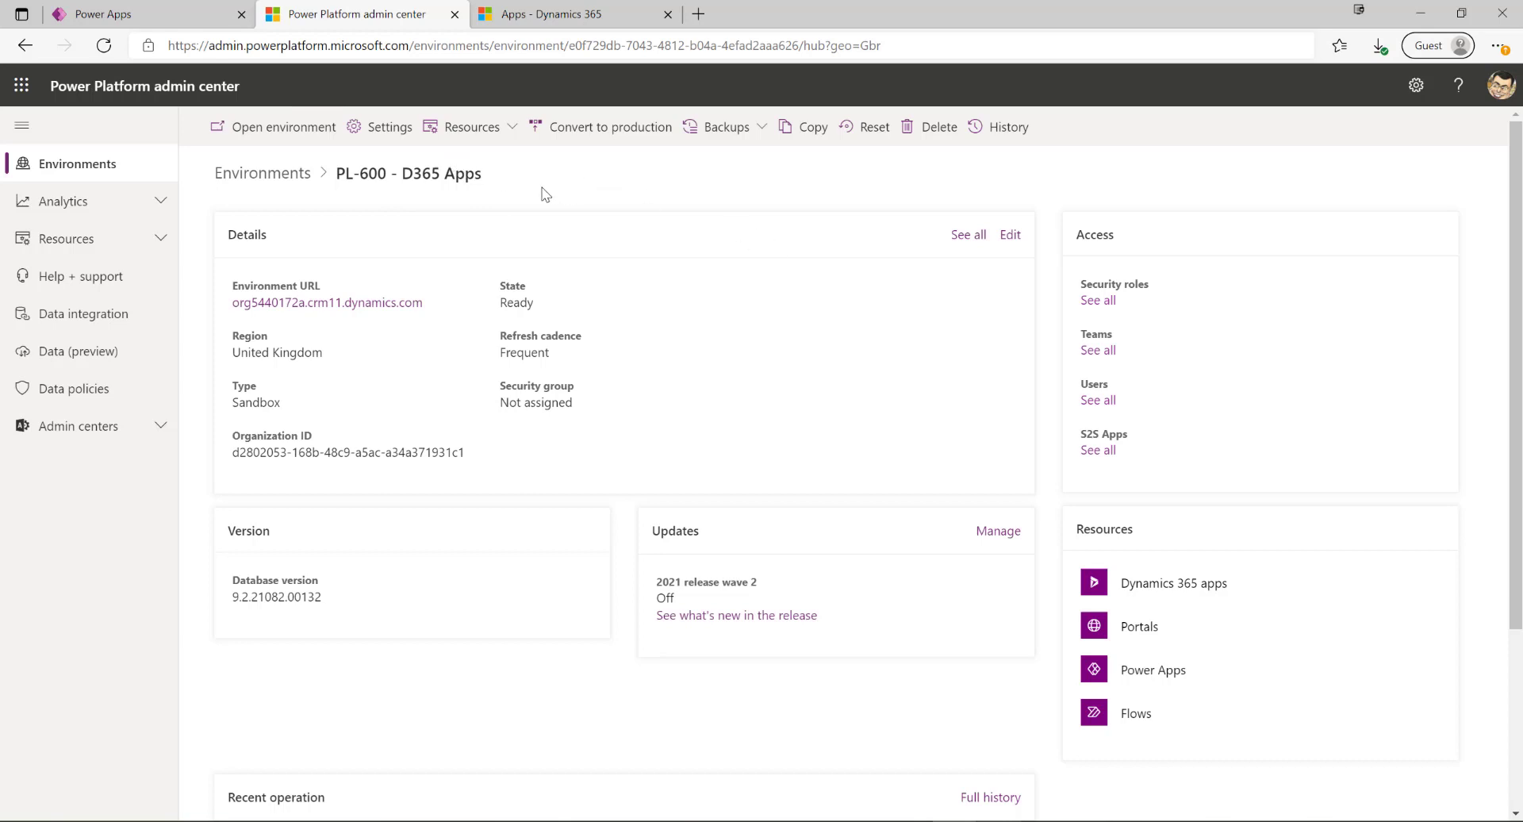
pyautogui.moveTo(543, 194)
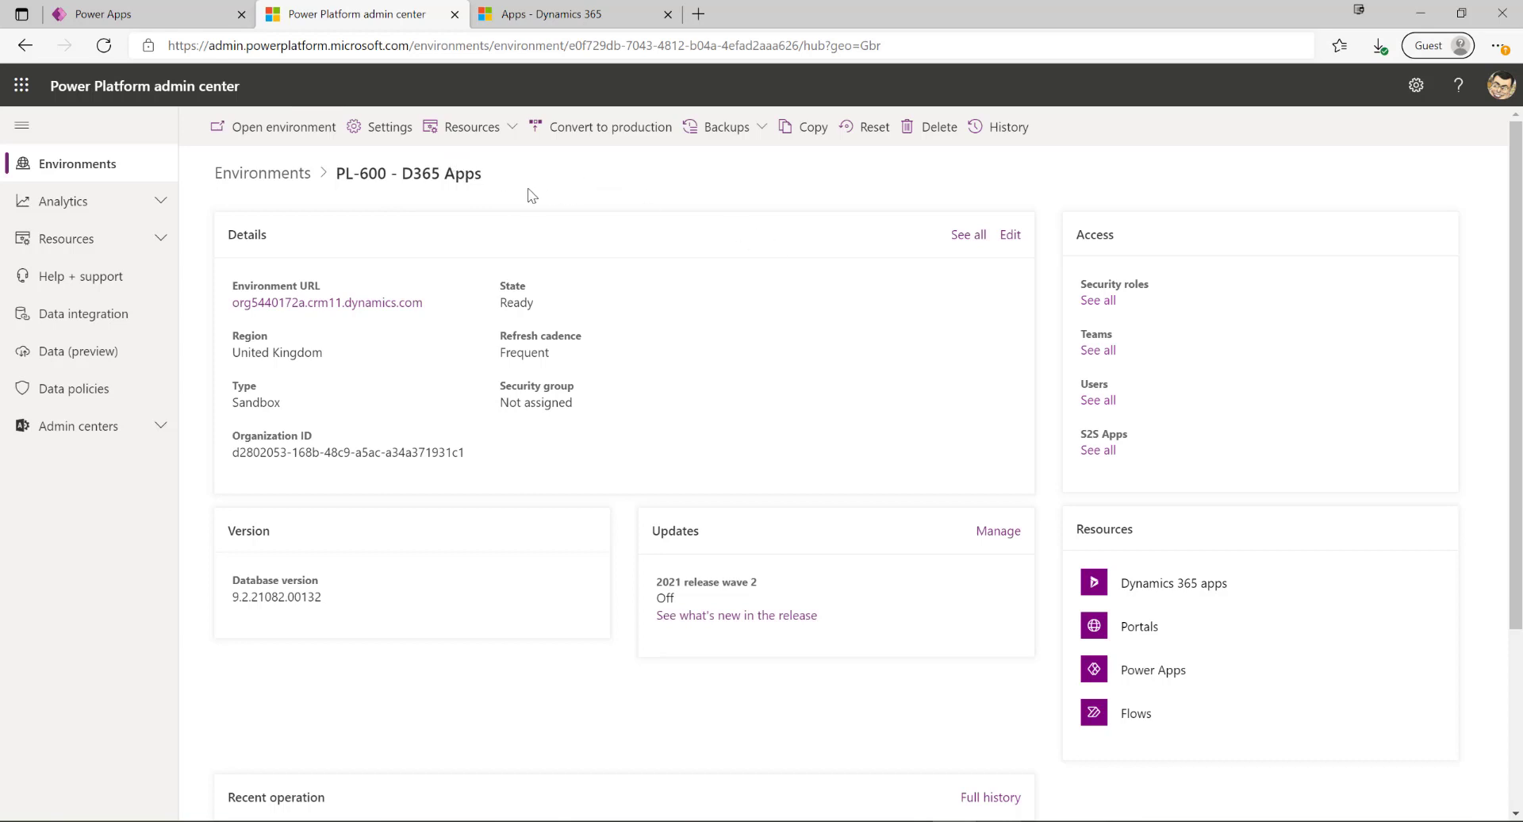
pyautogui.moveTo(645, 252)
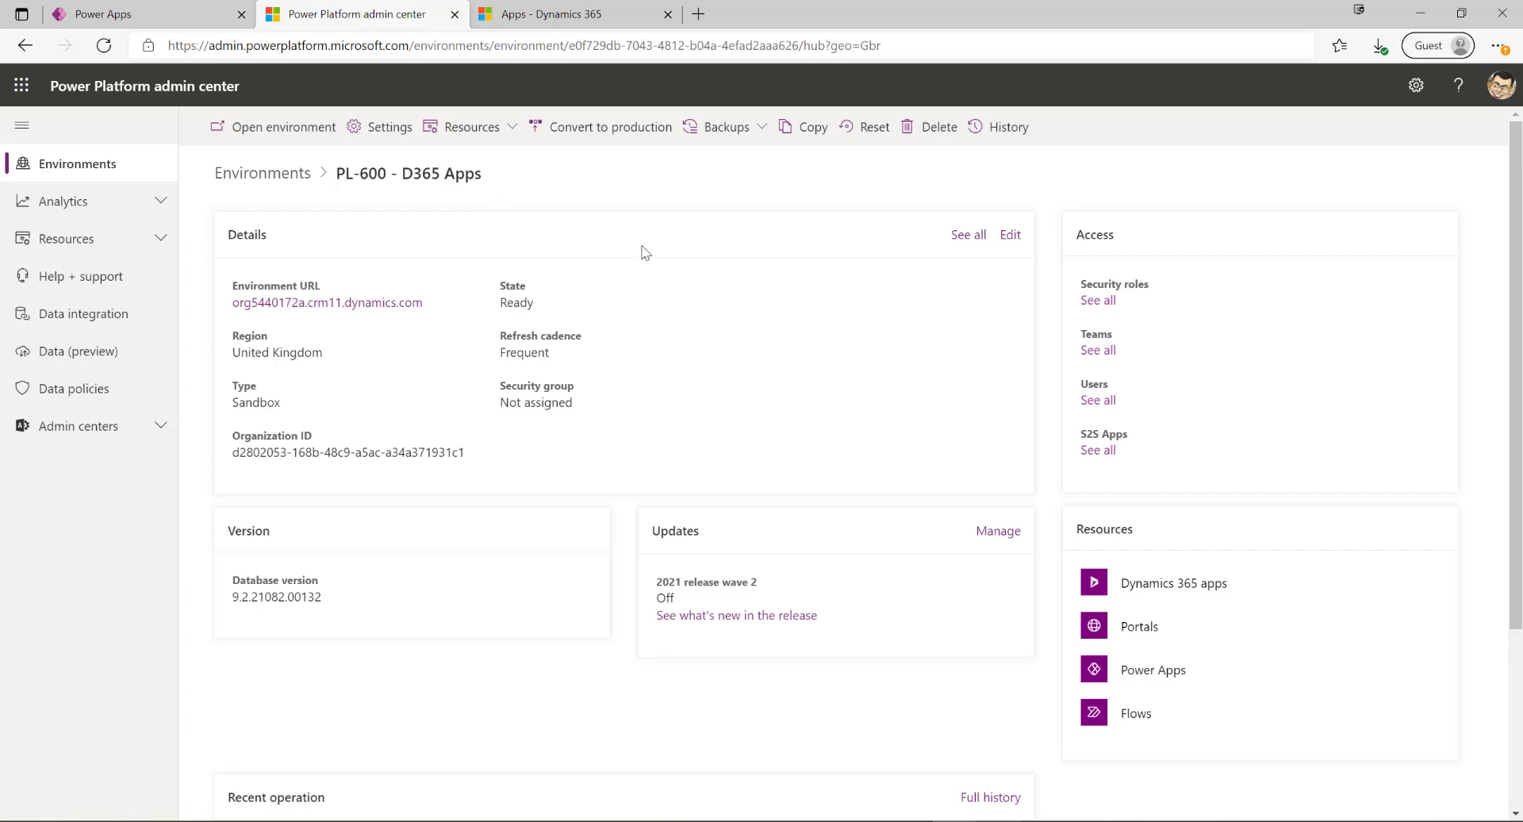
pyautogui.click(100, 15)
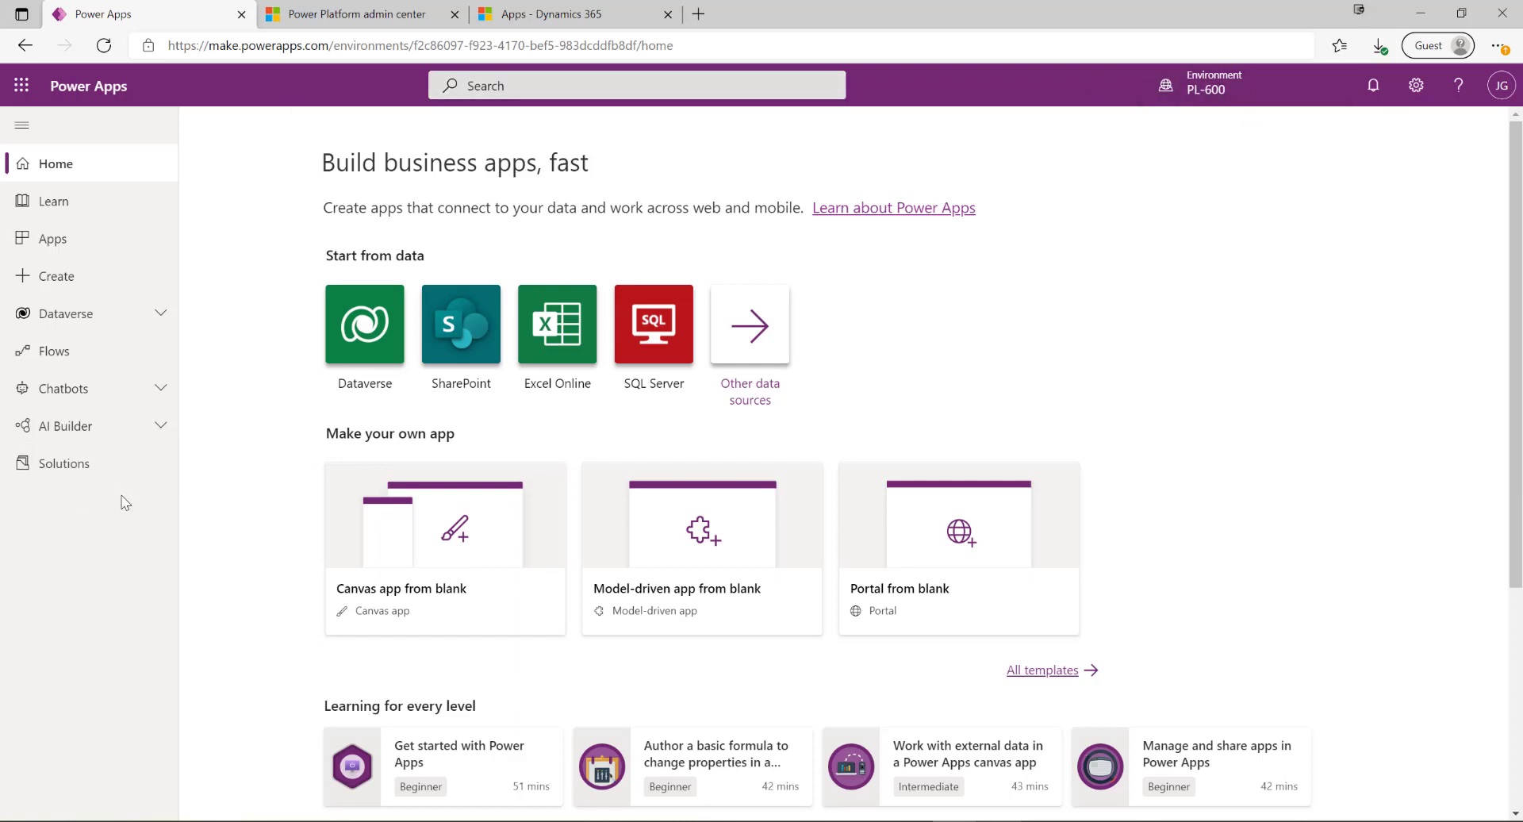
# Go to Solutions in PL-600 and launch AppSource from its command bar.
pyautogui.click(65, 463)
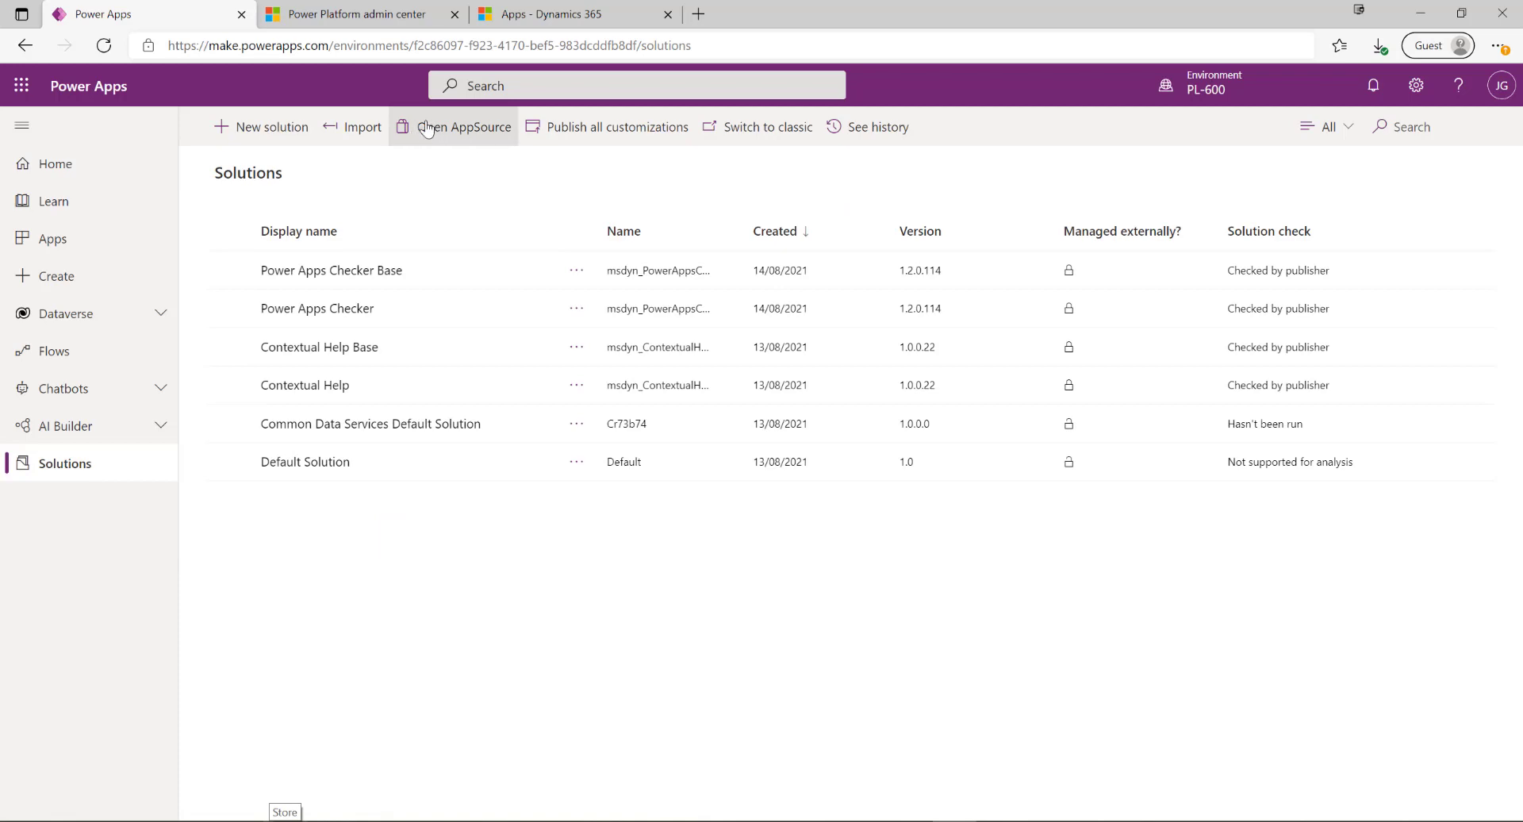
pyautogui.click(453, 127)
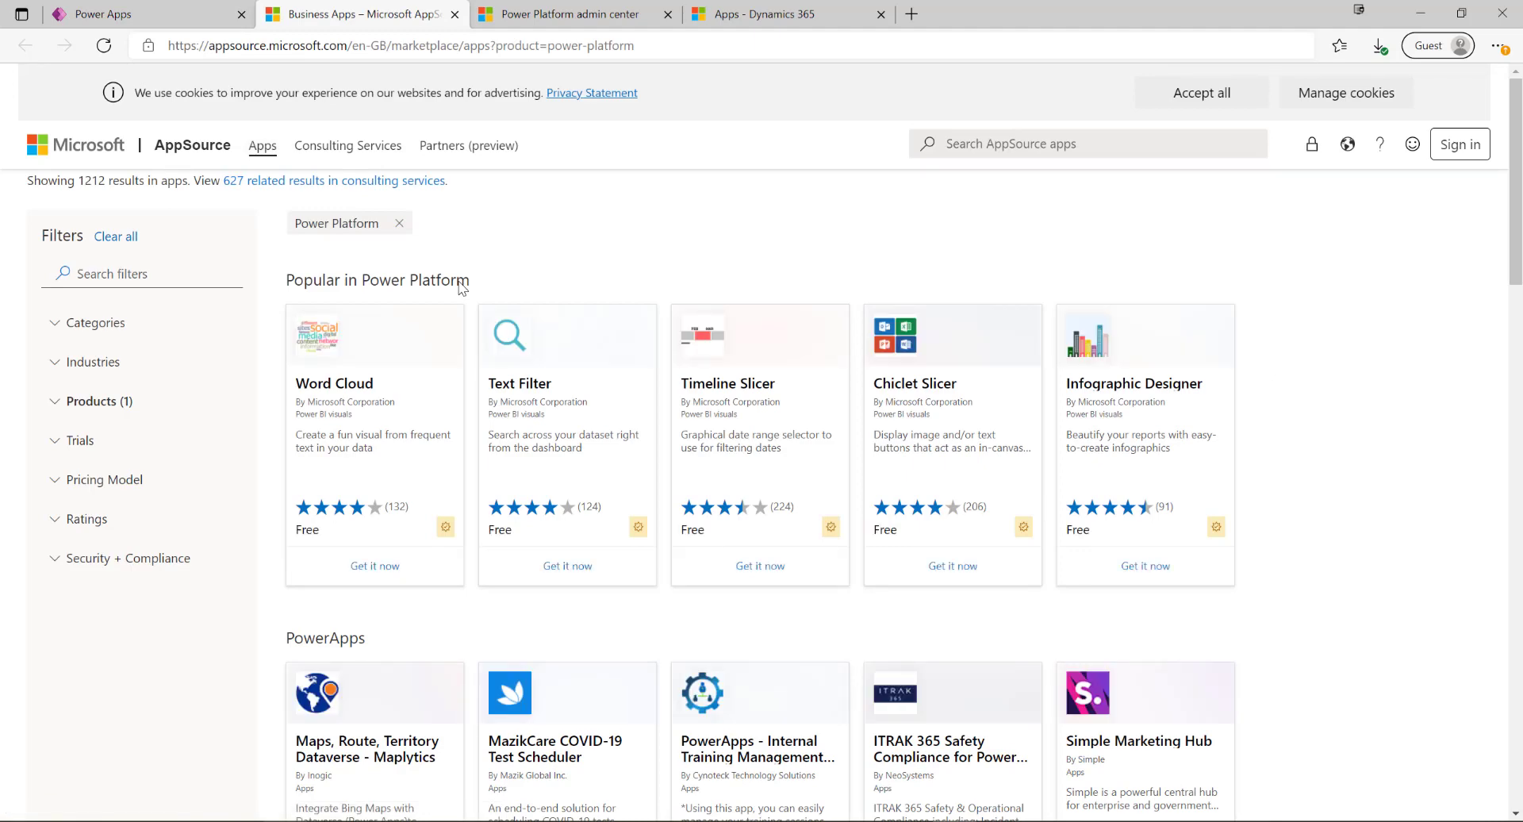
# Scroll AppSource's Power Platform marketplace down to the PowerApps and Power Automate listings.
pyautogui.scroll(-3)
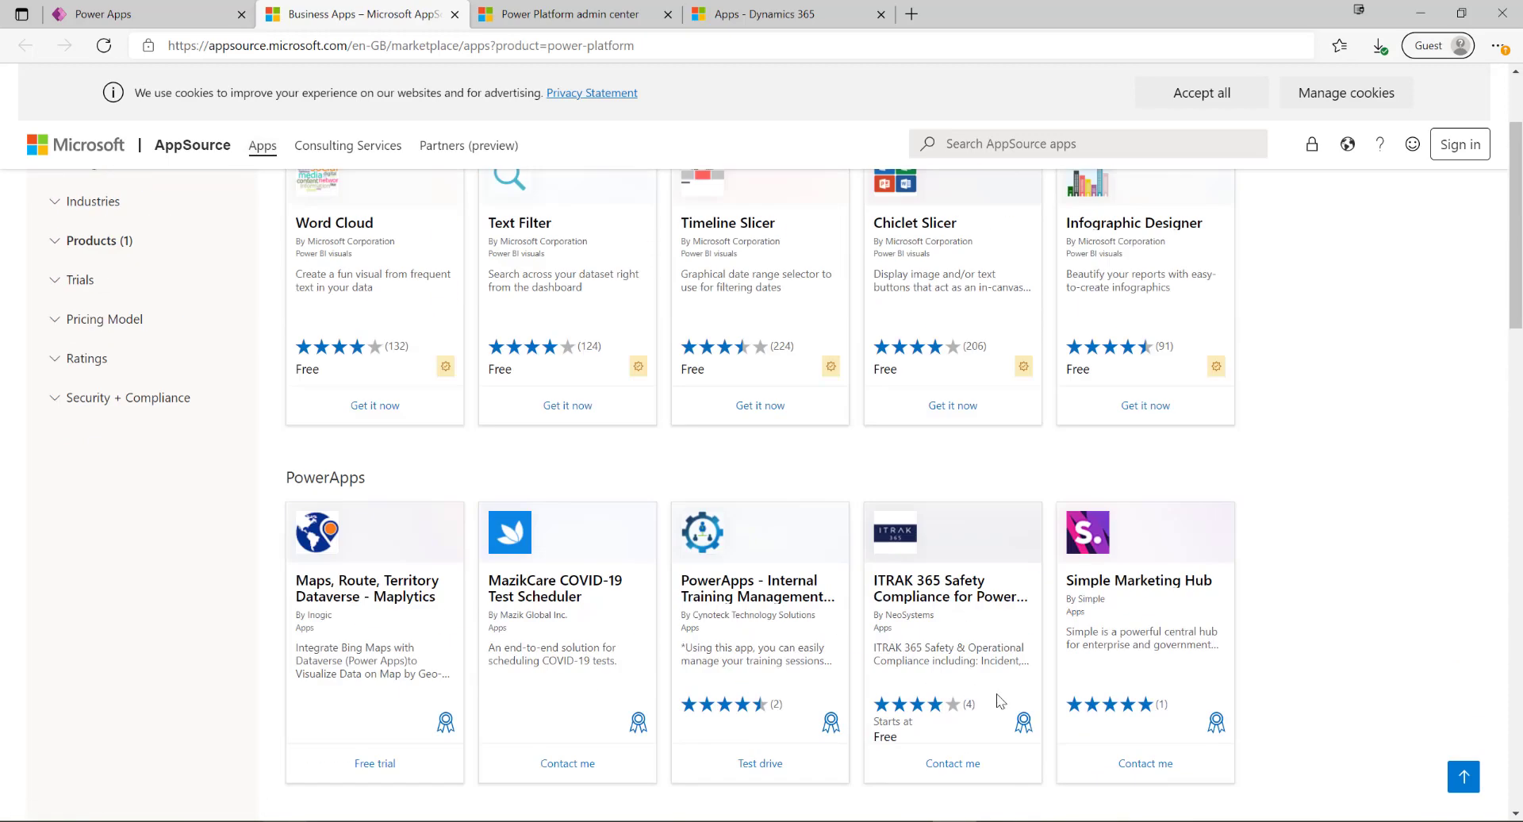
pyautogui.scroll(-3)
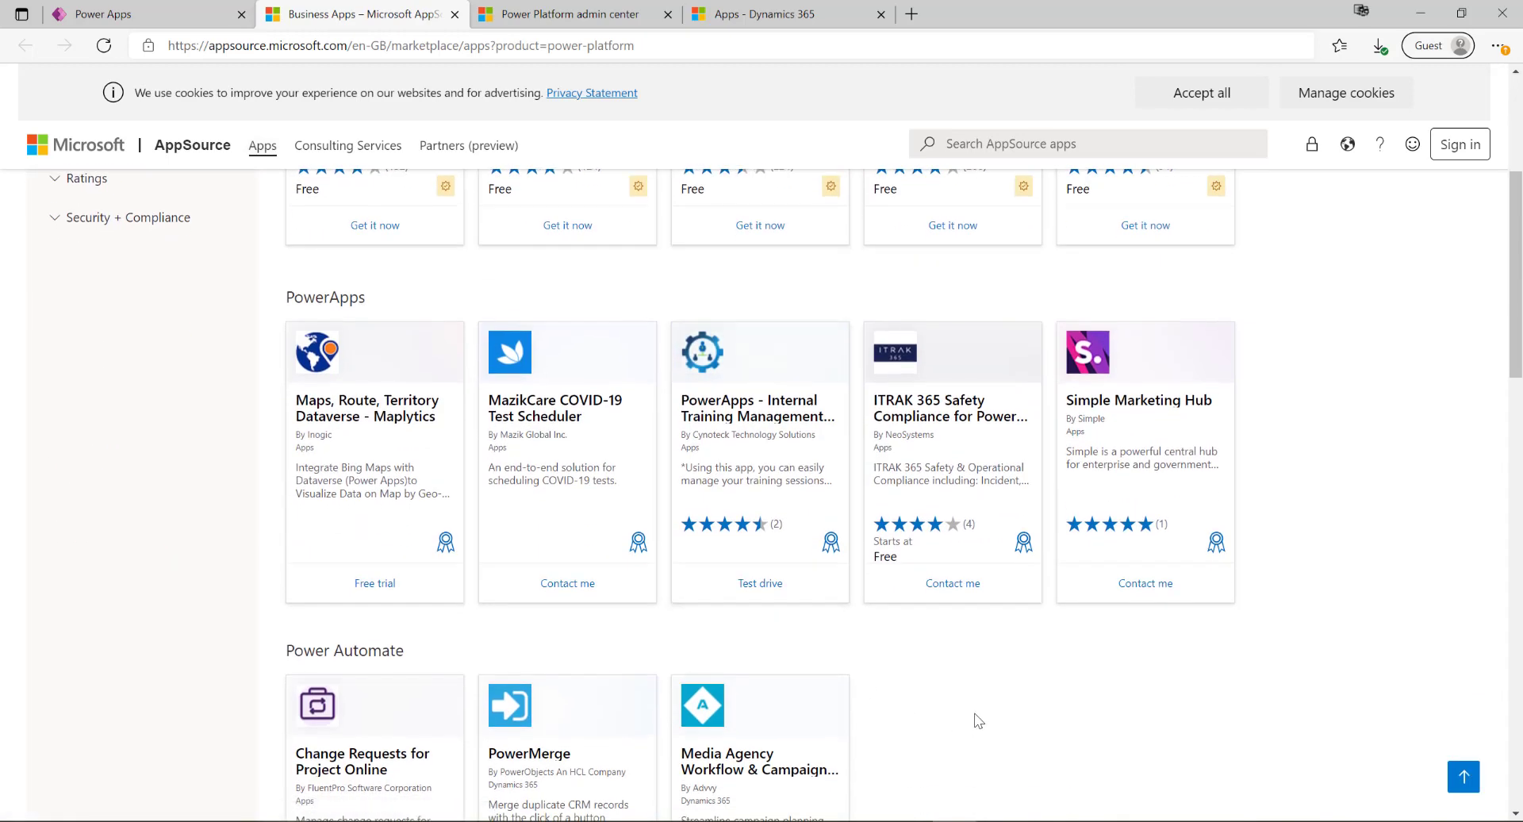
pyautogui.moveTo(968, 712)
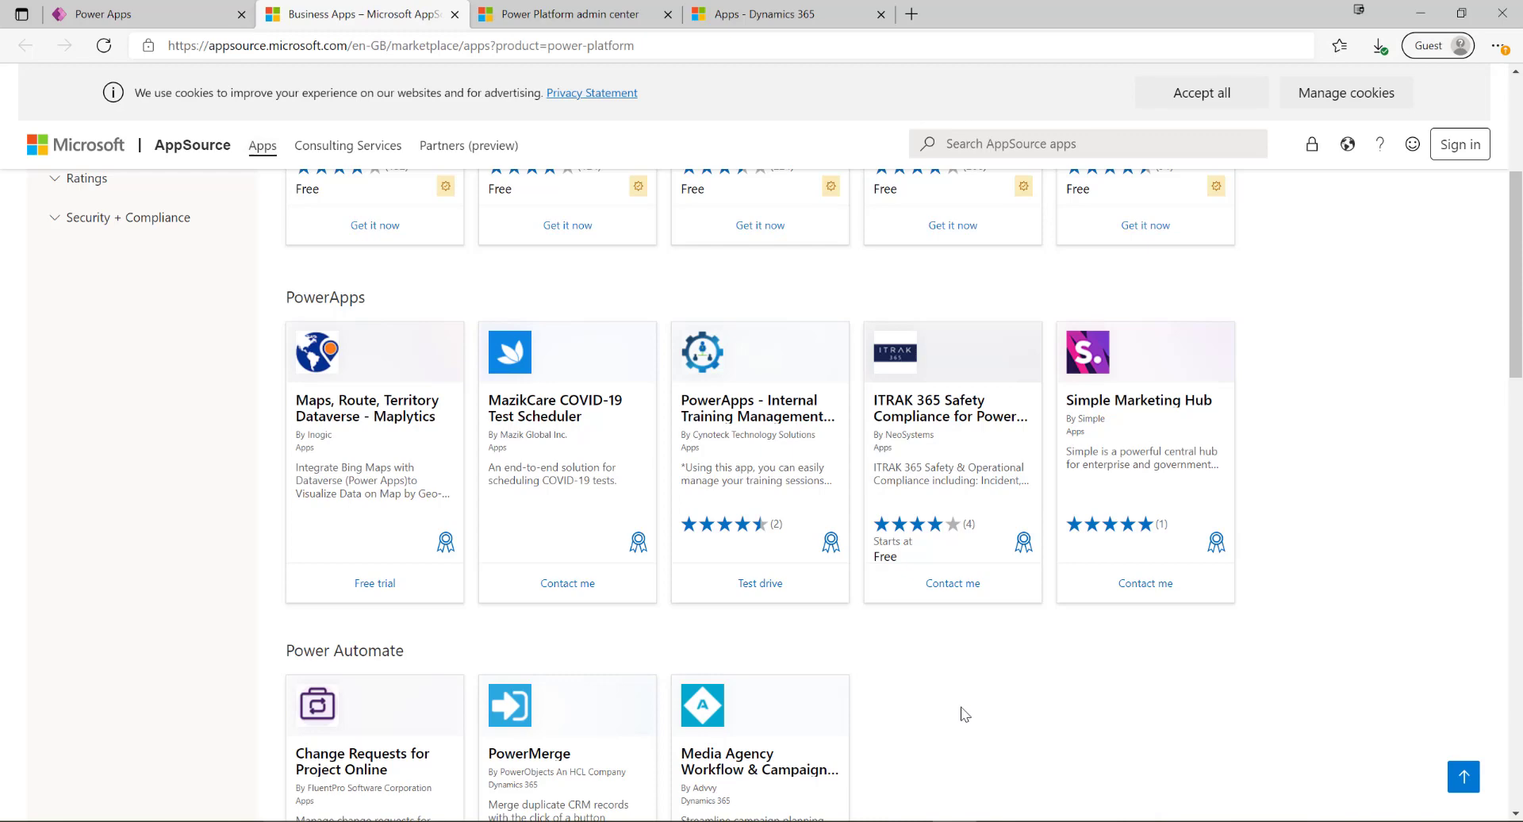
pyautogui.moveTo(374, 386)
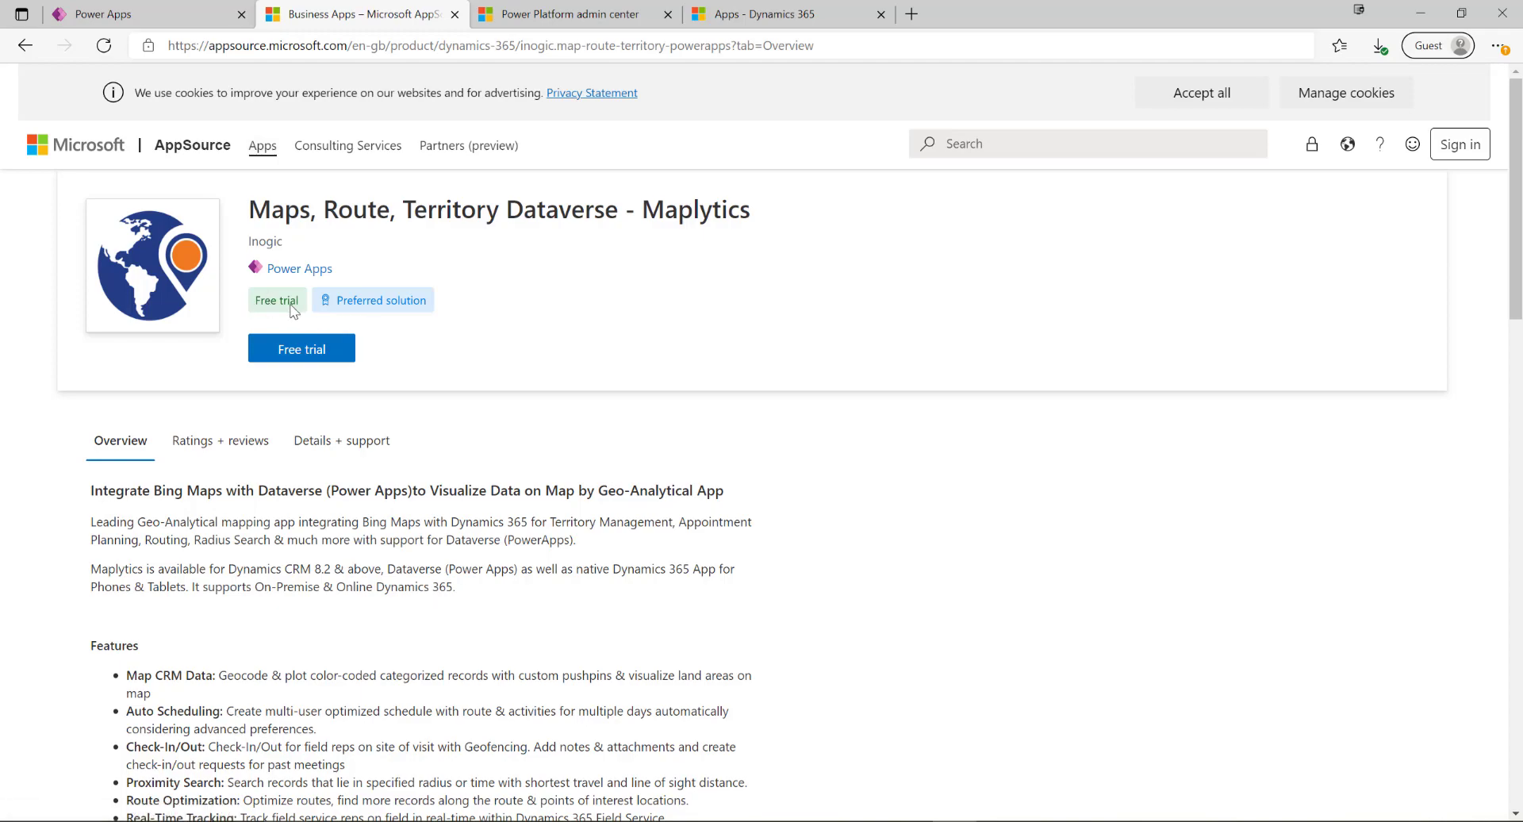
# Scroll through the Maplytics overview and features, then back to the top.
pyautogui.scroll(-3)
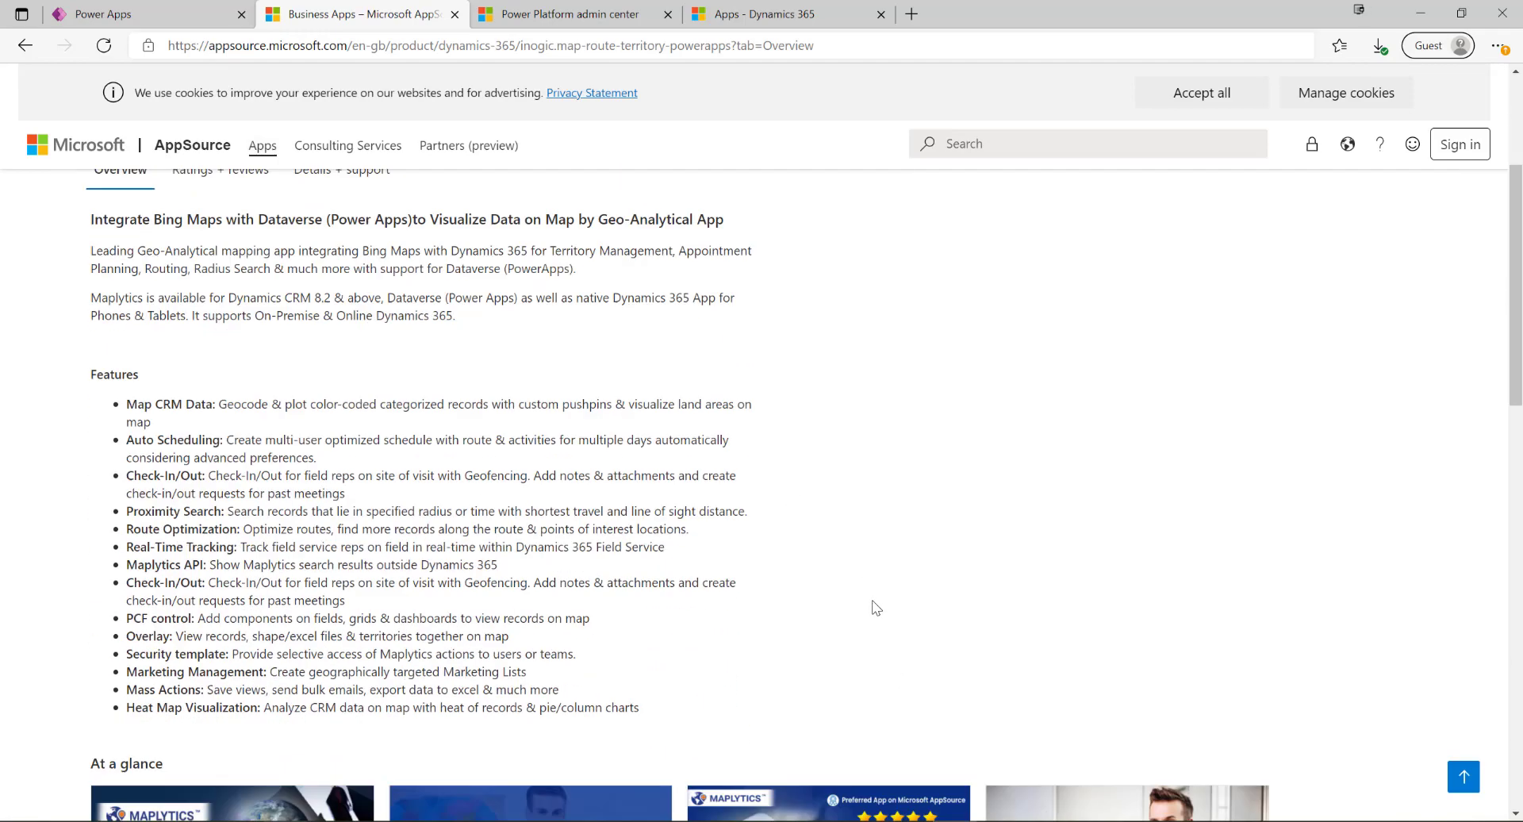
pyautogui.scroll(3)
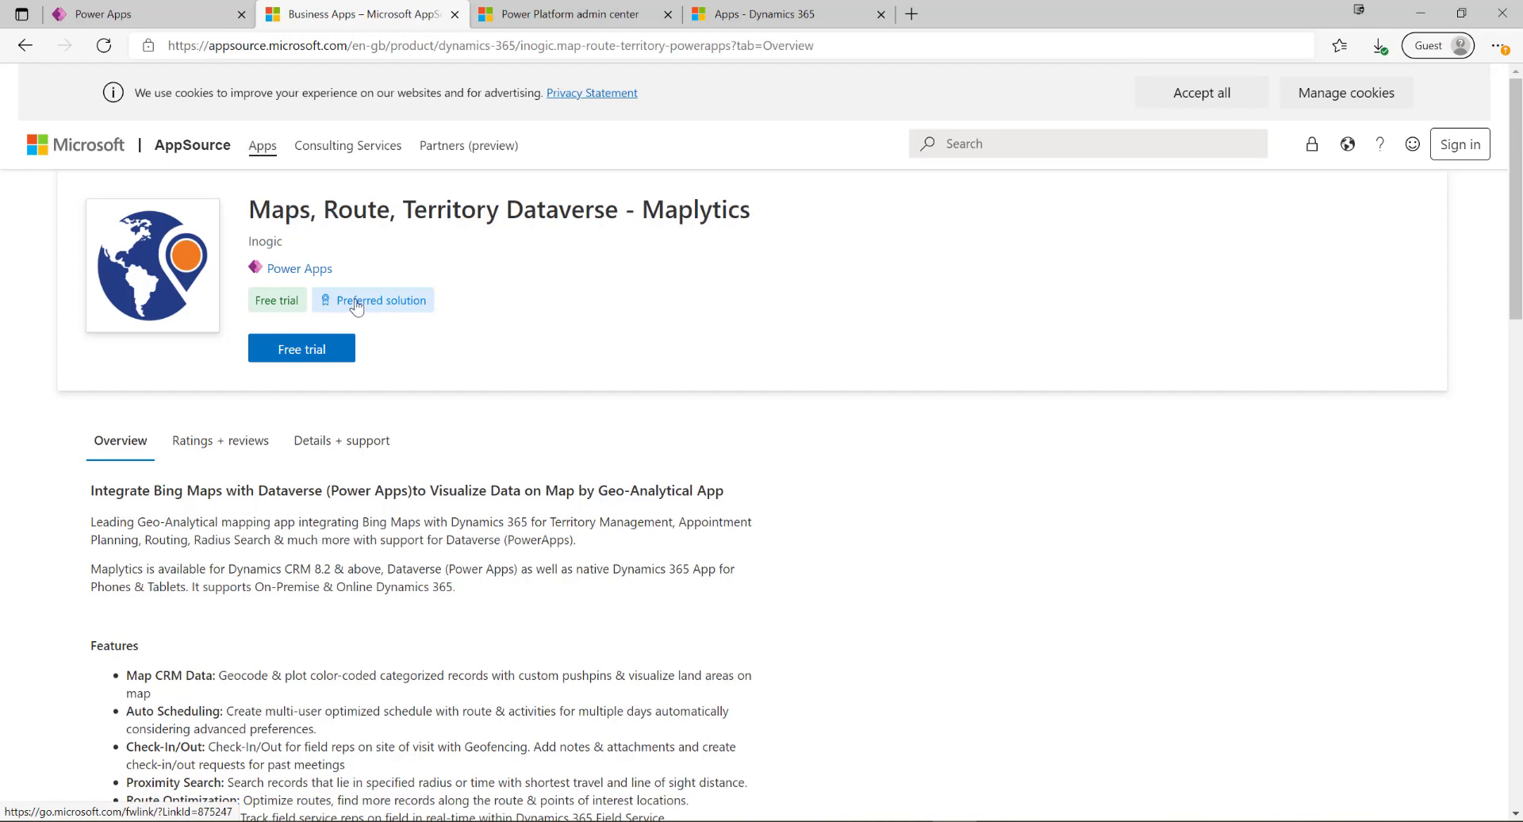
pyautogui.moveTo(392, 309)
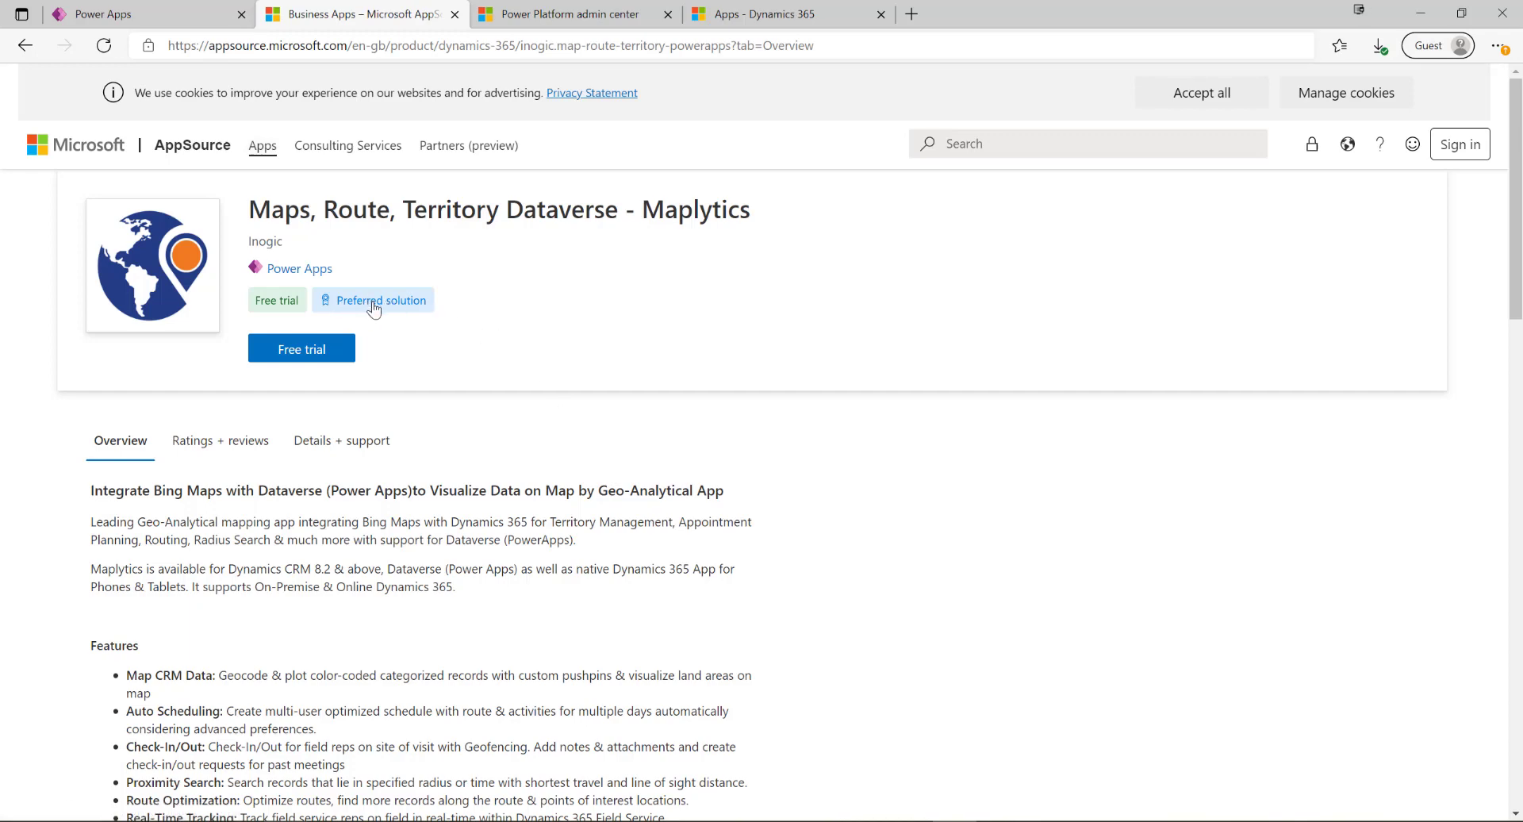
pyautogui.moveTo(512, 348)
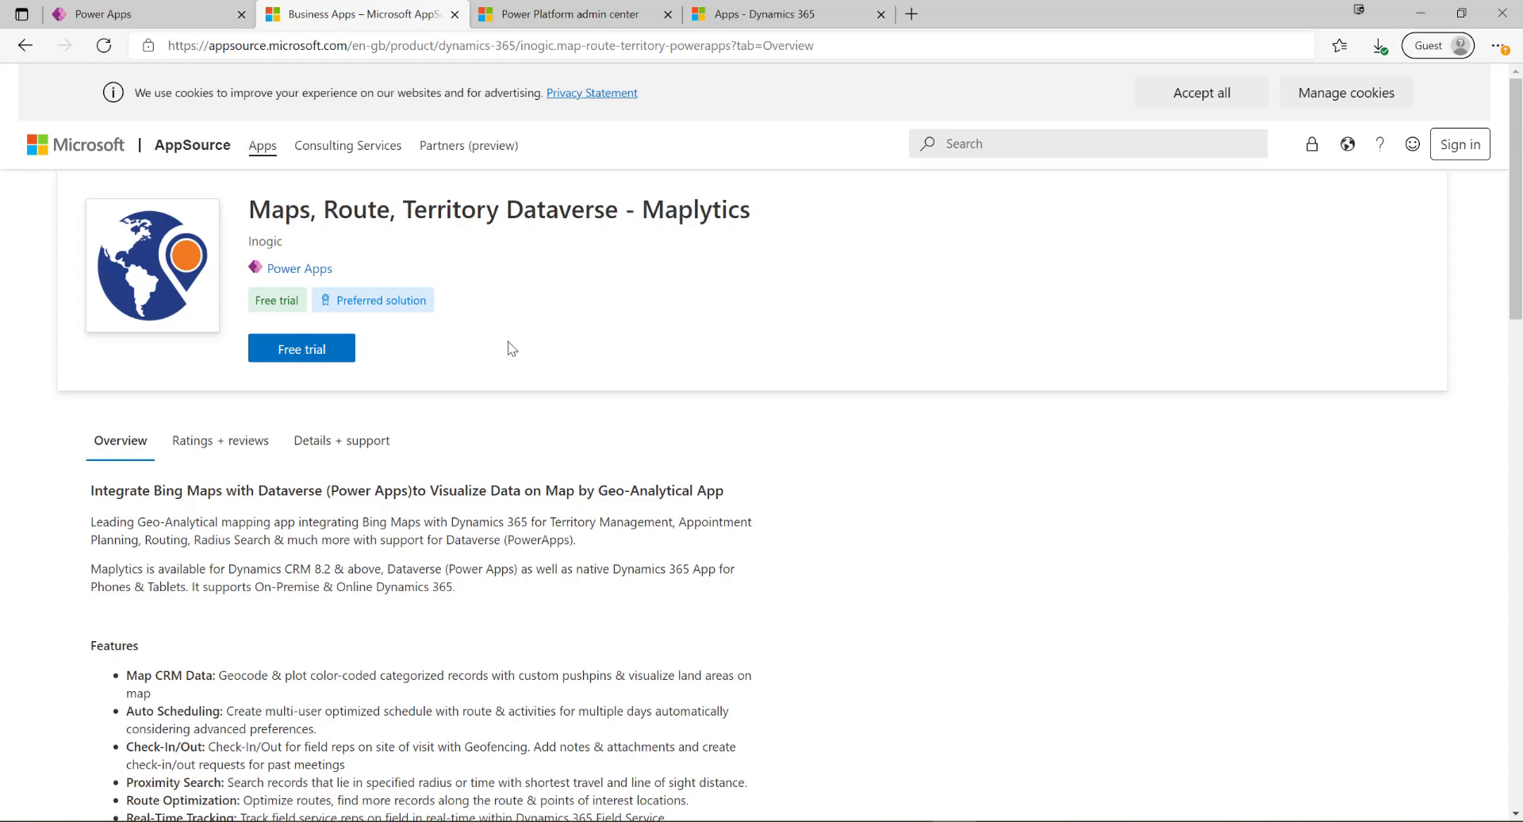
pyautogui.moveTo(503, 329)
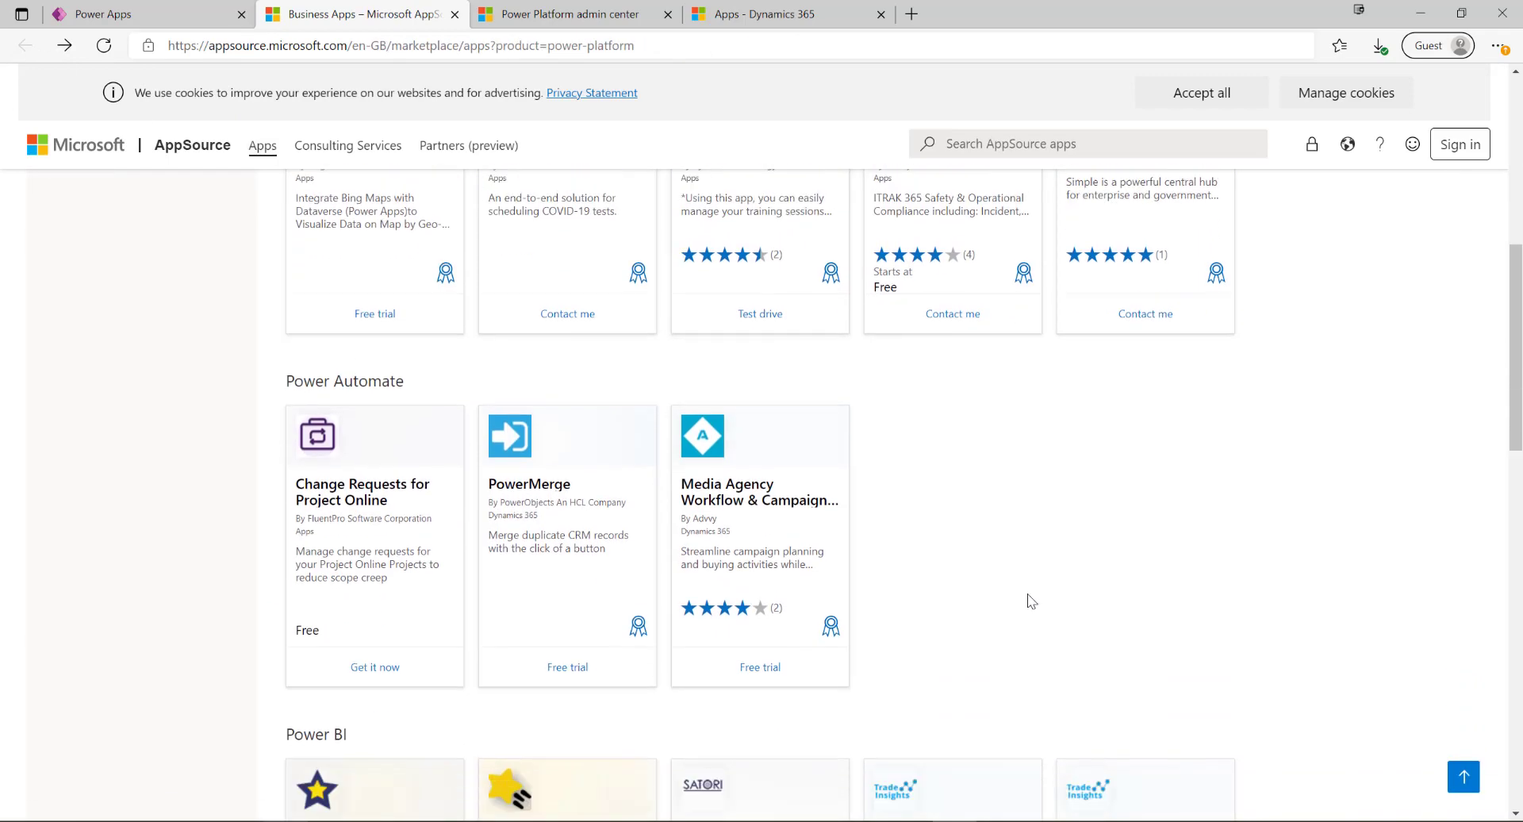
# Scroll back to the top of the Power Platform marketplace results.
pyautogui.scroll(3)
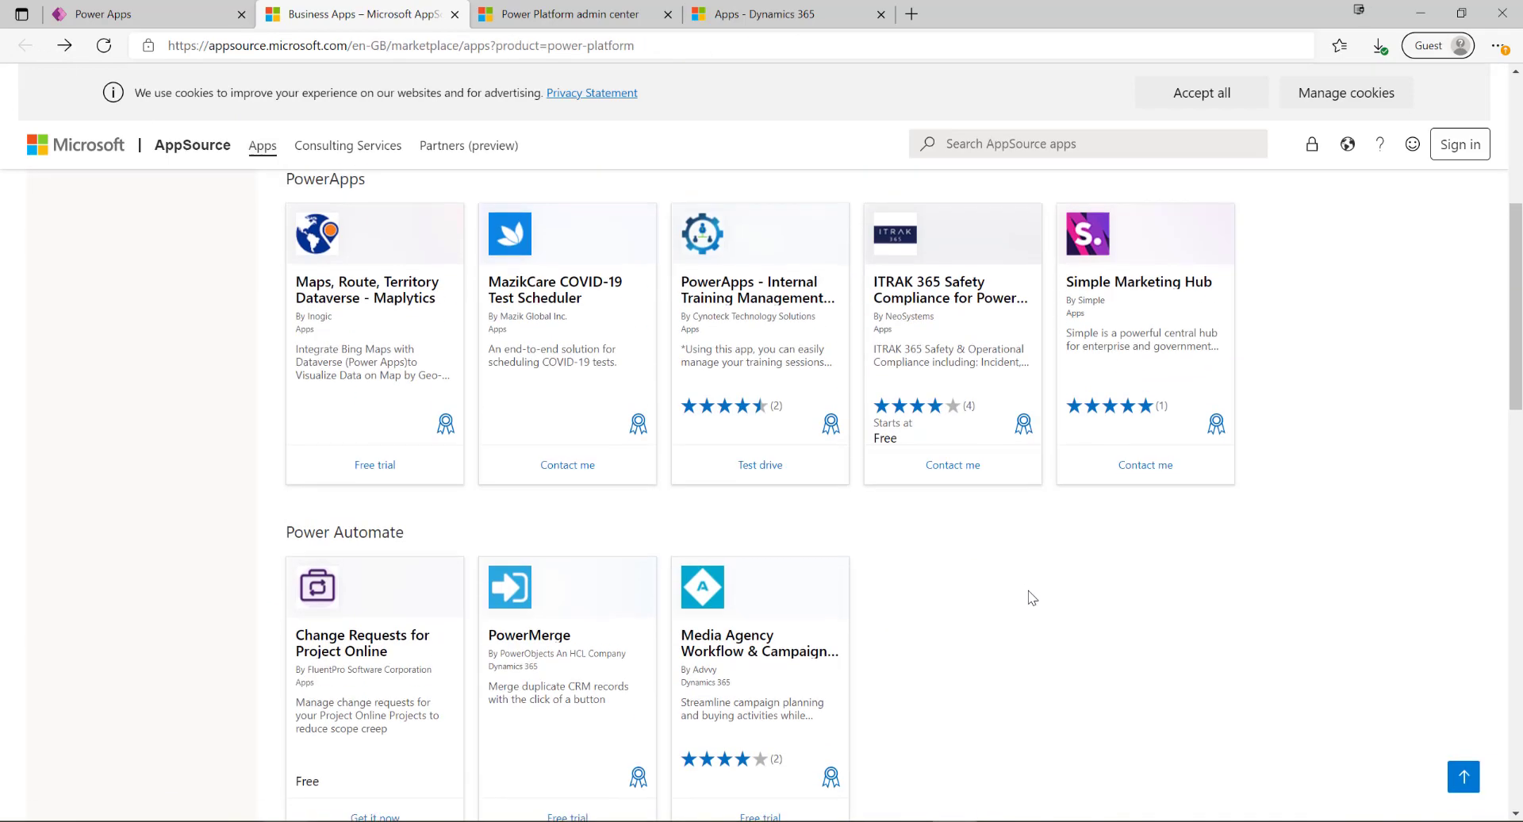
pyautogui.scroll(3)
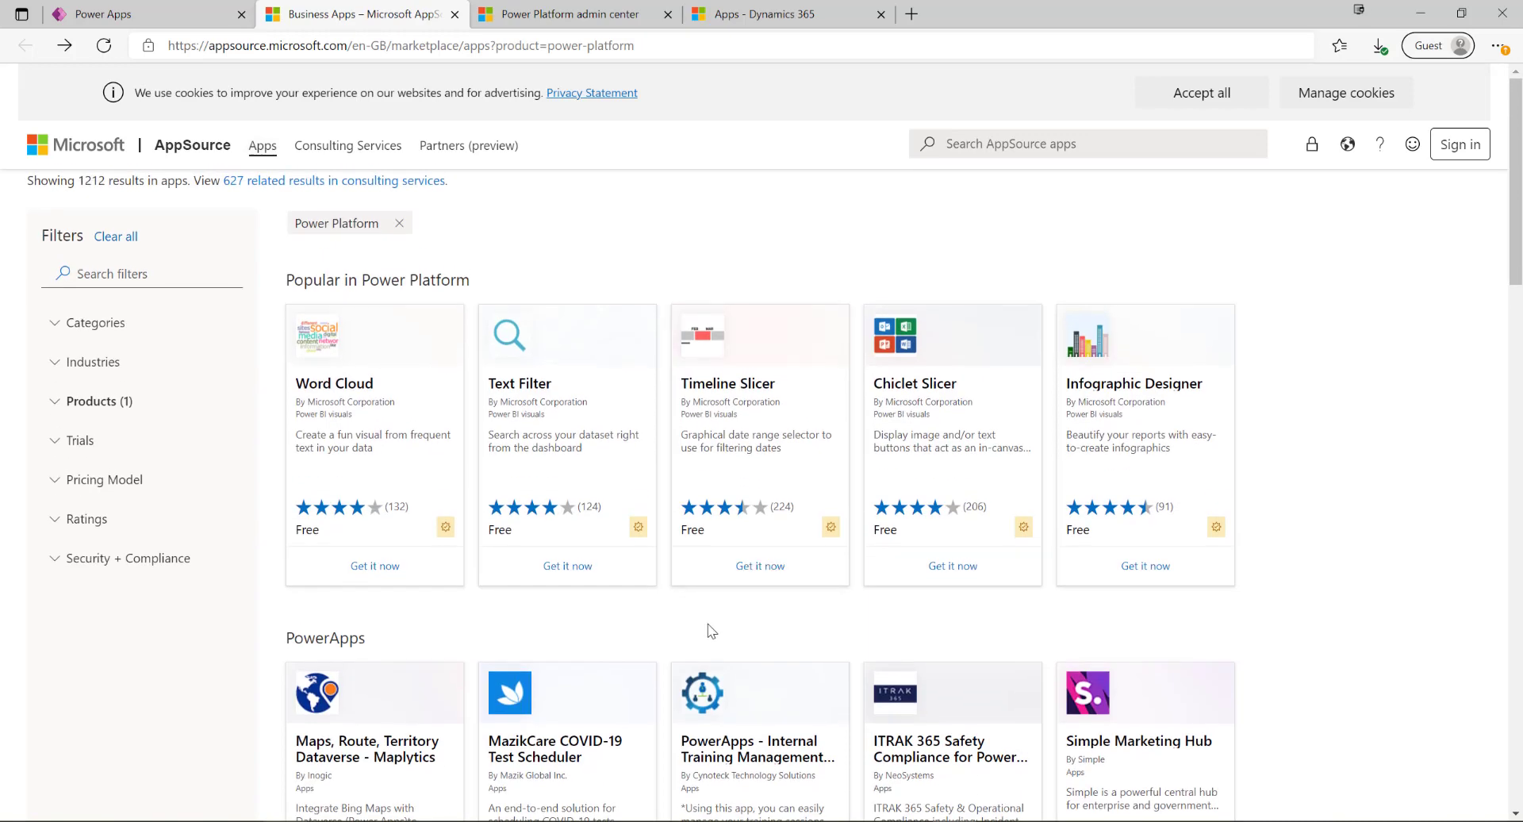
pyautogui.moveTo(655, 644)
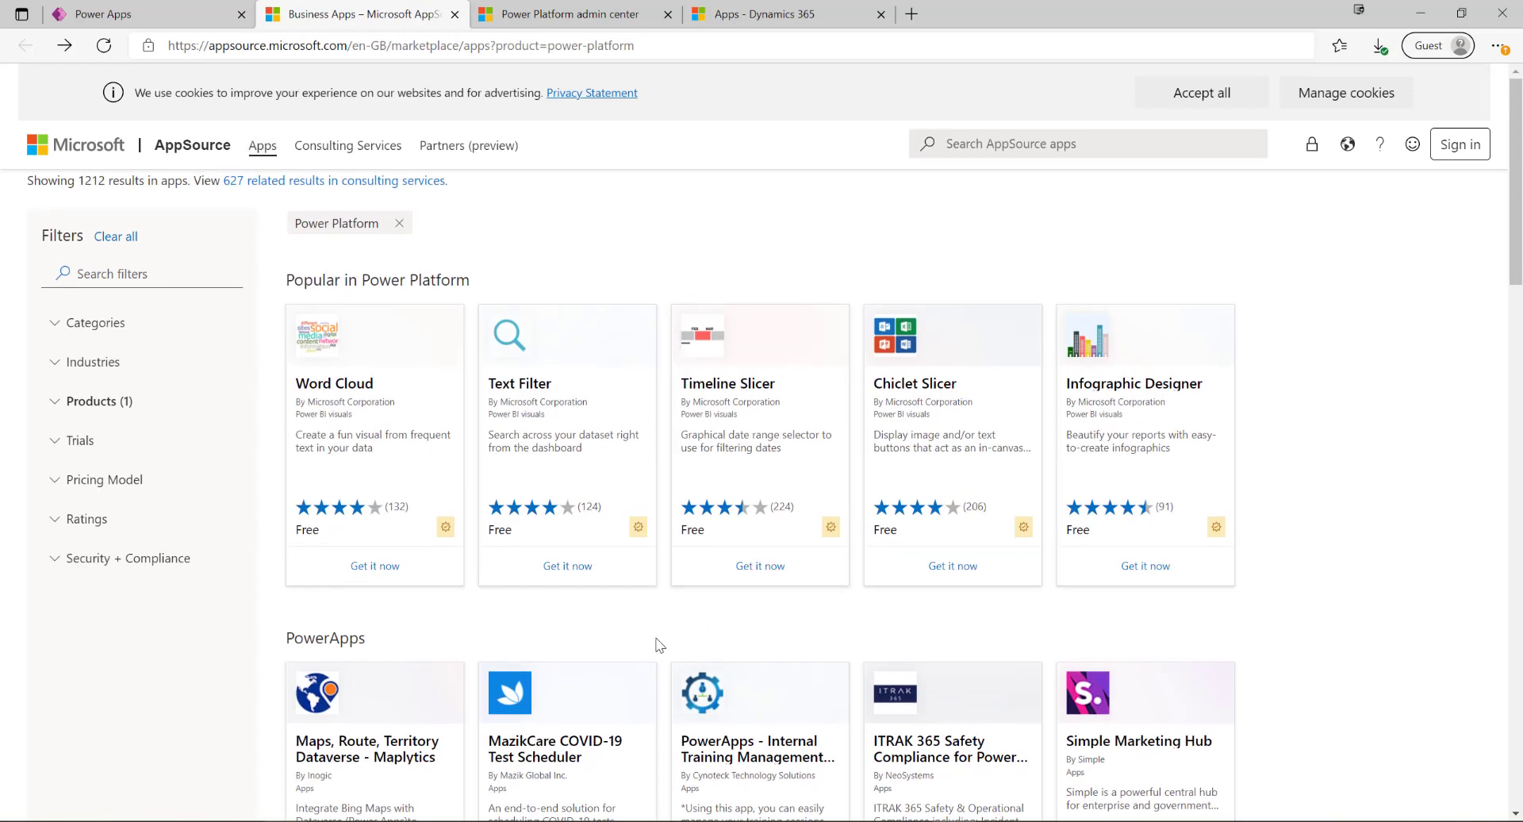
pyautogui.moveTo(649, 650)
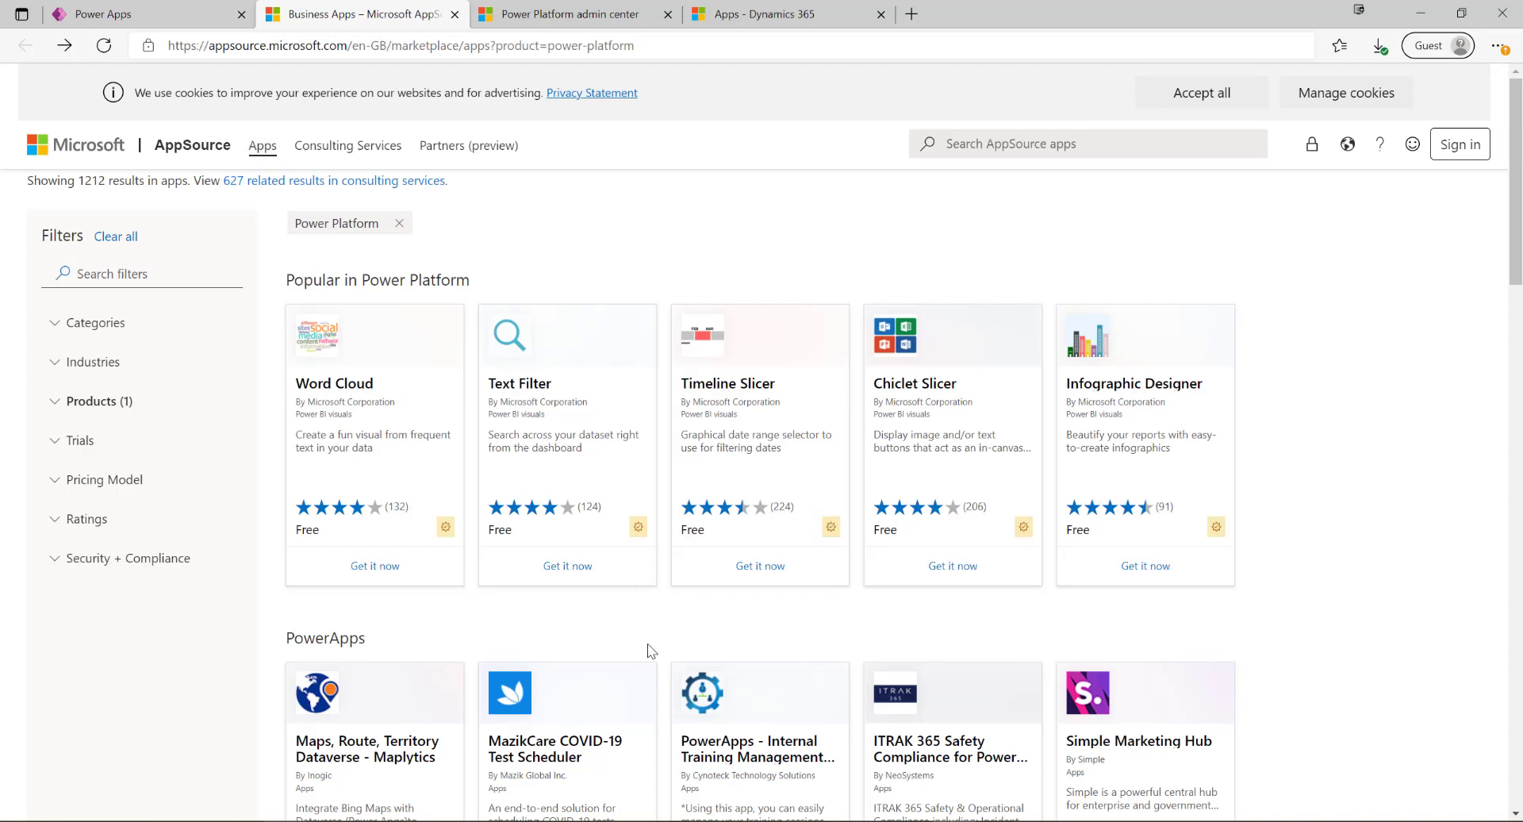
pyautogui.moveTo(673, 668)
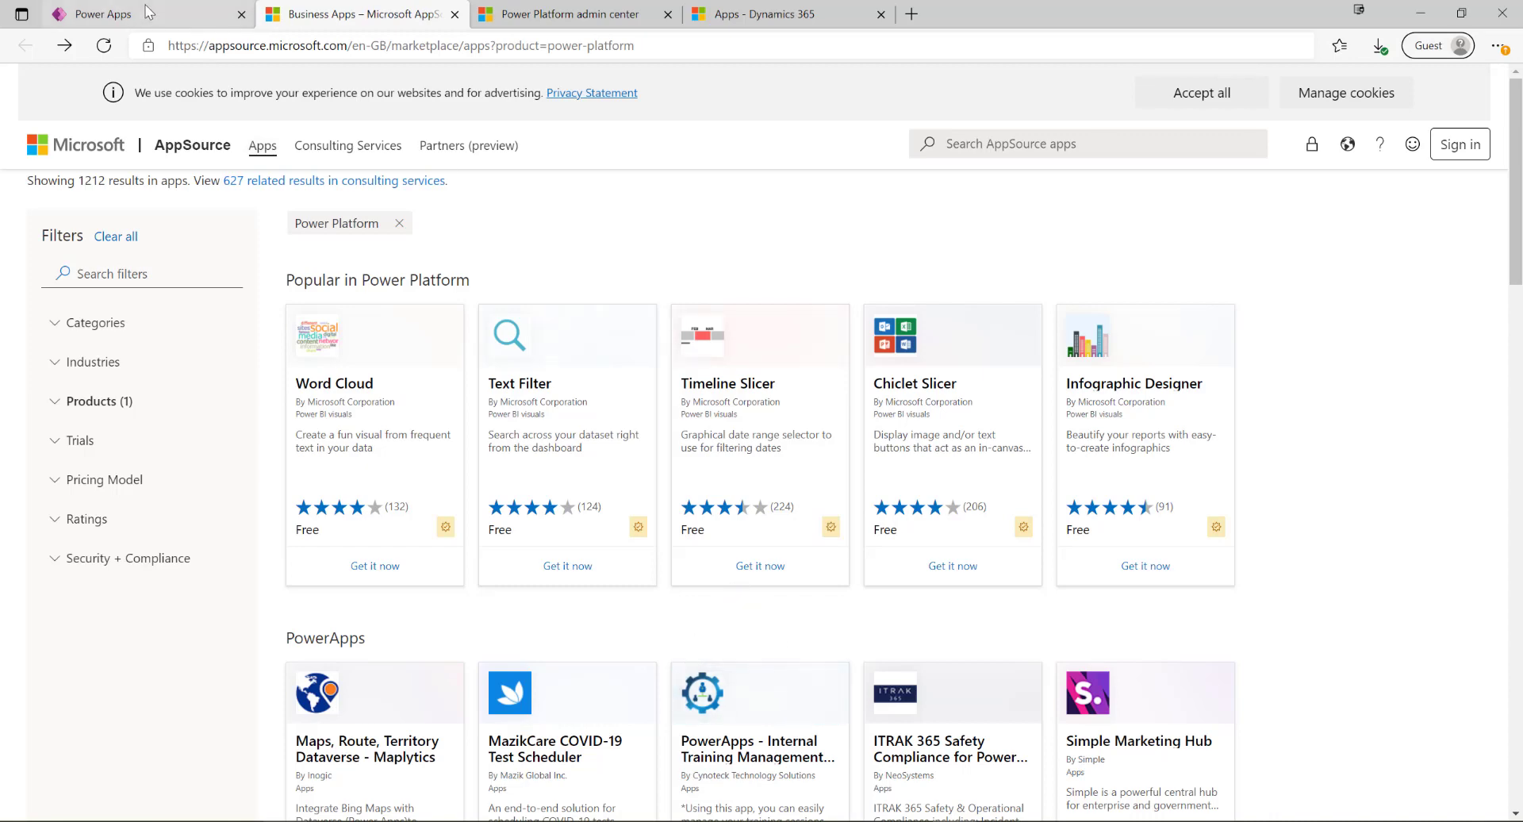
# Switch to the Power Apps tab showing the PL-600 Solutions list.
pyautogui.click(109, 14)
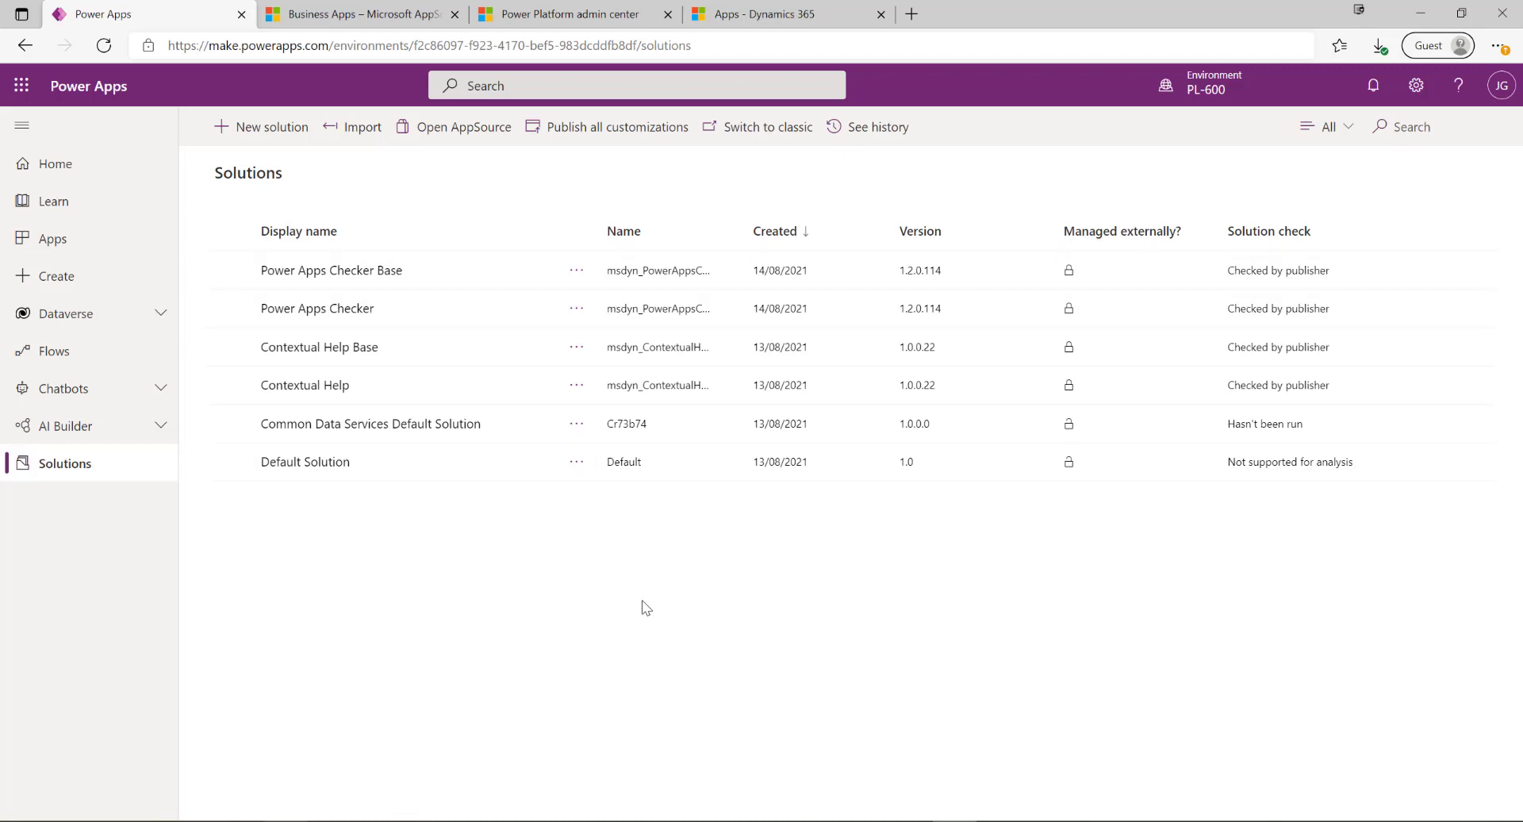
pyautogui.moveTo(621, 649)
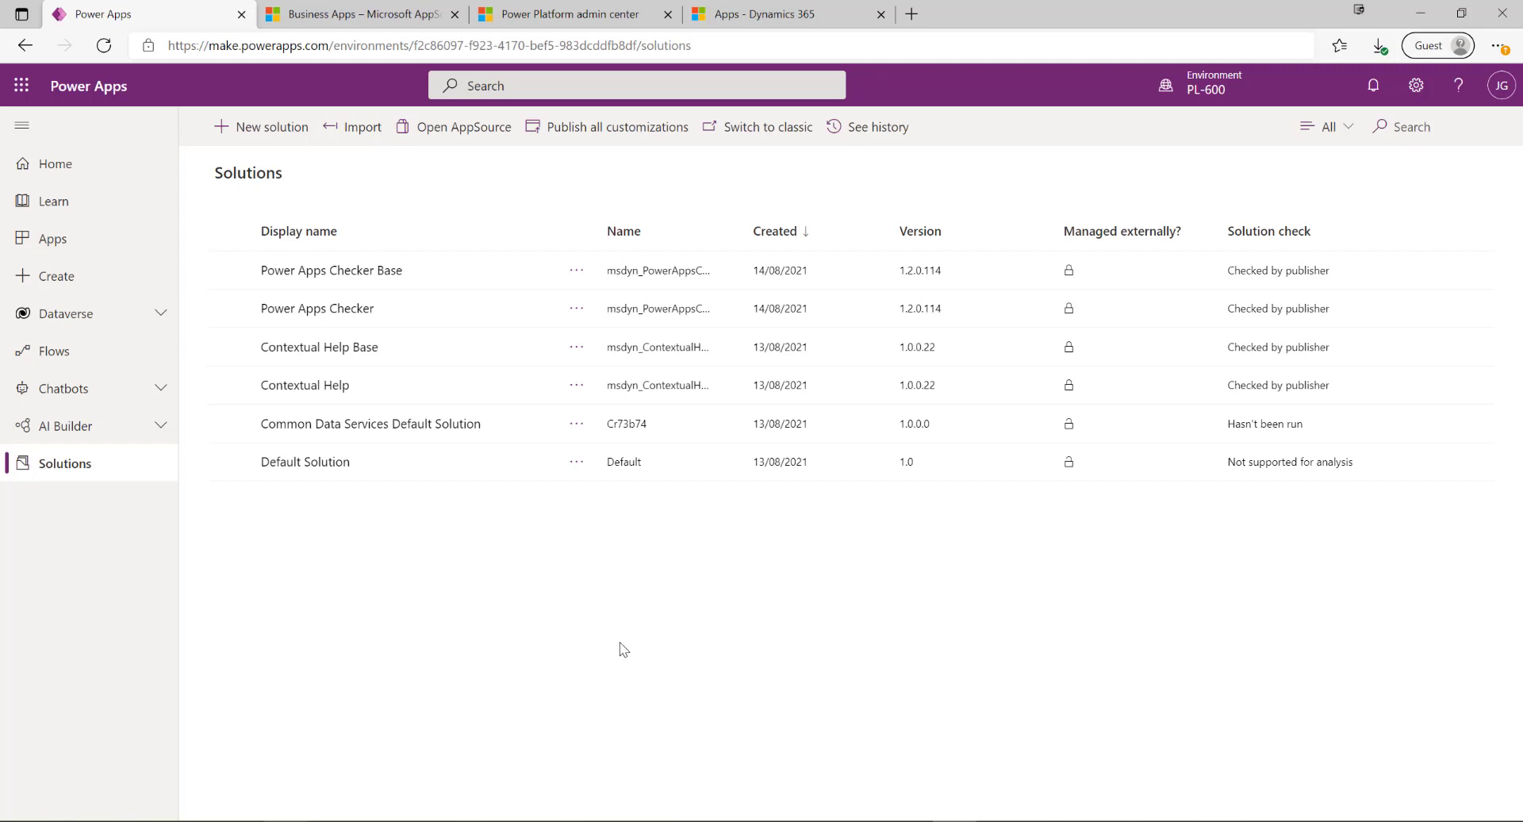
pyautogui.moveTo(598, 620)
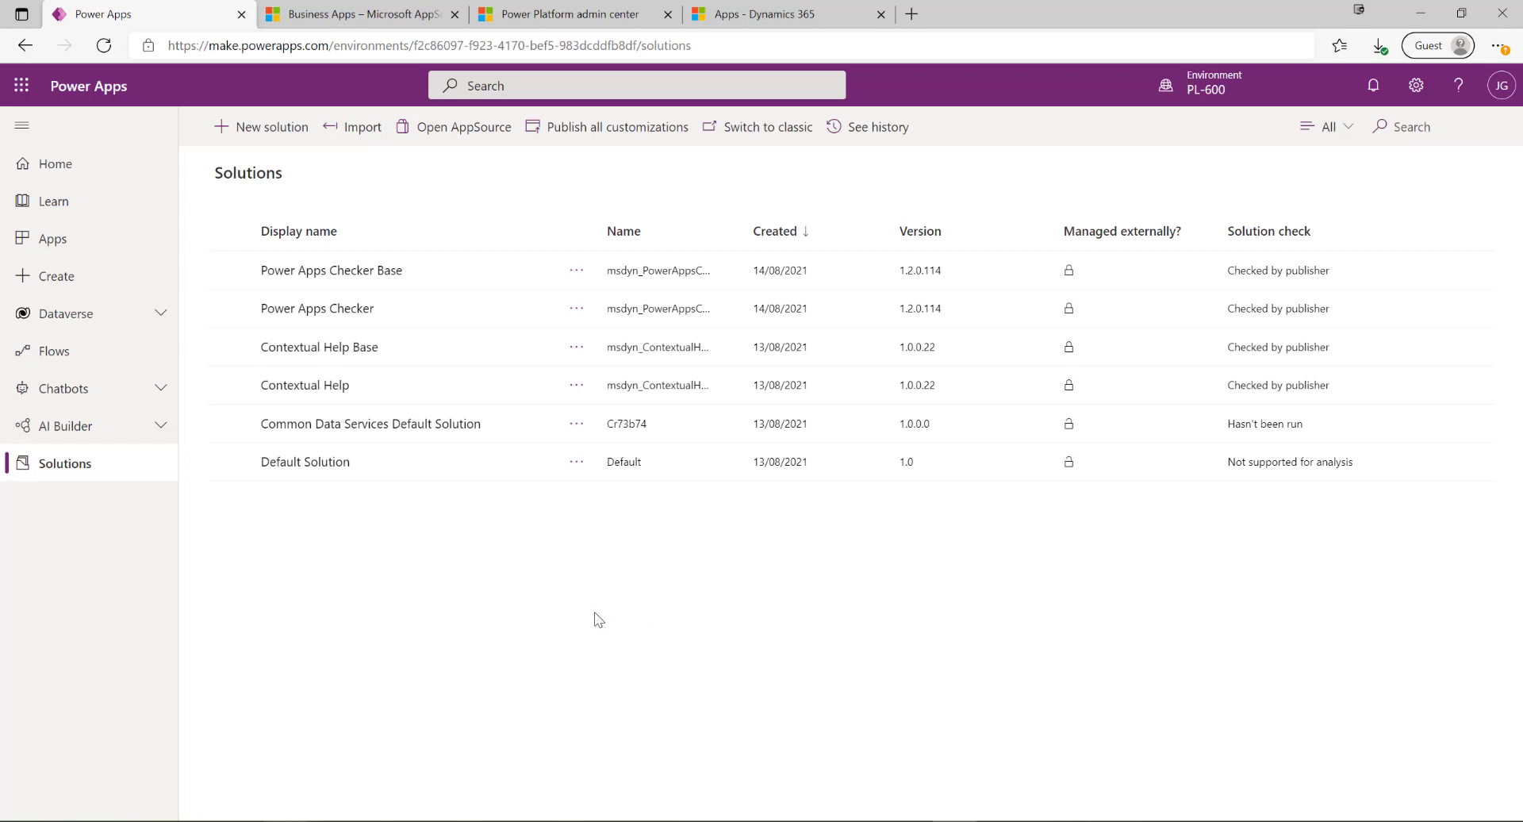
pyautogui.moveTo(547, 566)
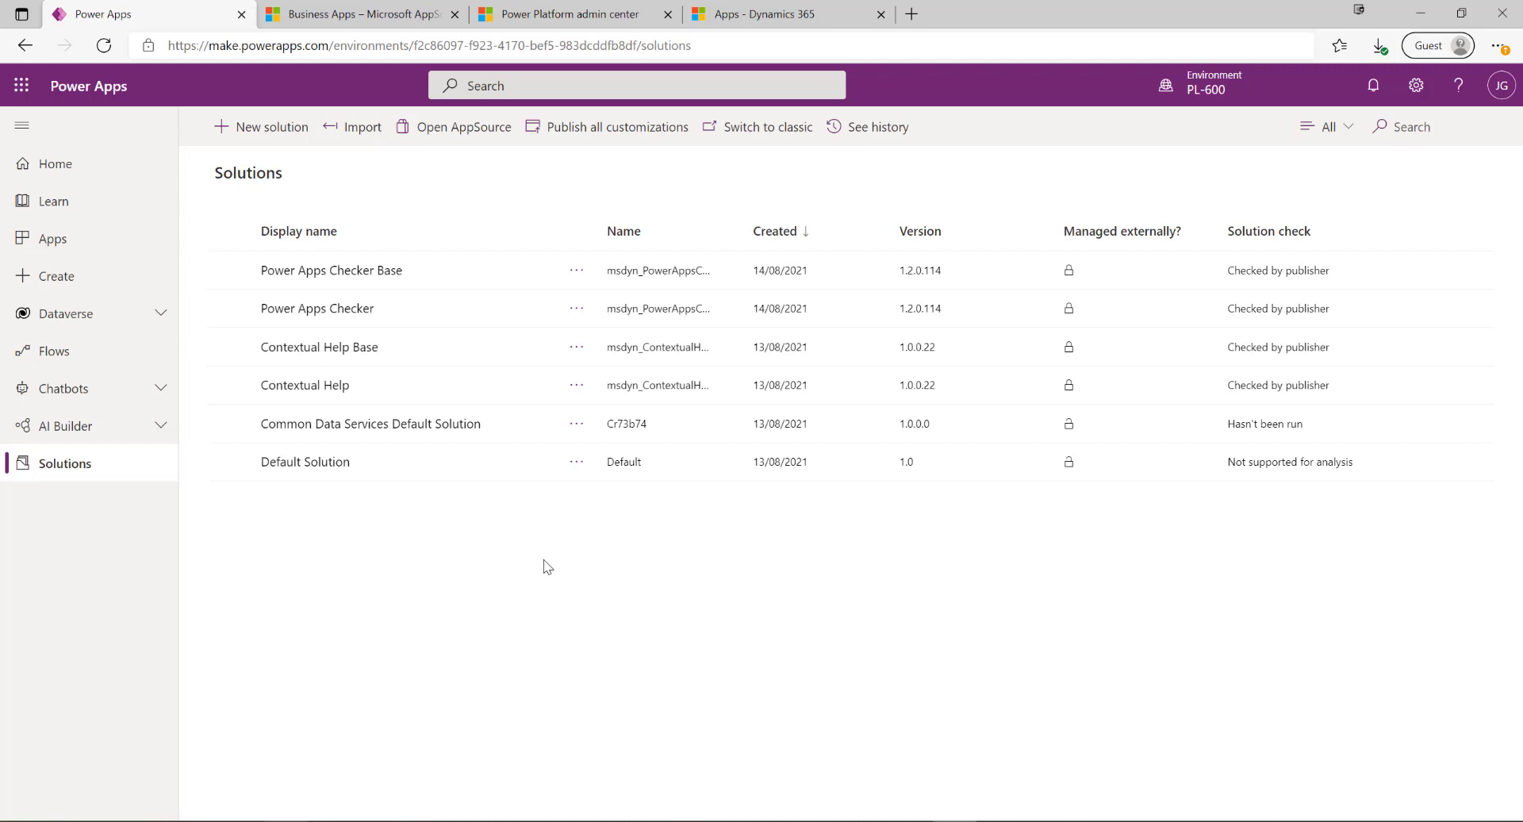
pyautogui.moveTo(495, 569)
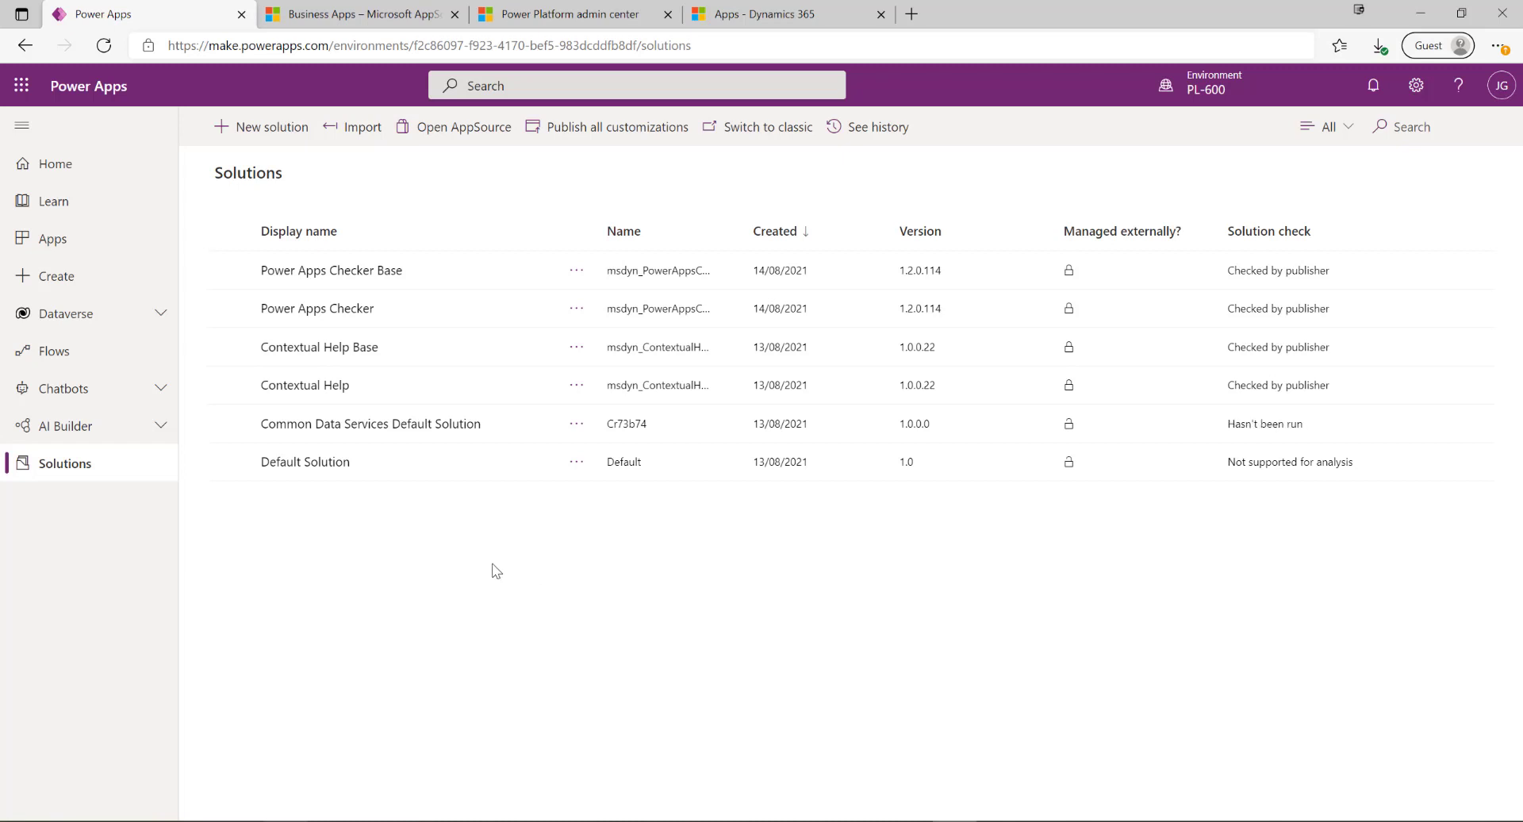
pyautogui.moveTo(485, 569)
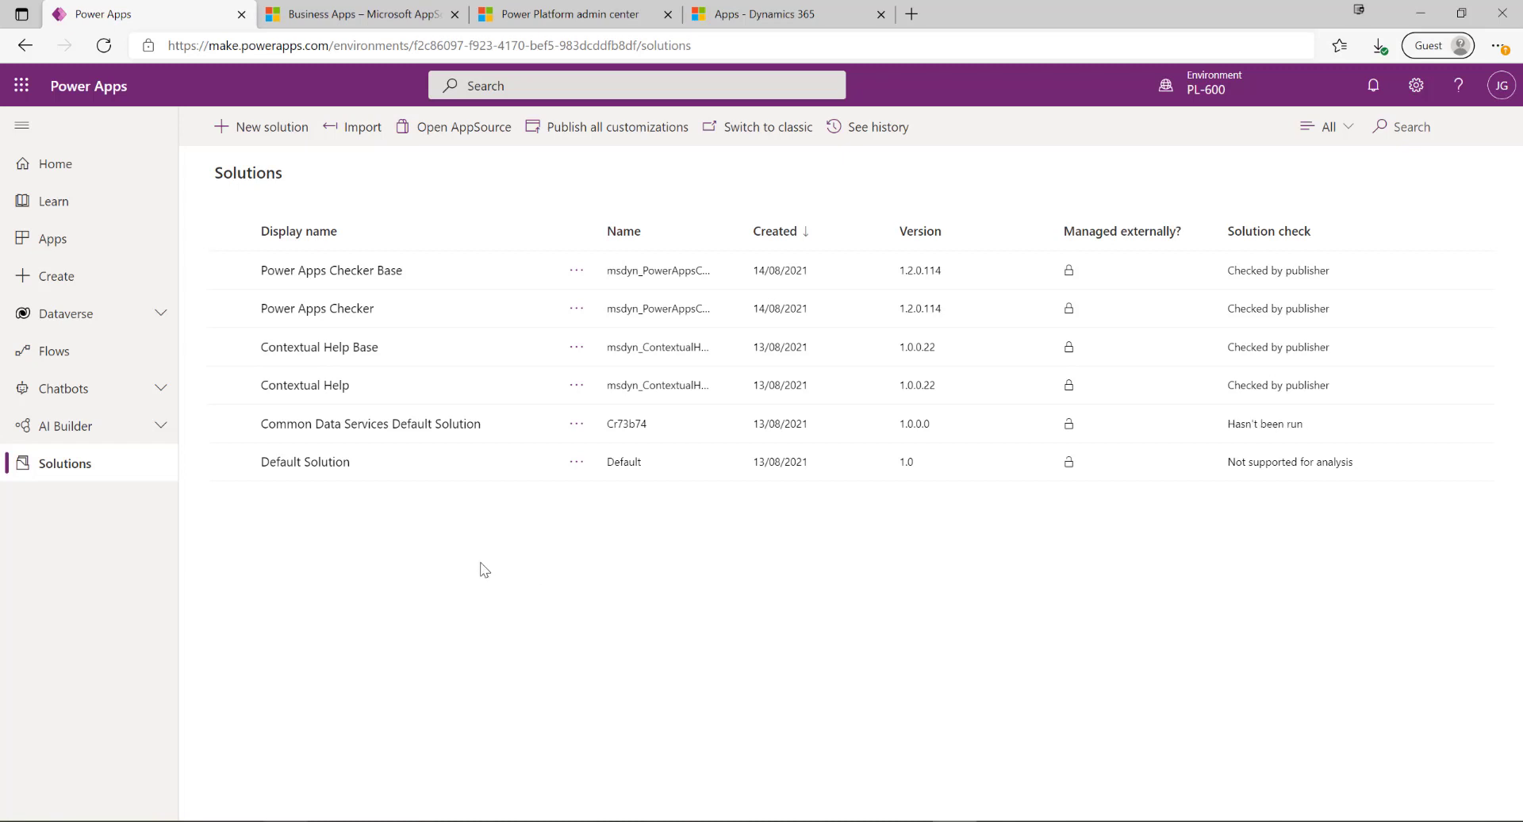
pyautogui.moveTo(597, 545)
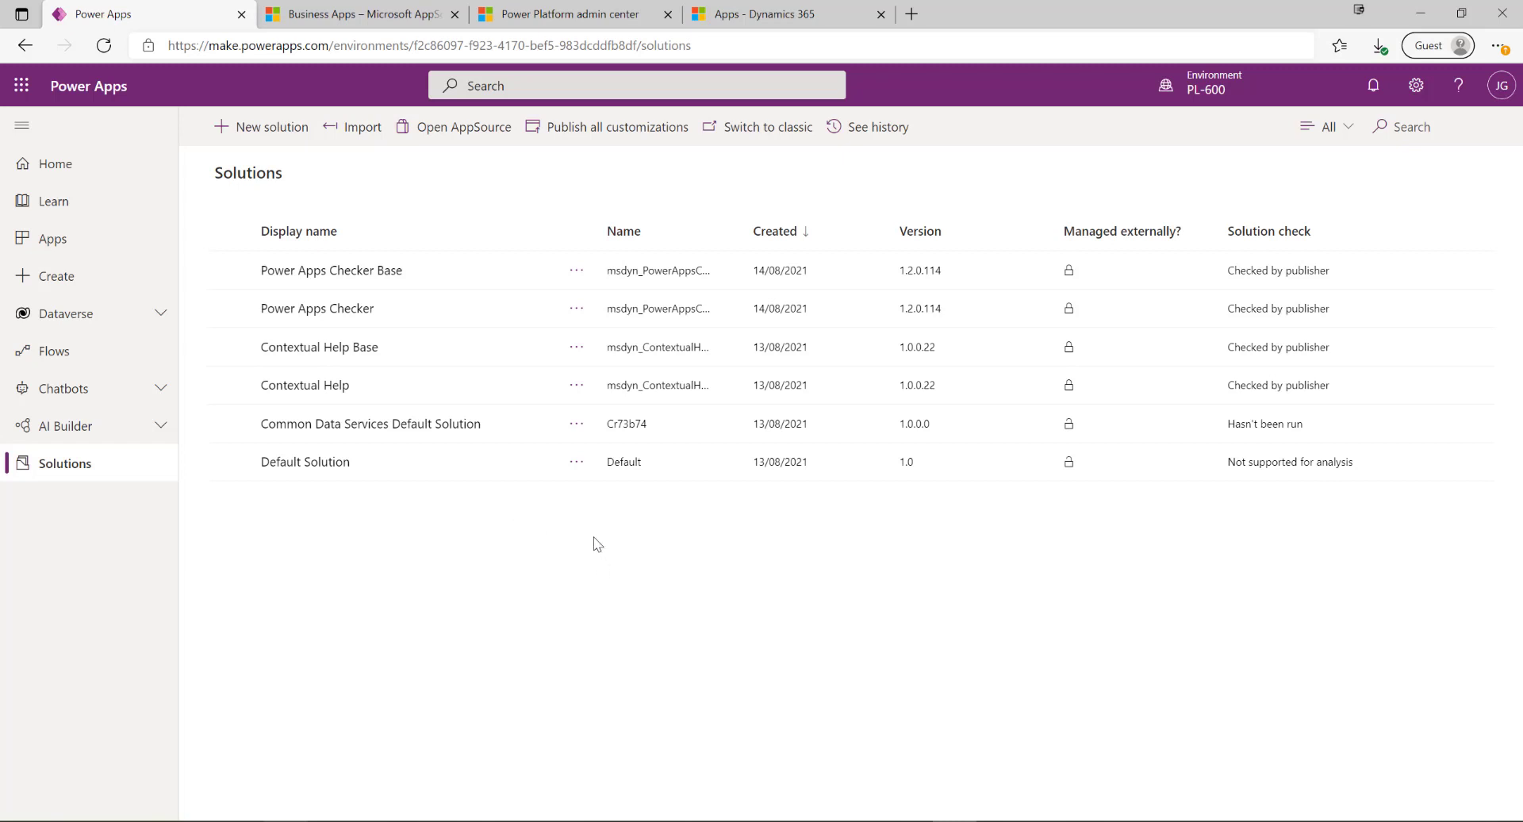
pyautogui.moveTo(546, 542)
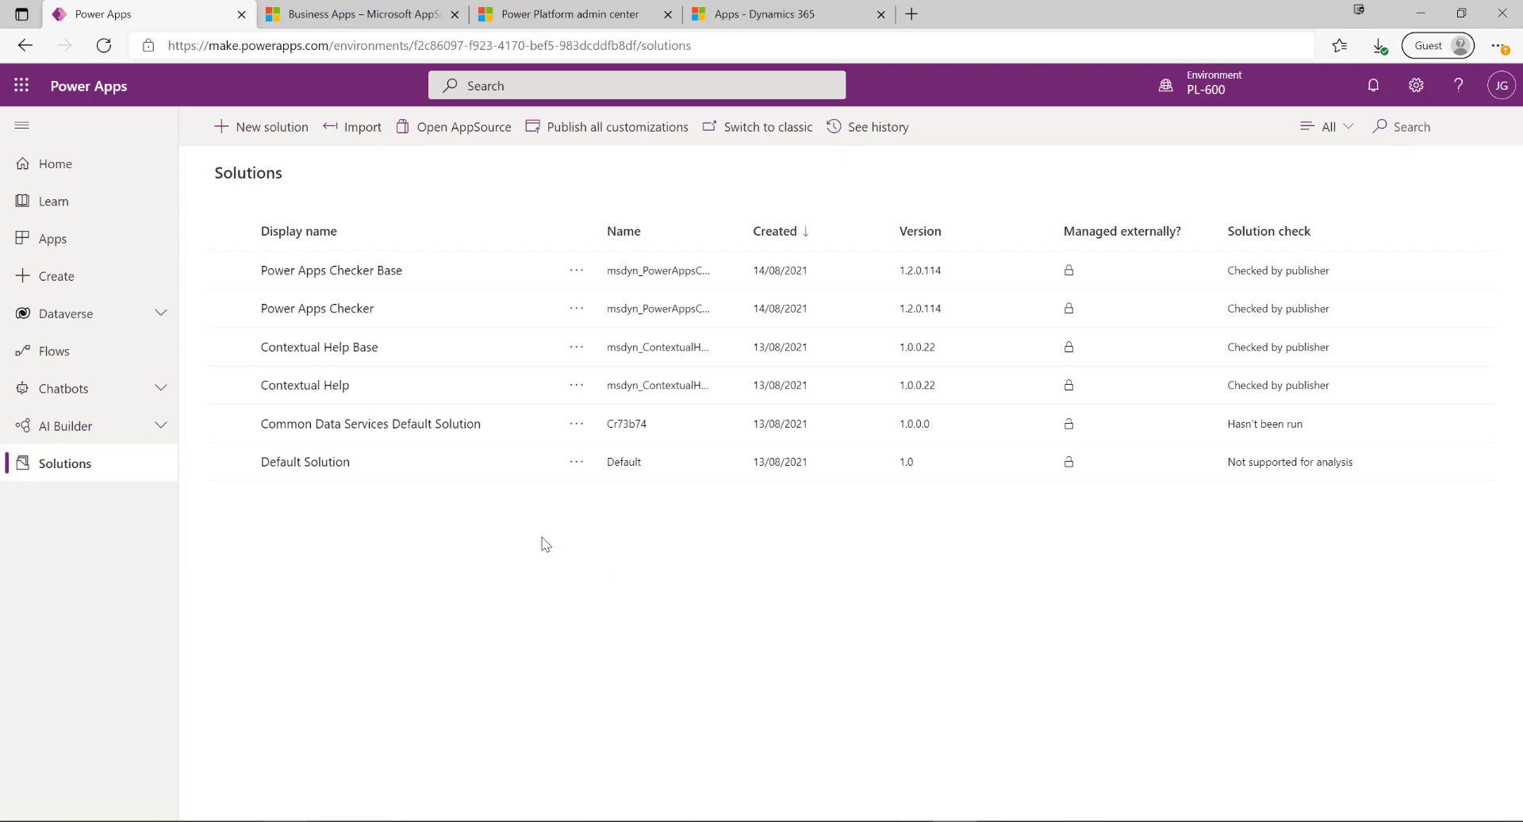
pyautogui.moveTo(531, 543)
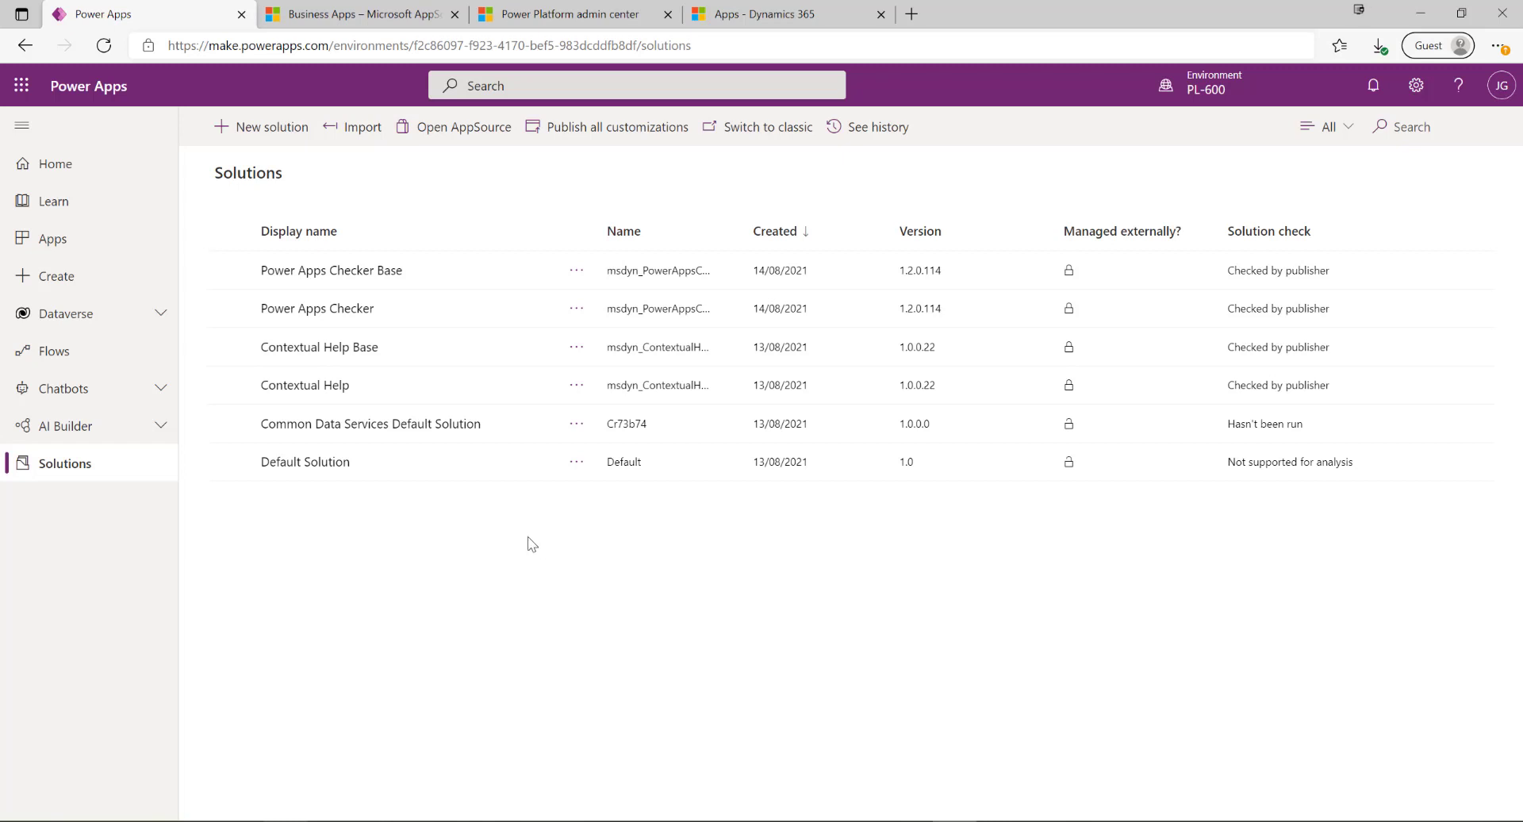
pyautogui.moveTo(530, 528)
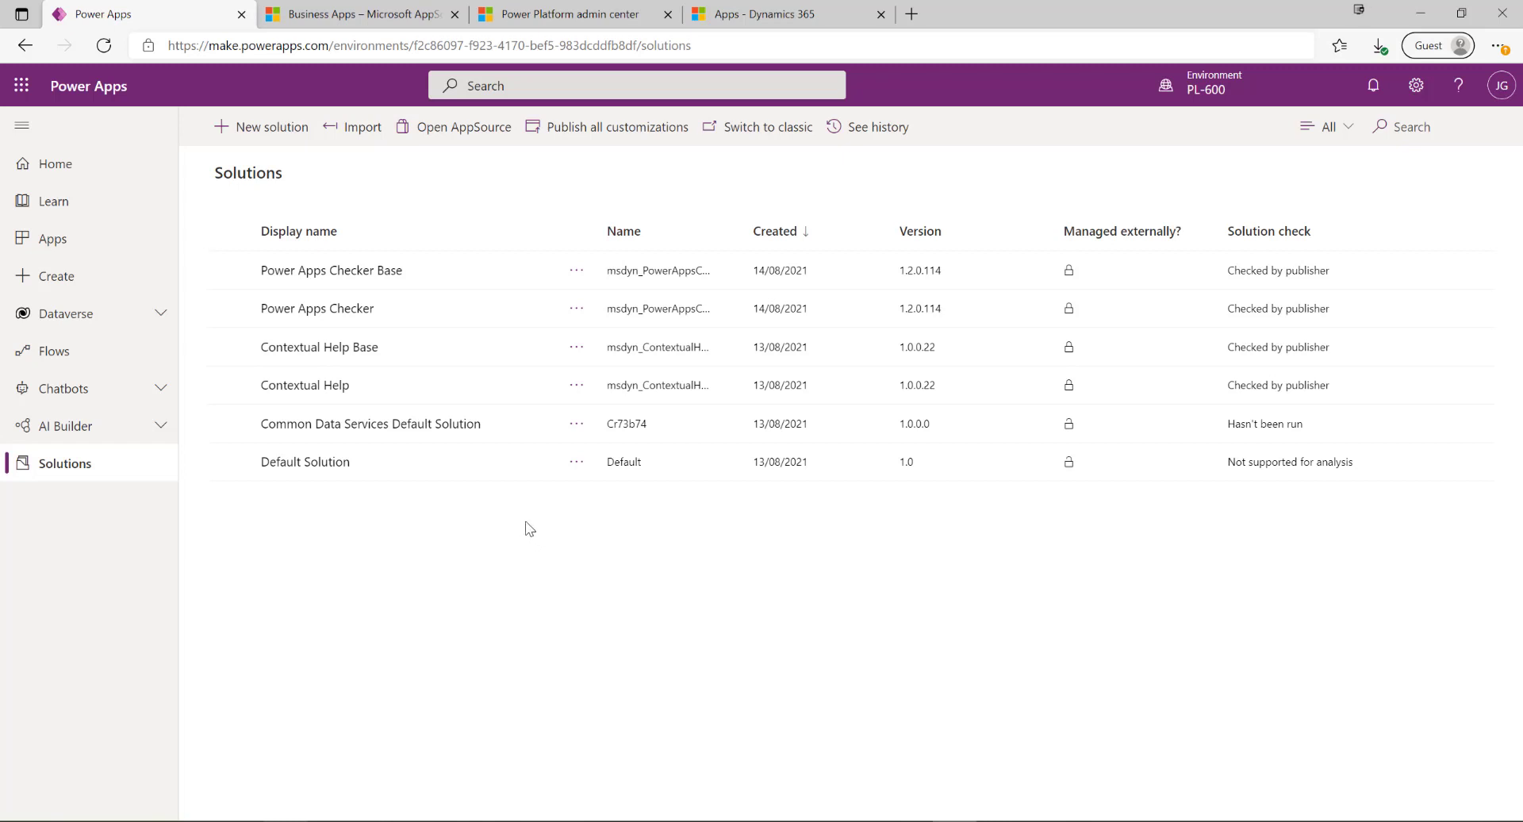